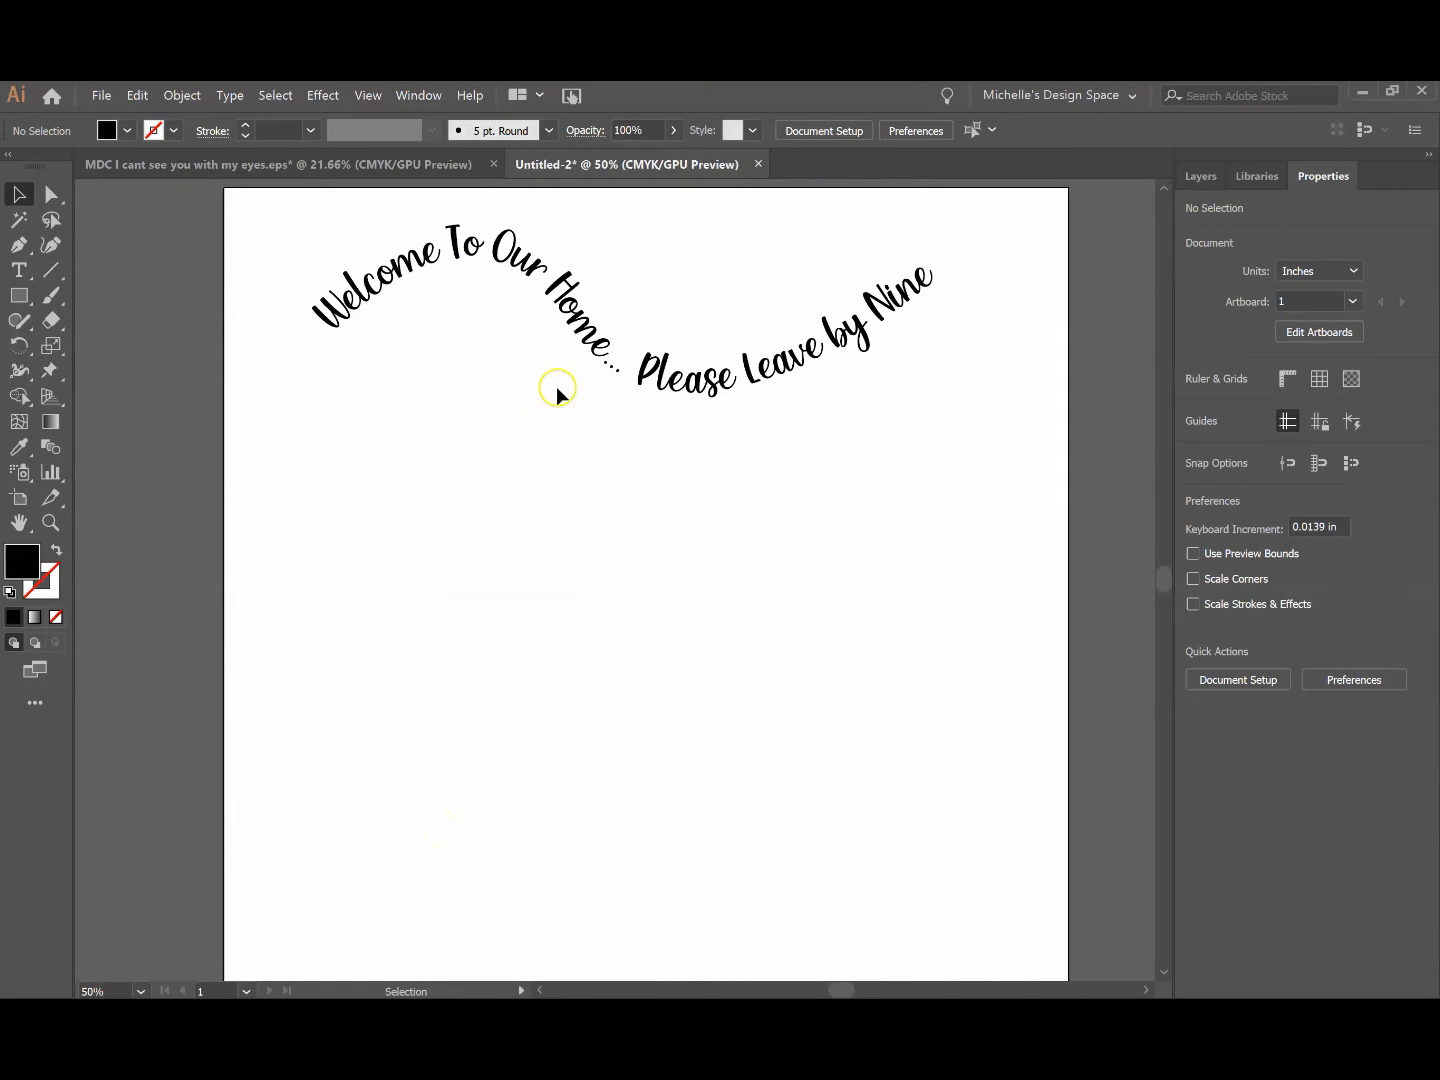
{"action": "mouse_move", "coordinate": [440, 324]}
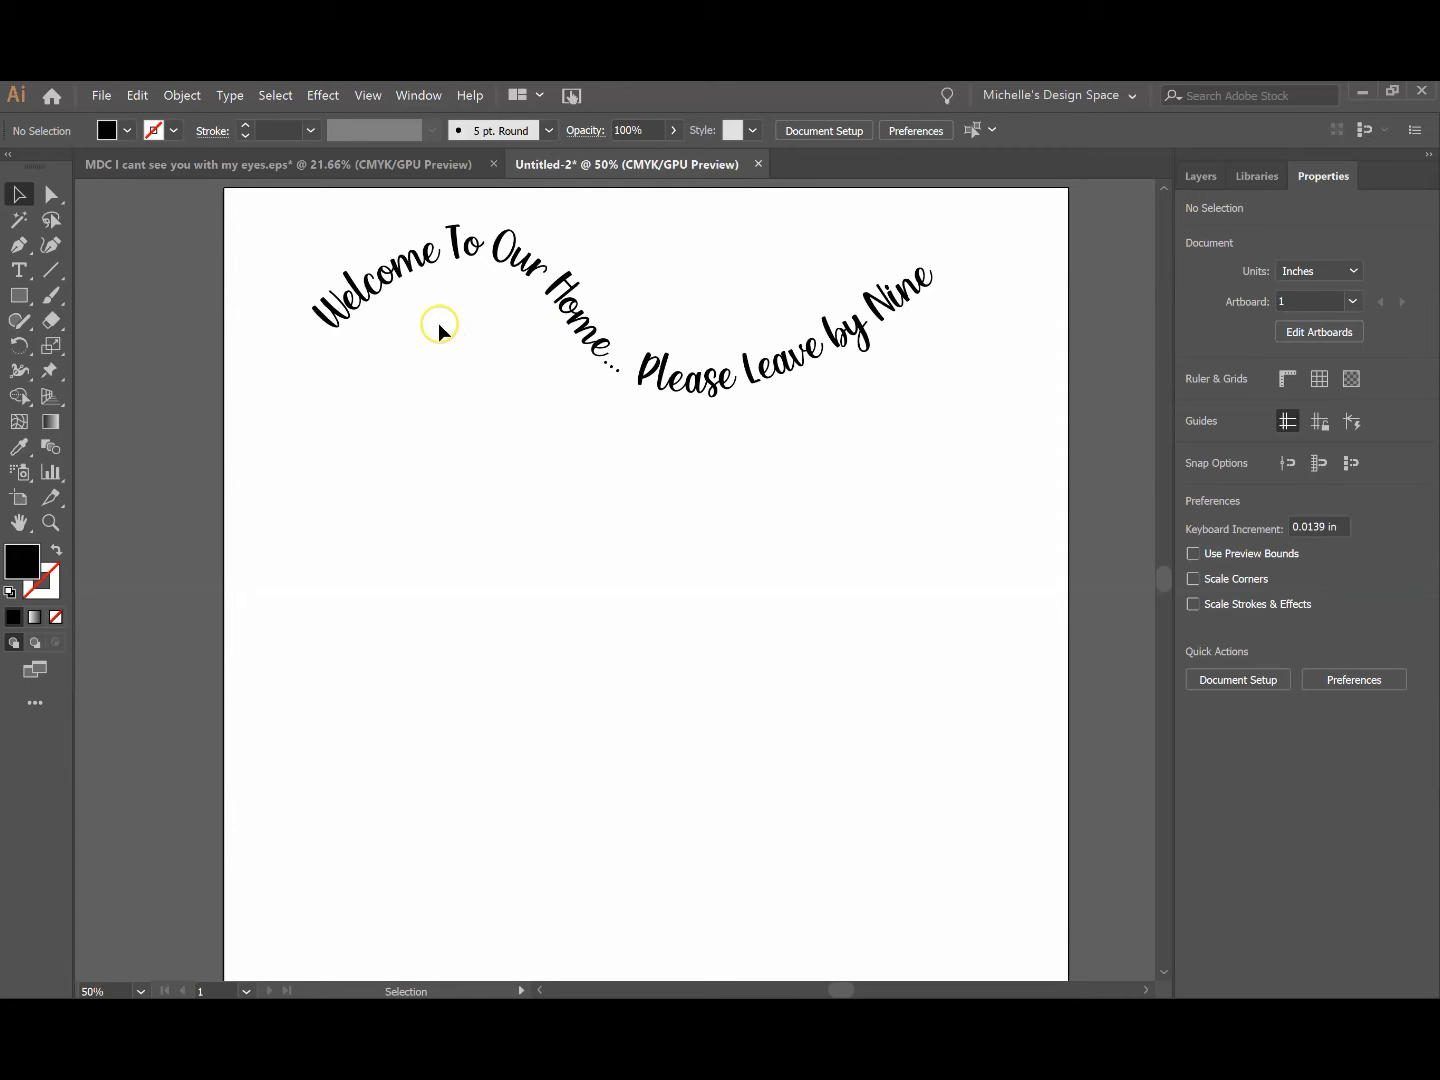
{"action": "mouse_move", "coordinate": [412, 265]}
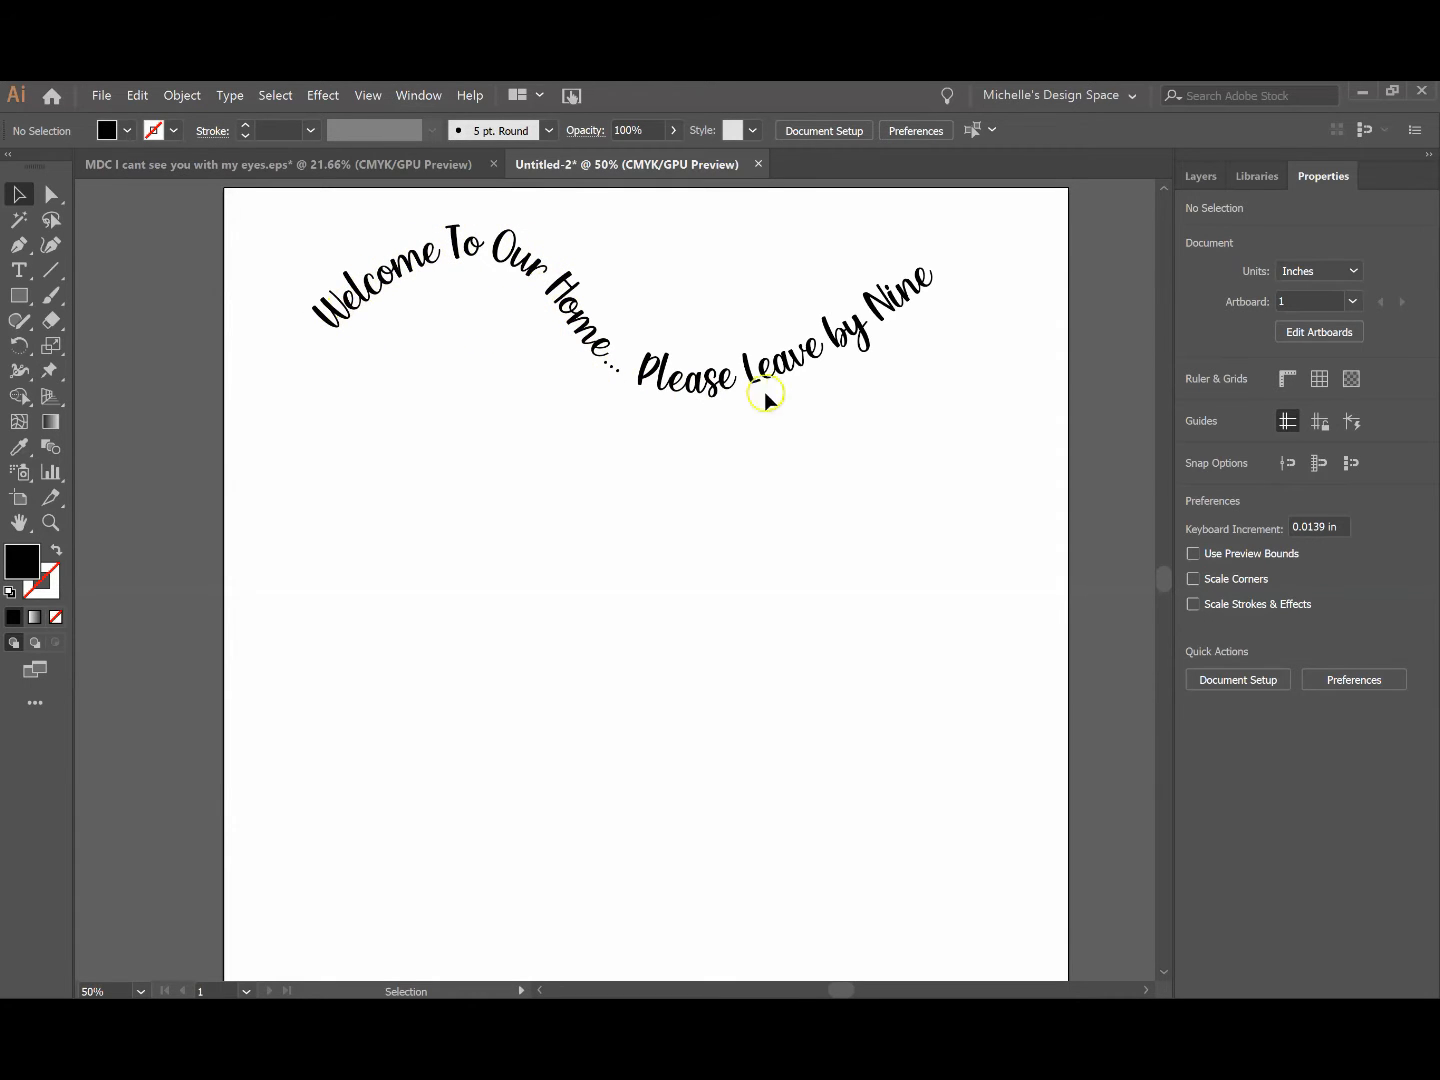
{"action": "mouse_move", "coordinate": [692, 397]}
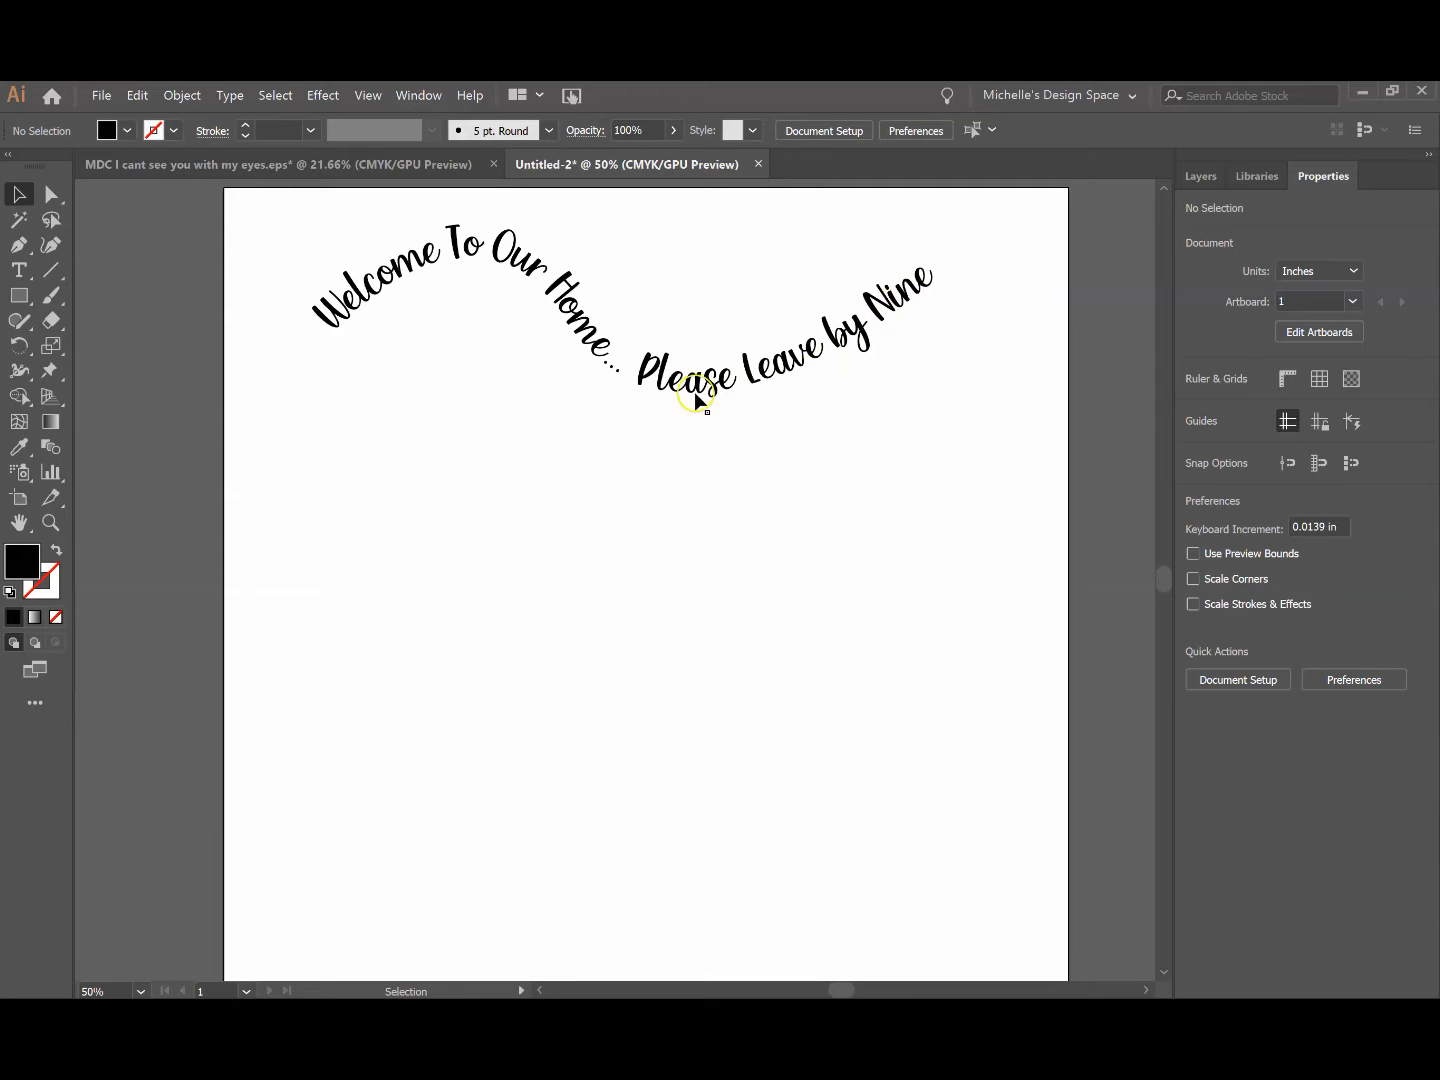
{"action": "mouse_move", "coordinate": [337, 330]}
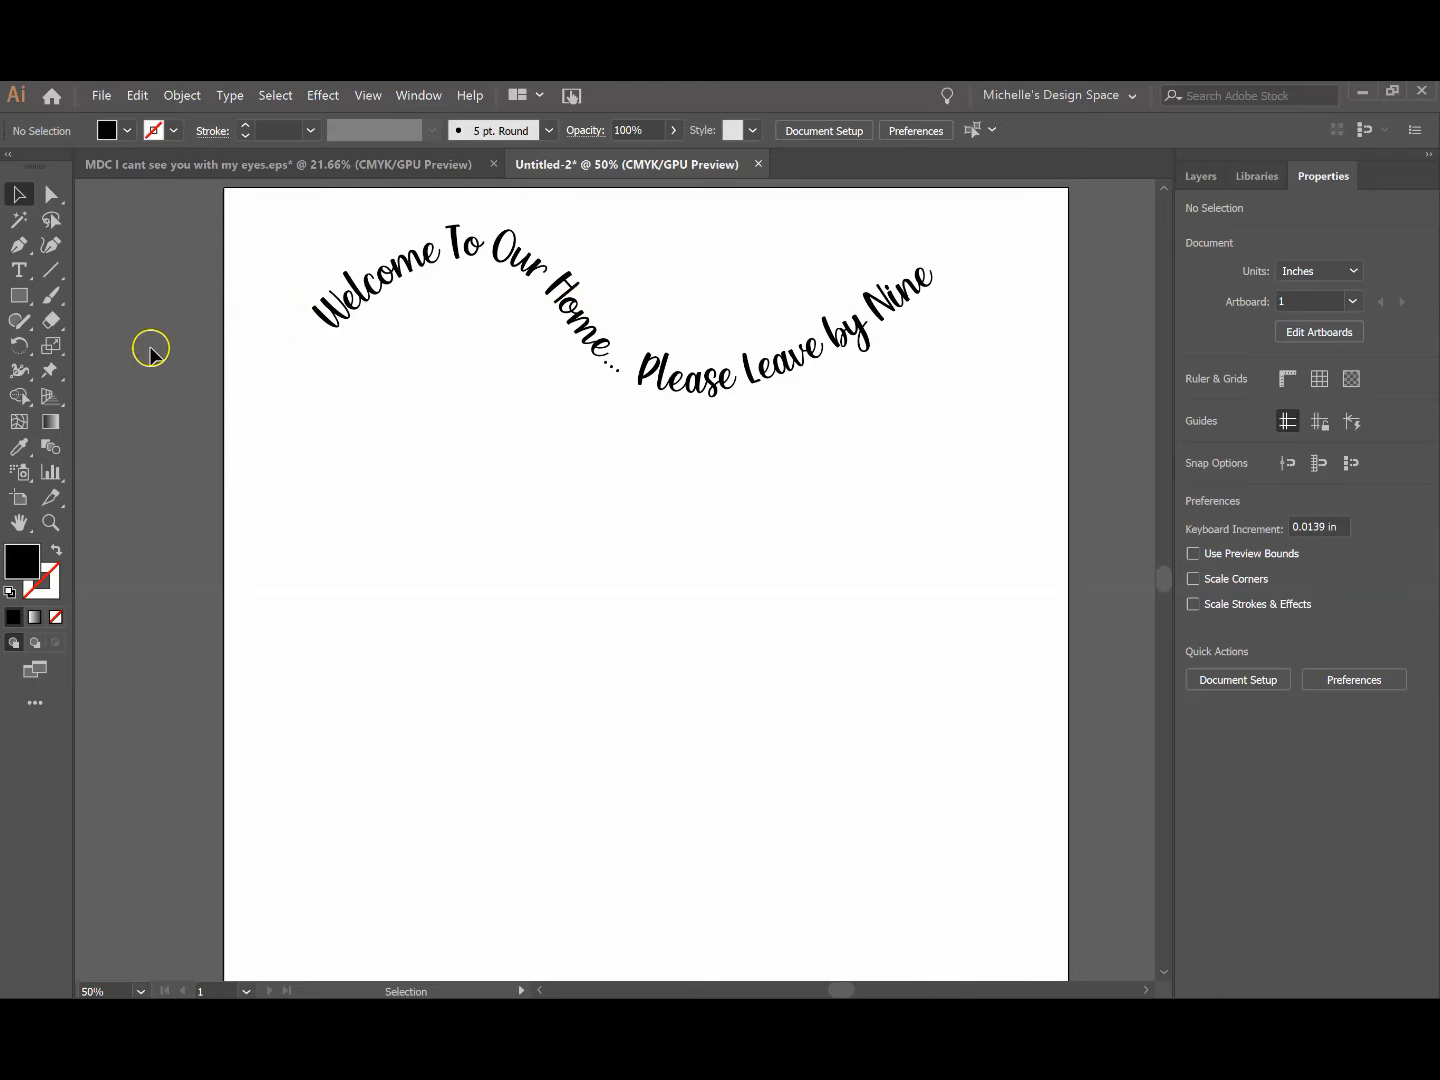
{"action": "mouse_move", "coordinate": [175, 350]}
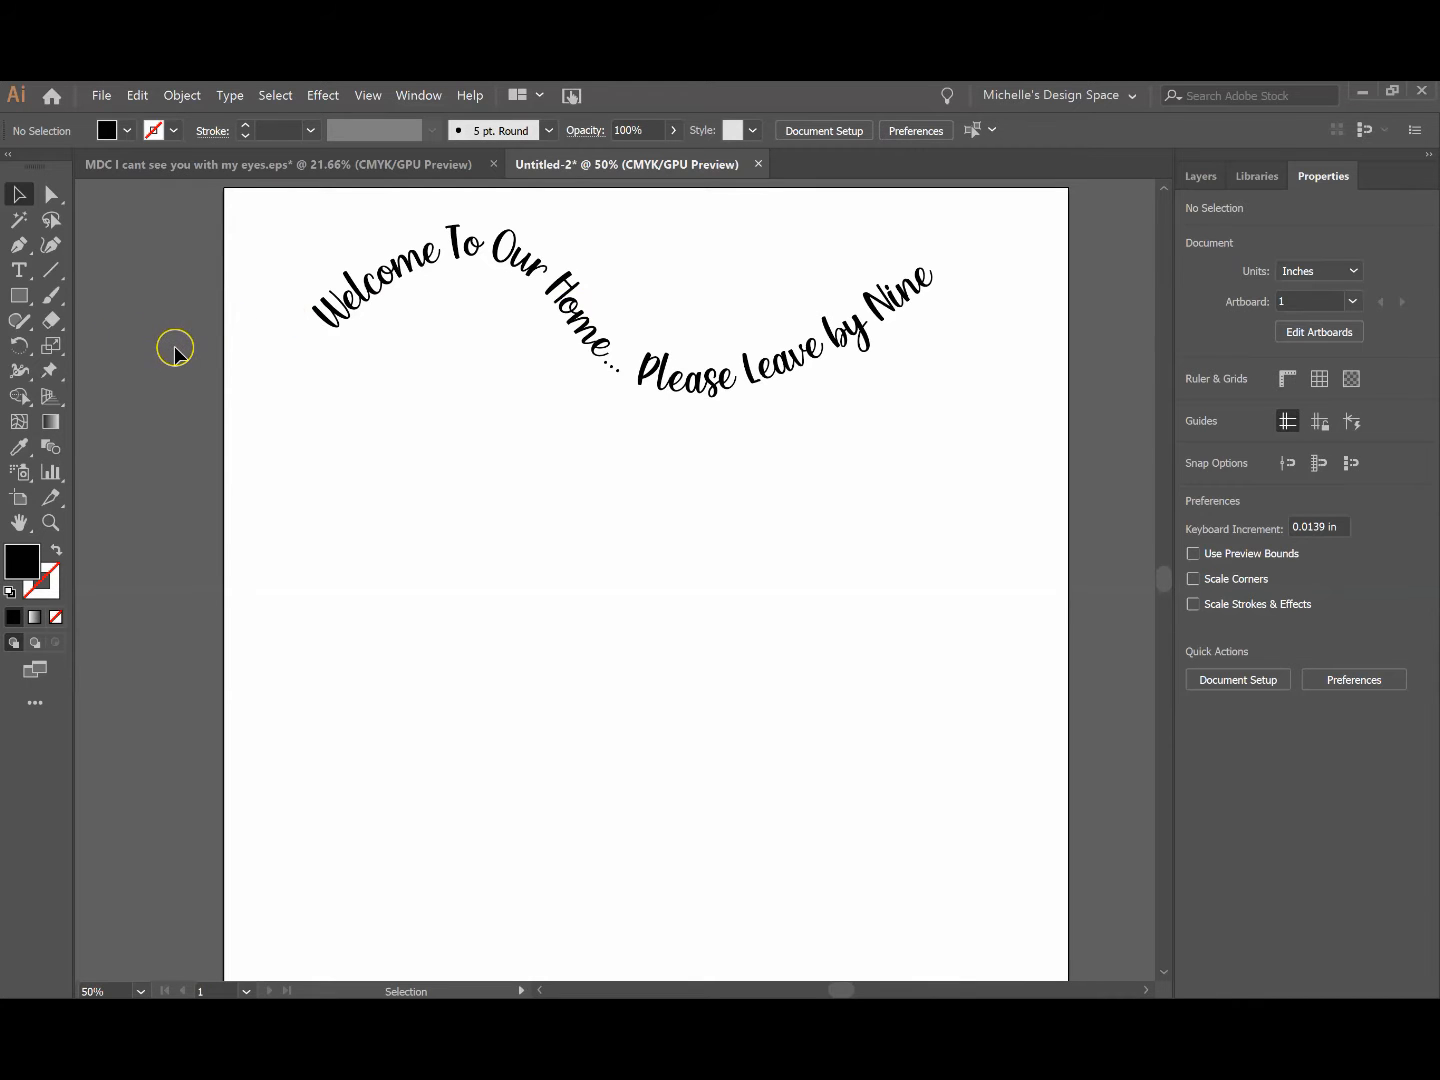
{"action": "mouse_move", "coordinate": [320, 345]}
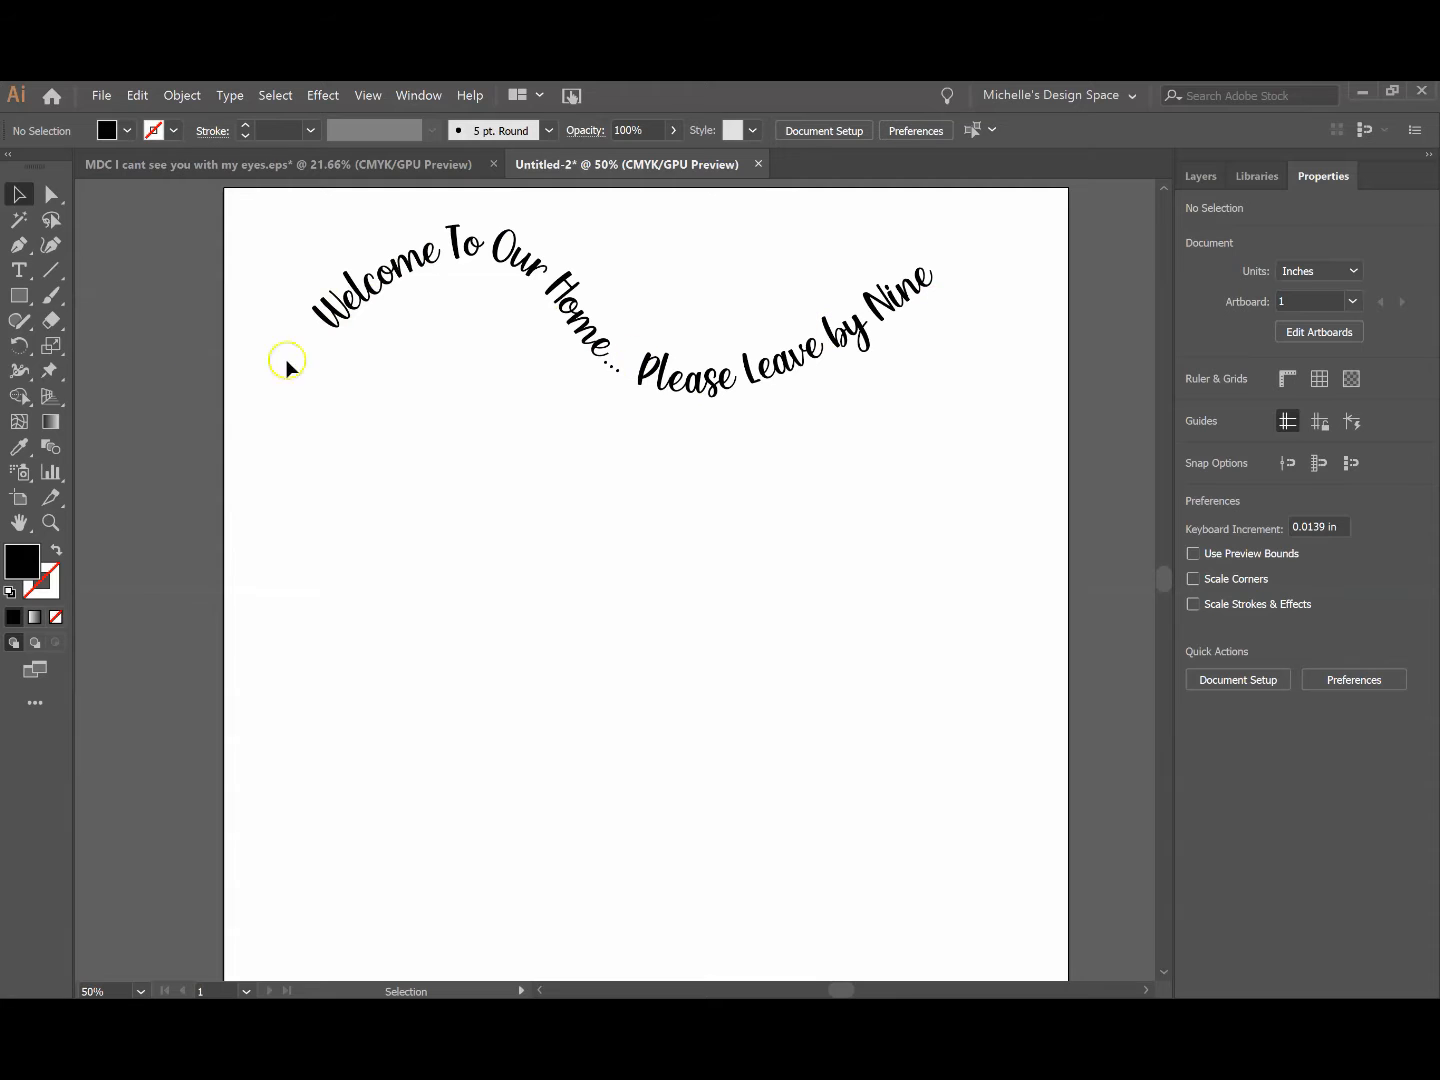
{"action": "mouse_move", "coordinate": [19, 246]}
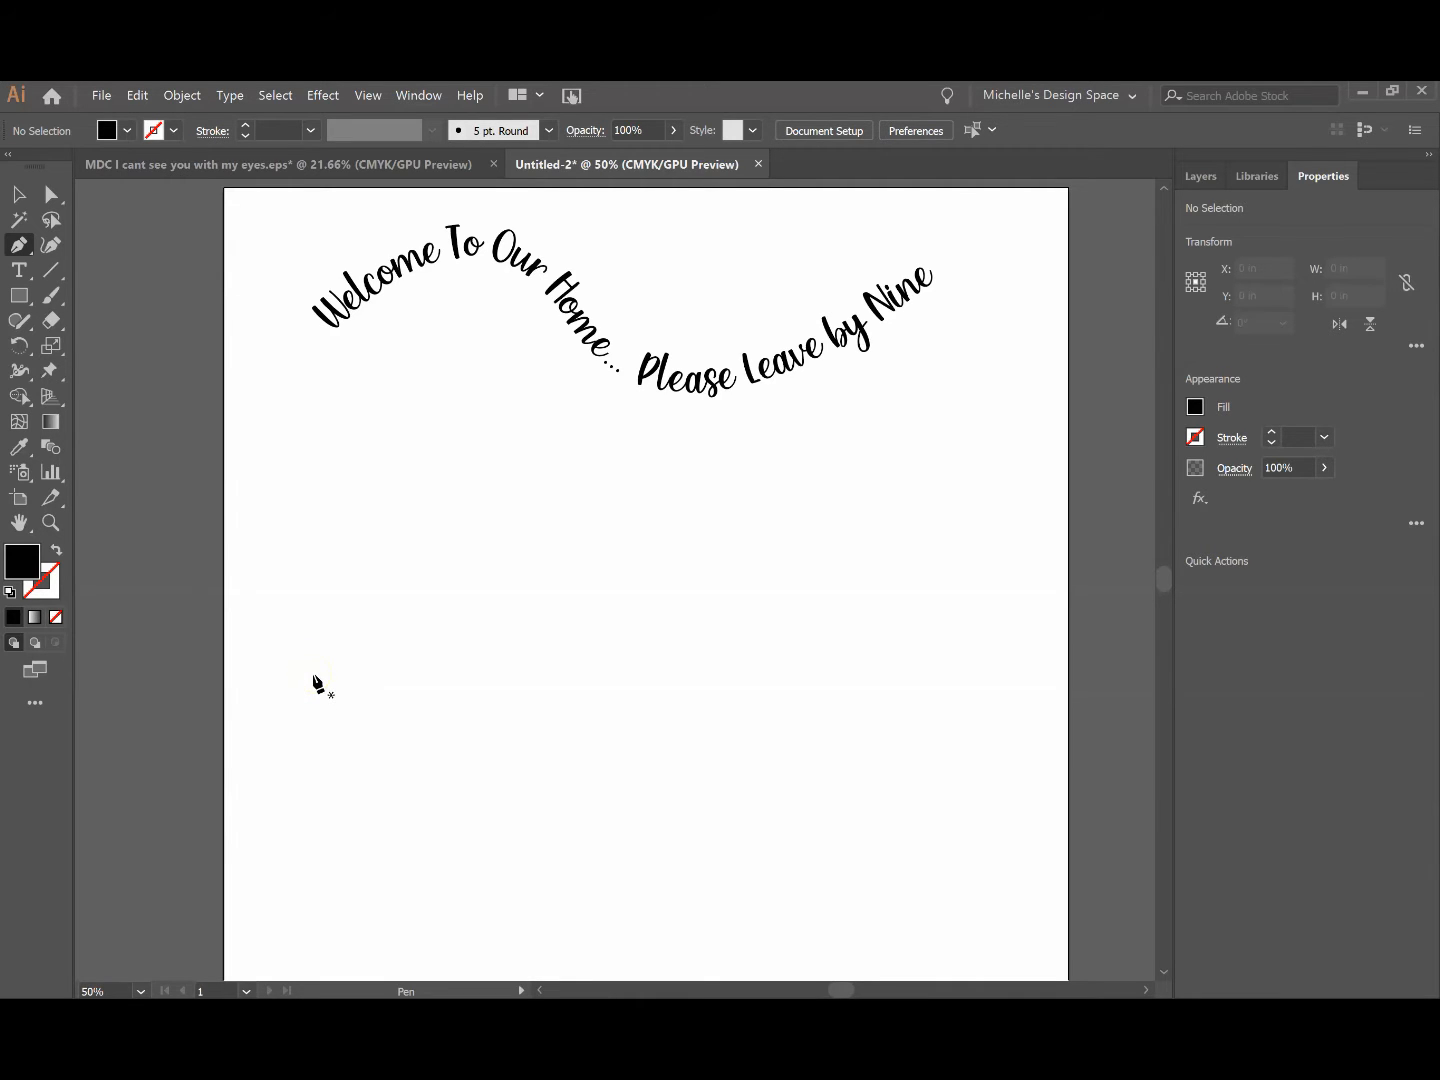
{"action": "mouse_move", "coordinate": [635, 424]}
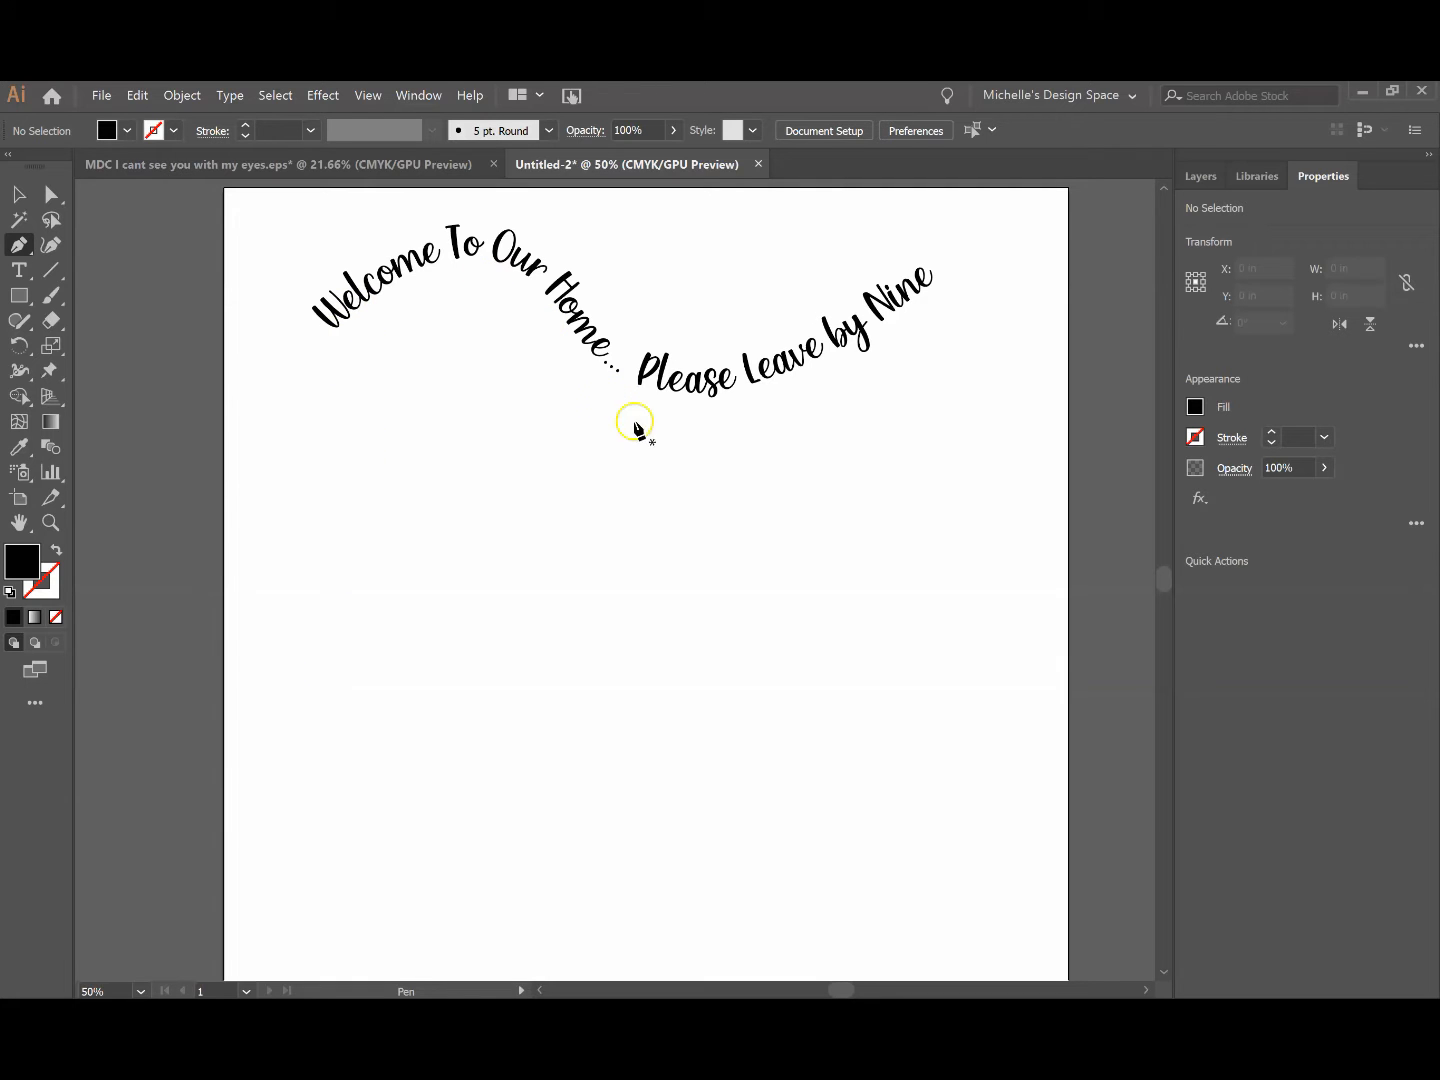
{"action": "mouse_move", "coordinate": [287, 728]}
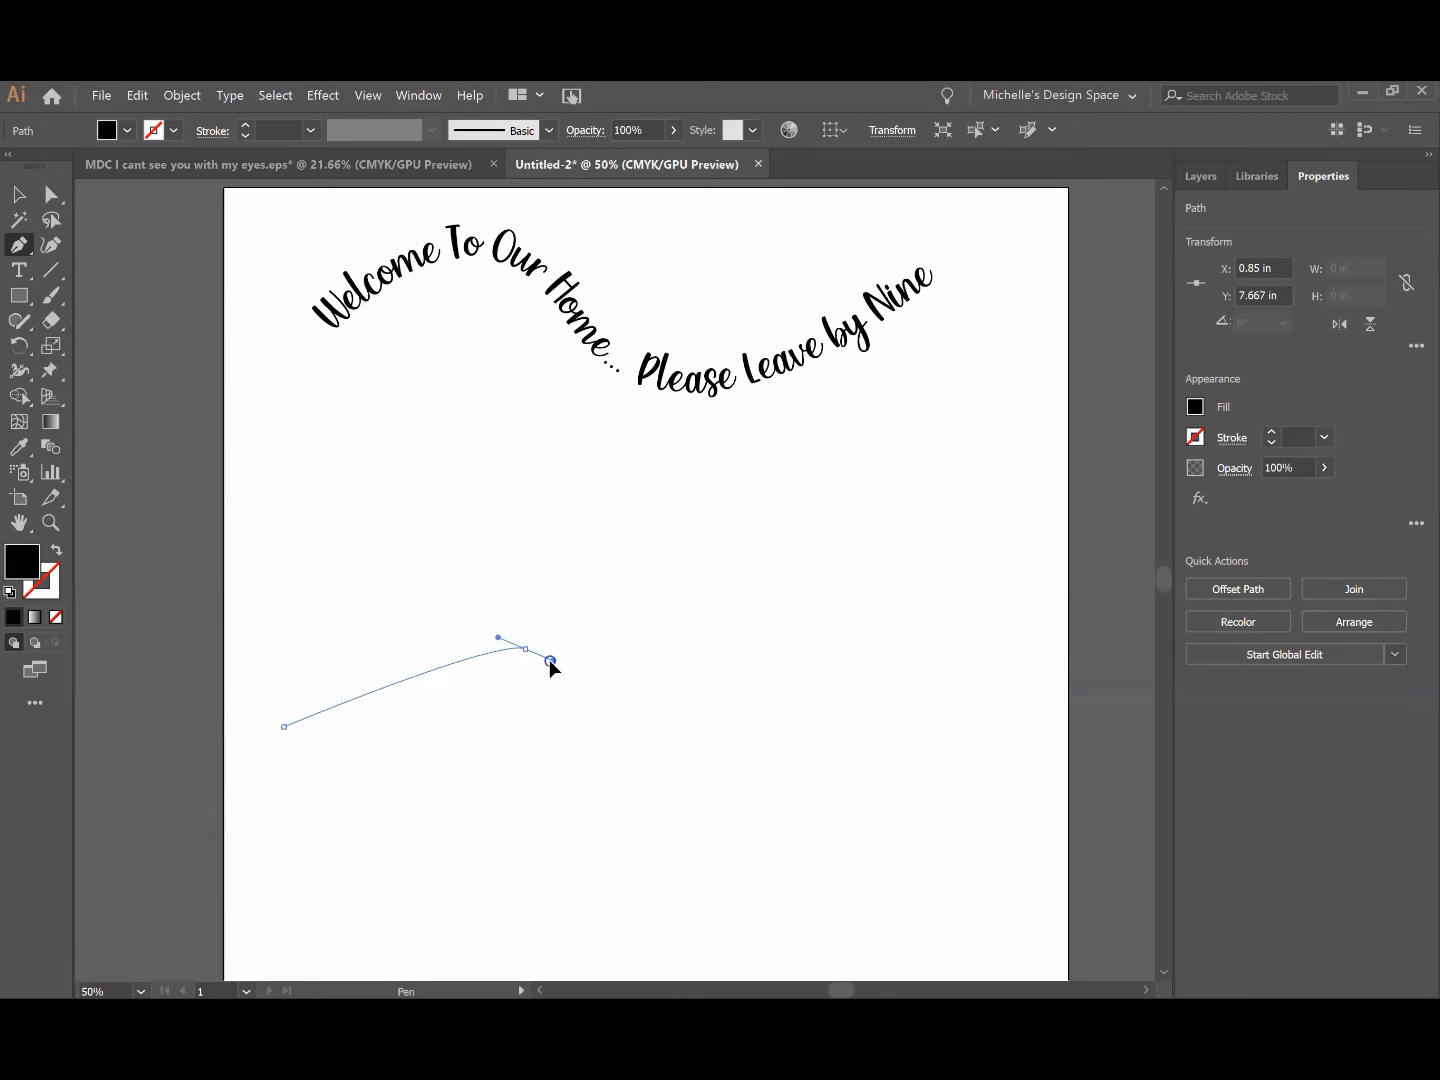
Draw a three-anchor S-shaped wave below the example text, arching up then dipping into a trough
{"action": "left_click_drag", "start_coordinate": [550, 663], "coordinate": [665, 637]}
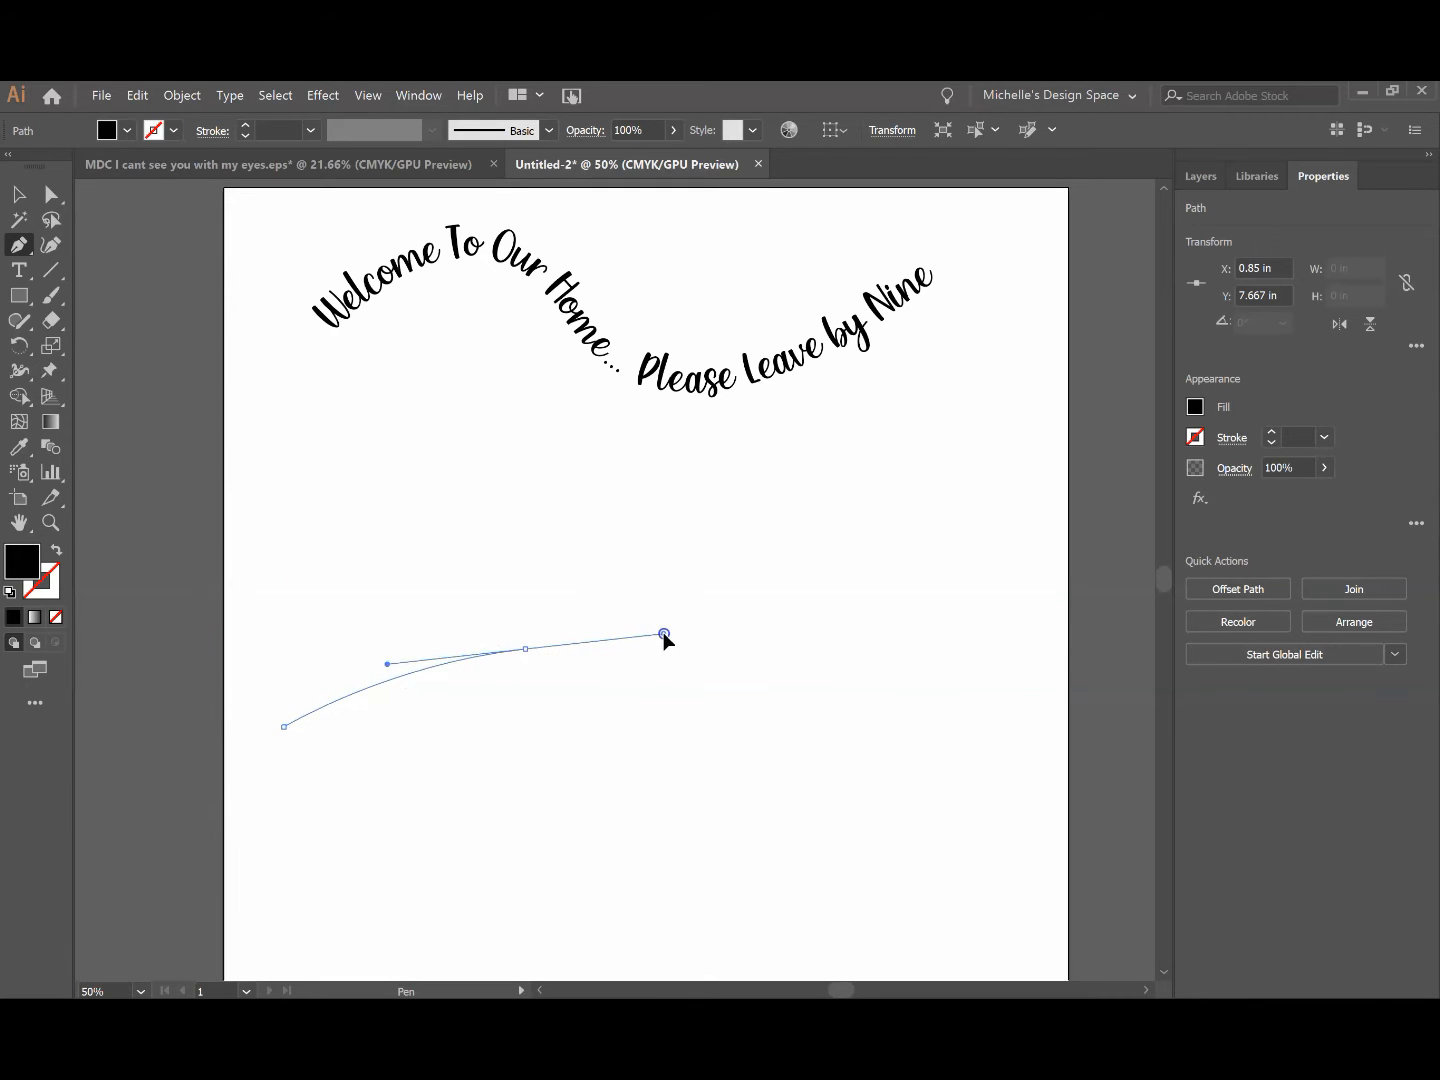
{"action": "left_click_drag", "start_coordinate": [663, 635], "coordinate": [688, 697]}
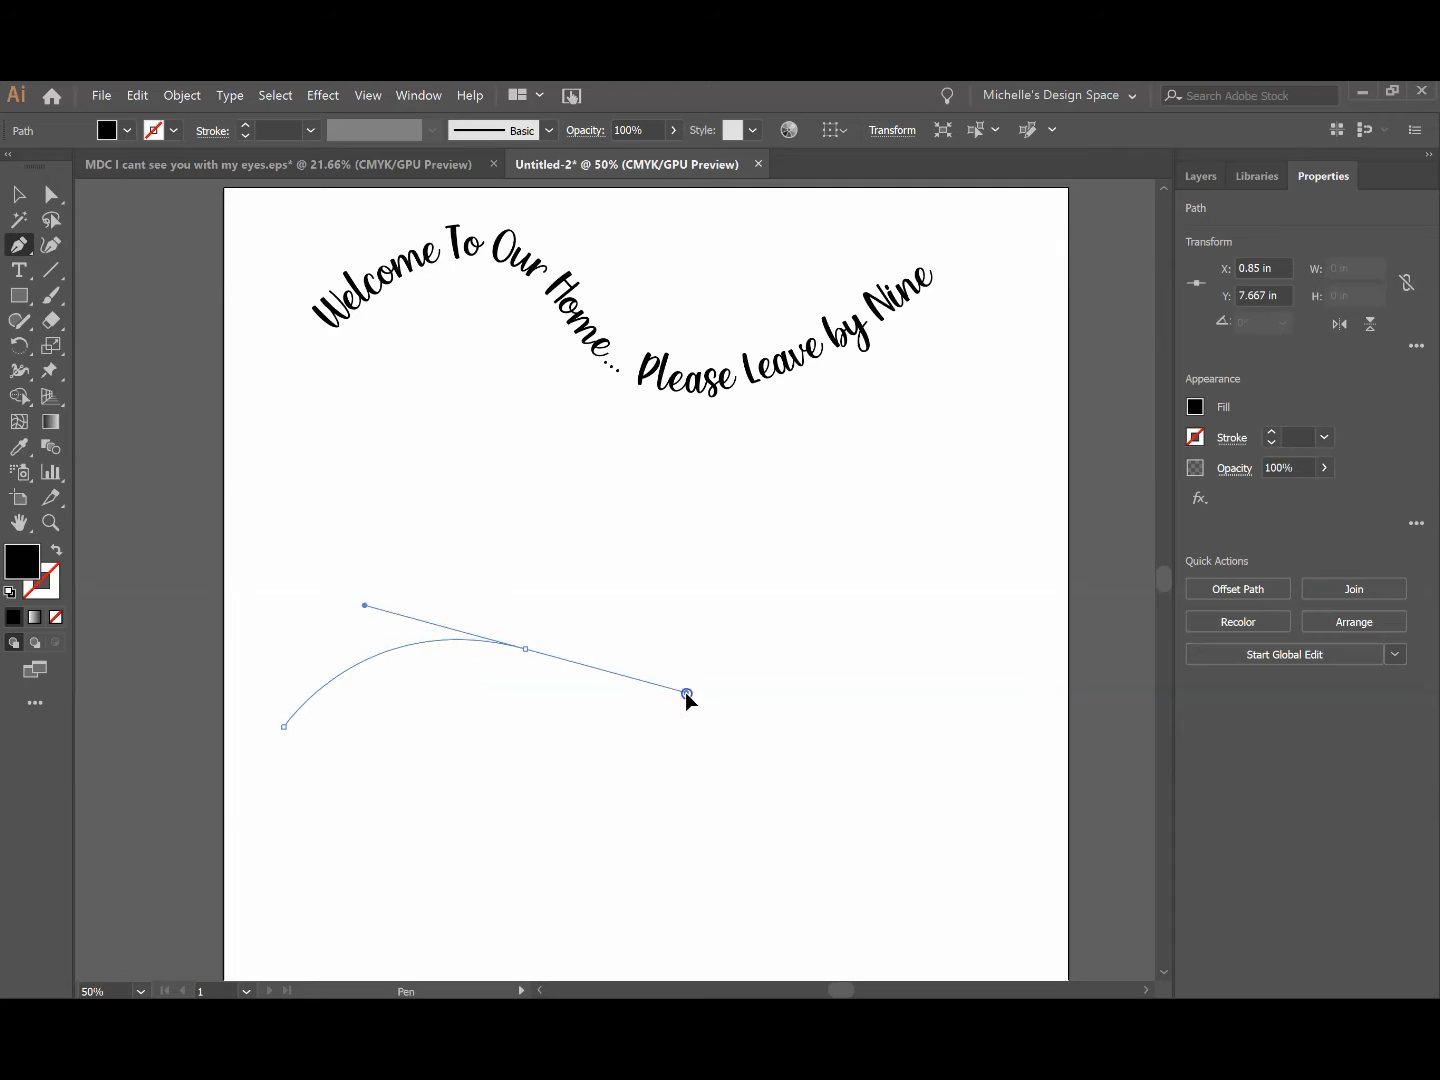
{"action": "left_click_drag", "start_coordinate": [687, 697], "coordinate": [657, 727]}
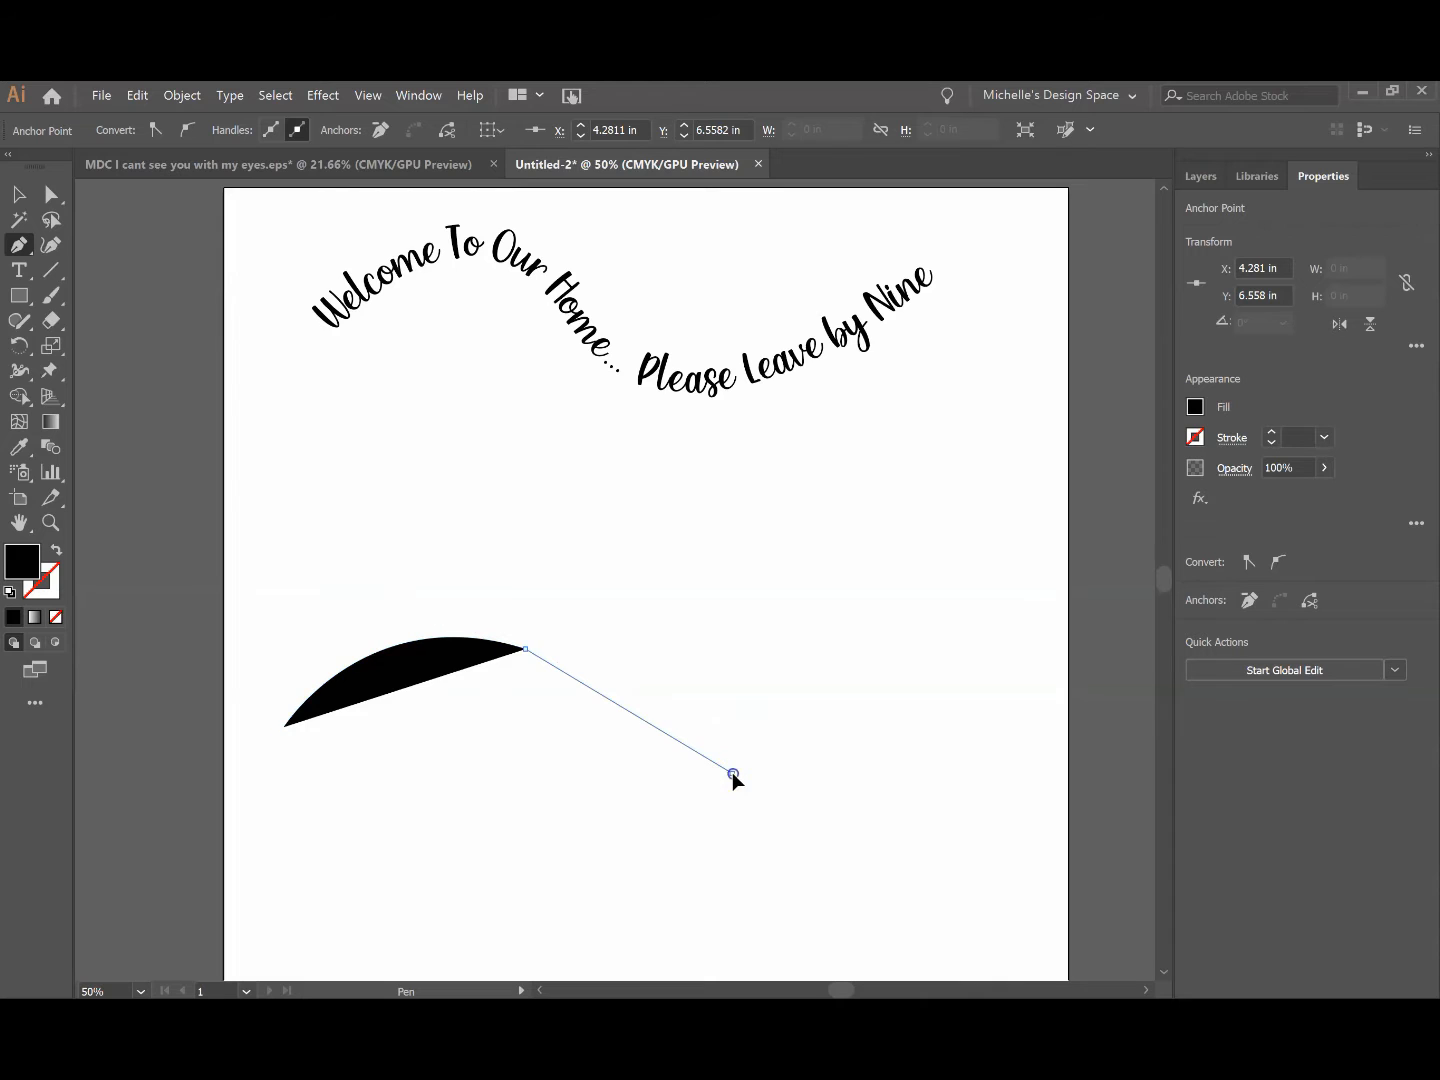
{"action": "left_click_drag", "start_coordinate": [733, 774], "coordinate": [816, 700]}
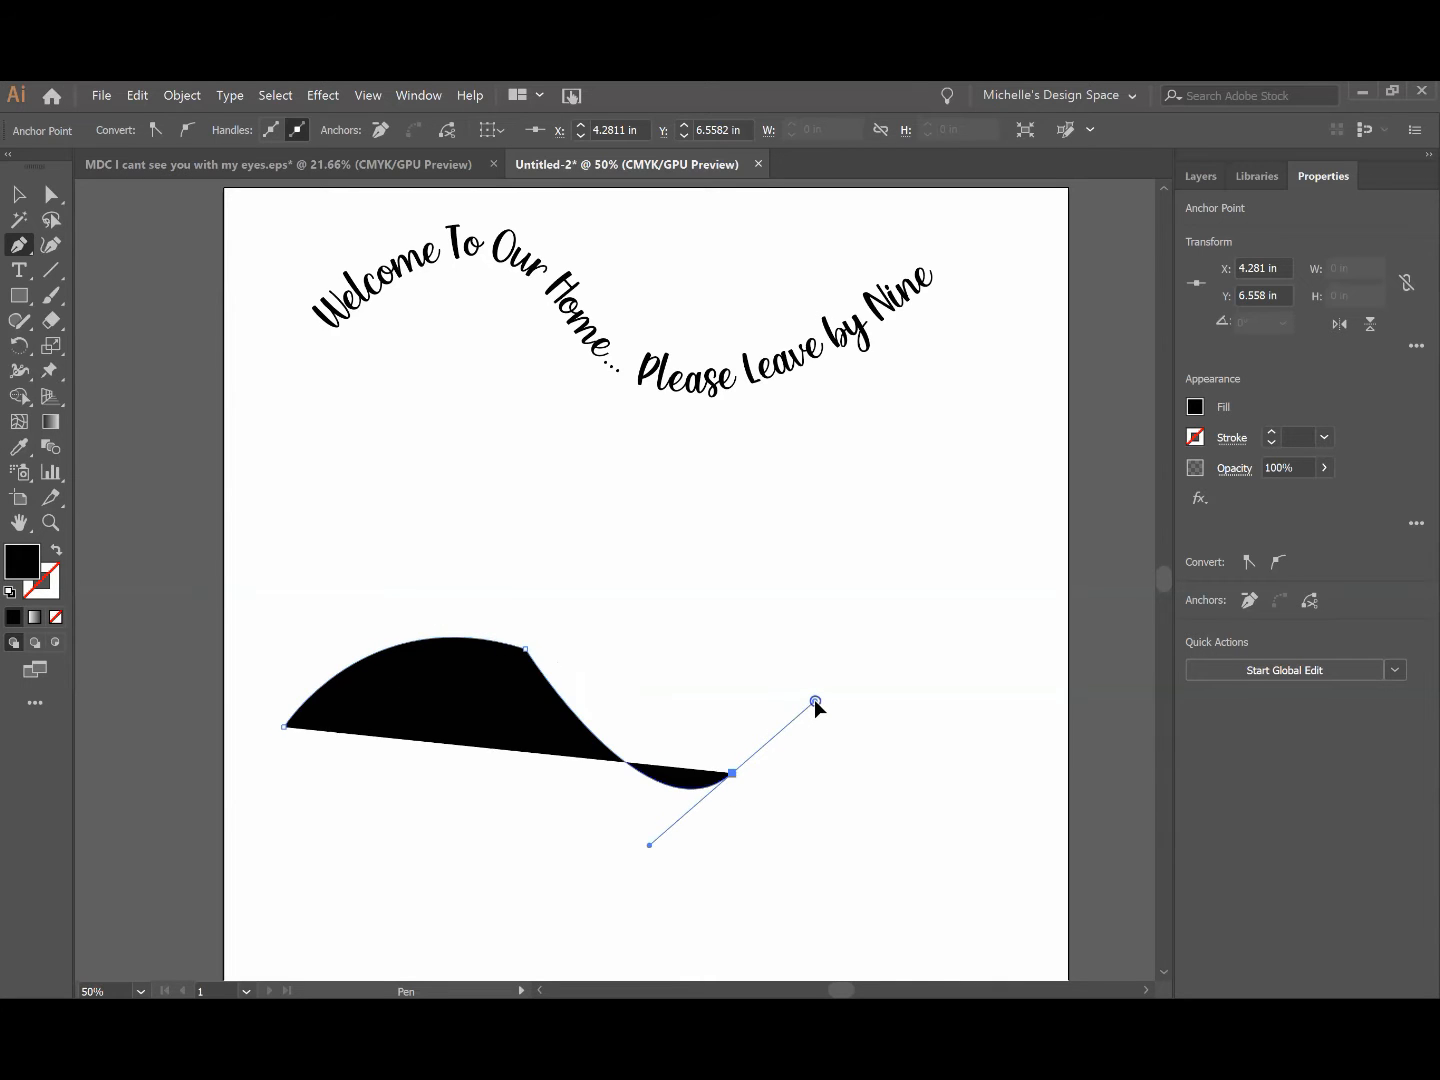
{"action": "left_click_drag", "start_coordinate": [817, 704], "coordinate": [928, 645]}
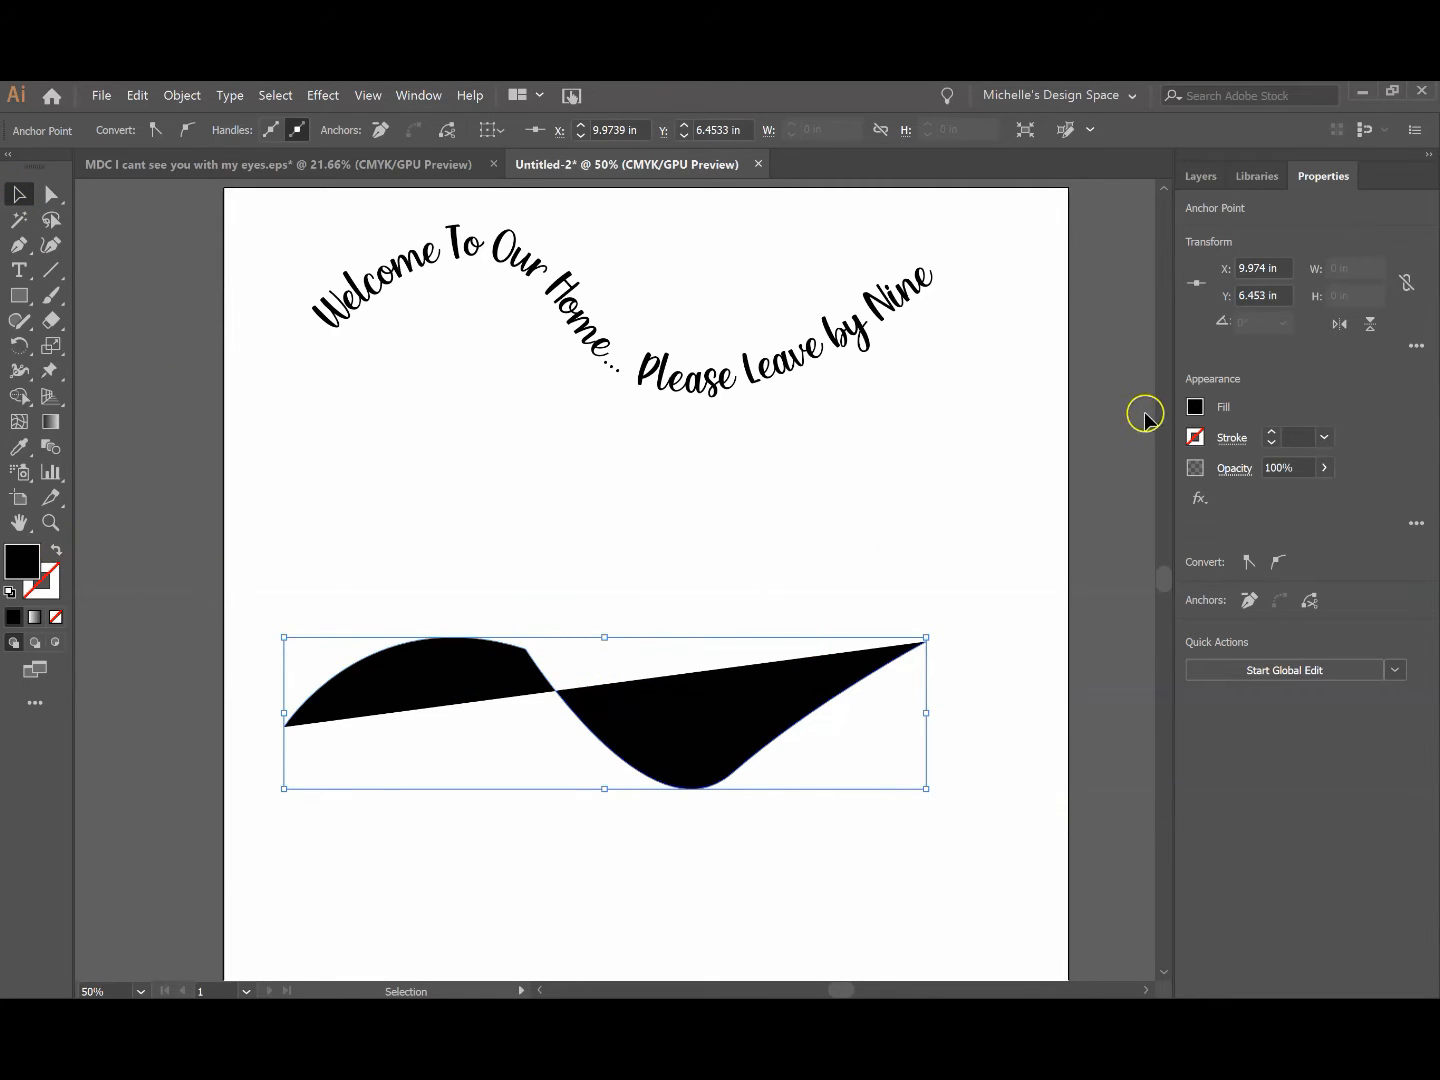
{"action": "mouse_move", "coordinate": [1136, 445]}
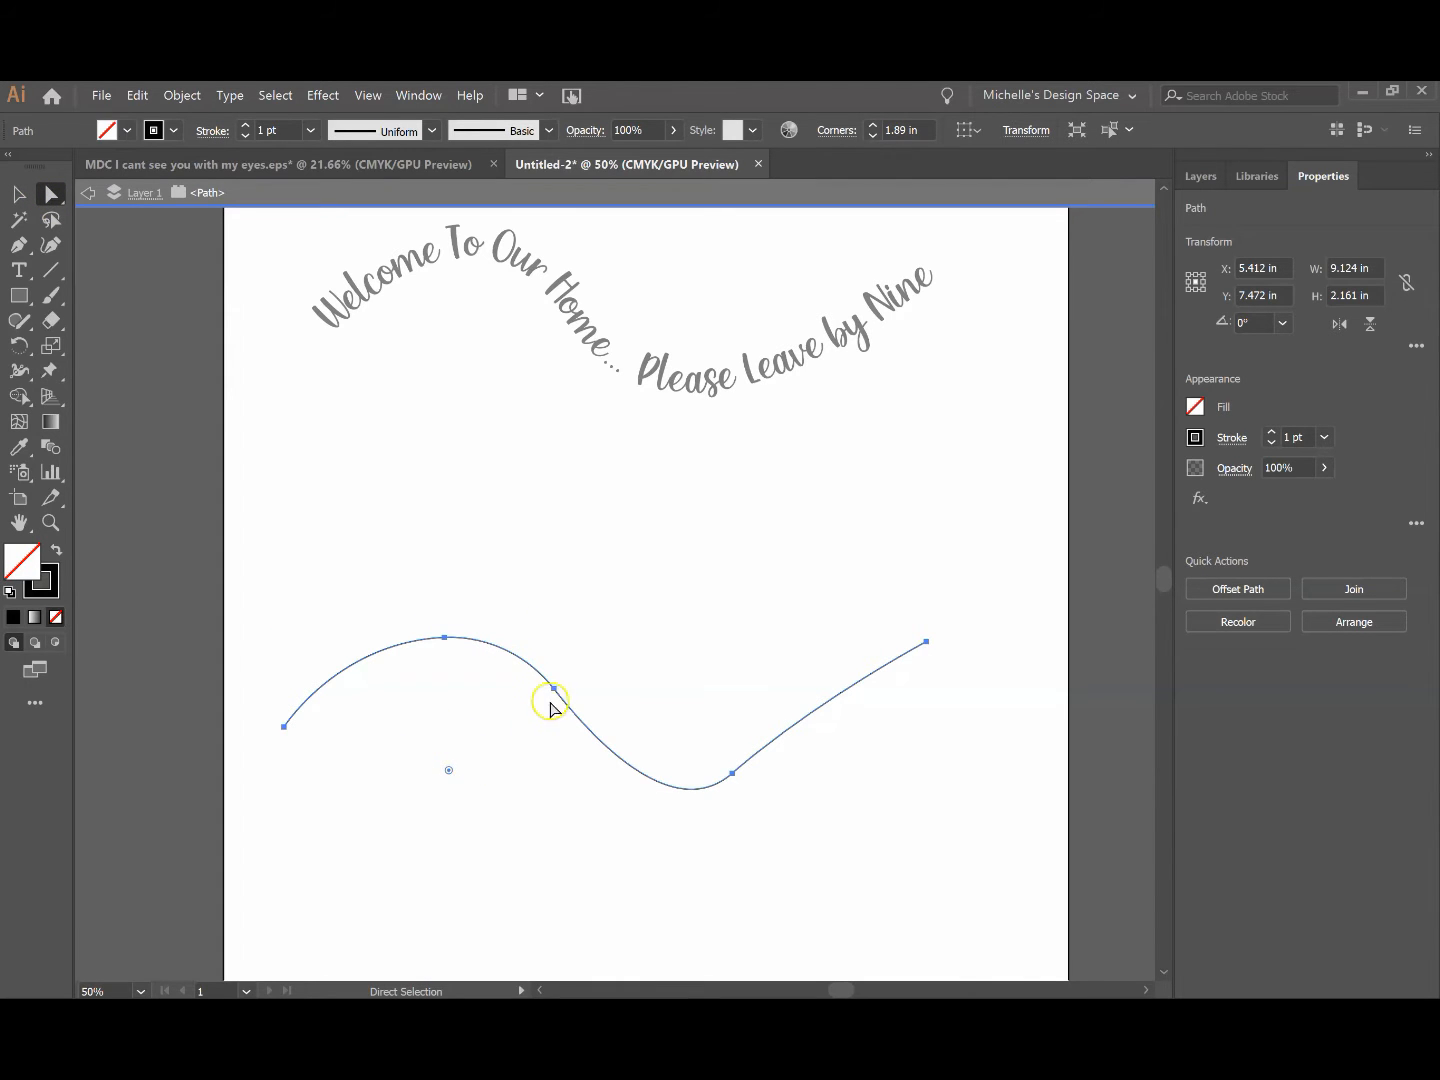
{"action": "mouse_move", "coordinate": [822, 672]}
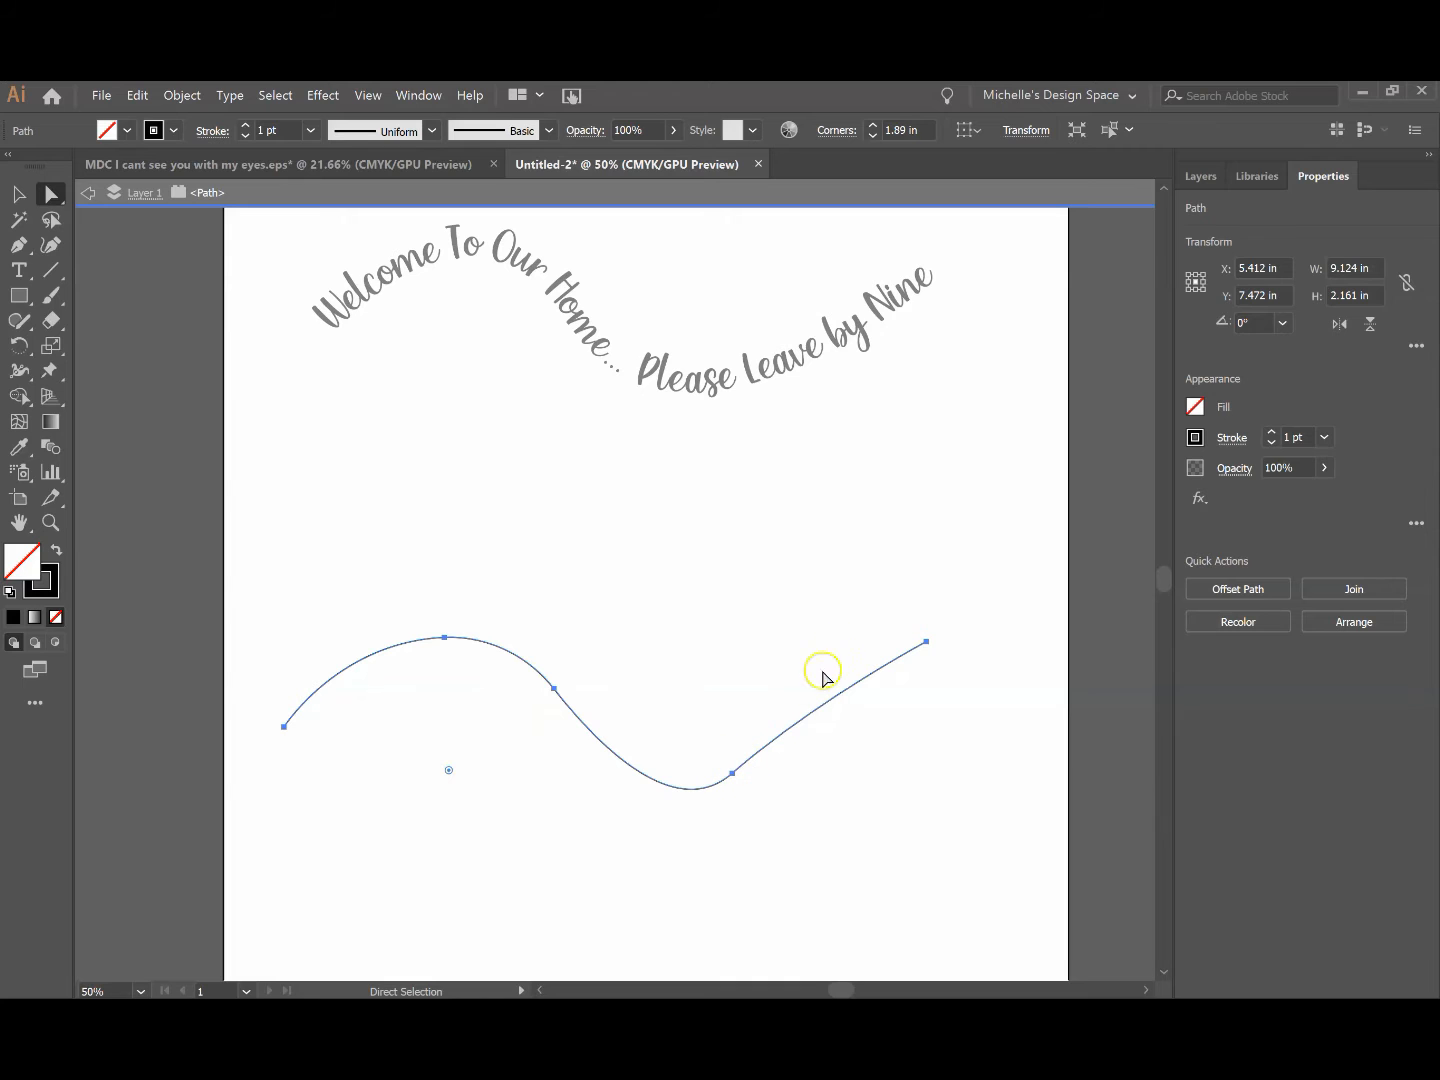
{"action": "mouse_move", "coordinate": [734, 770]}
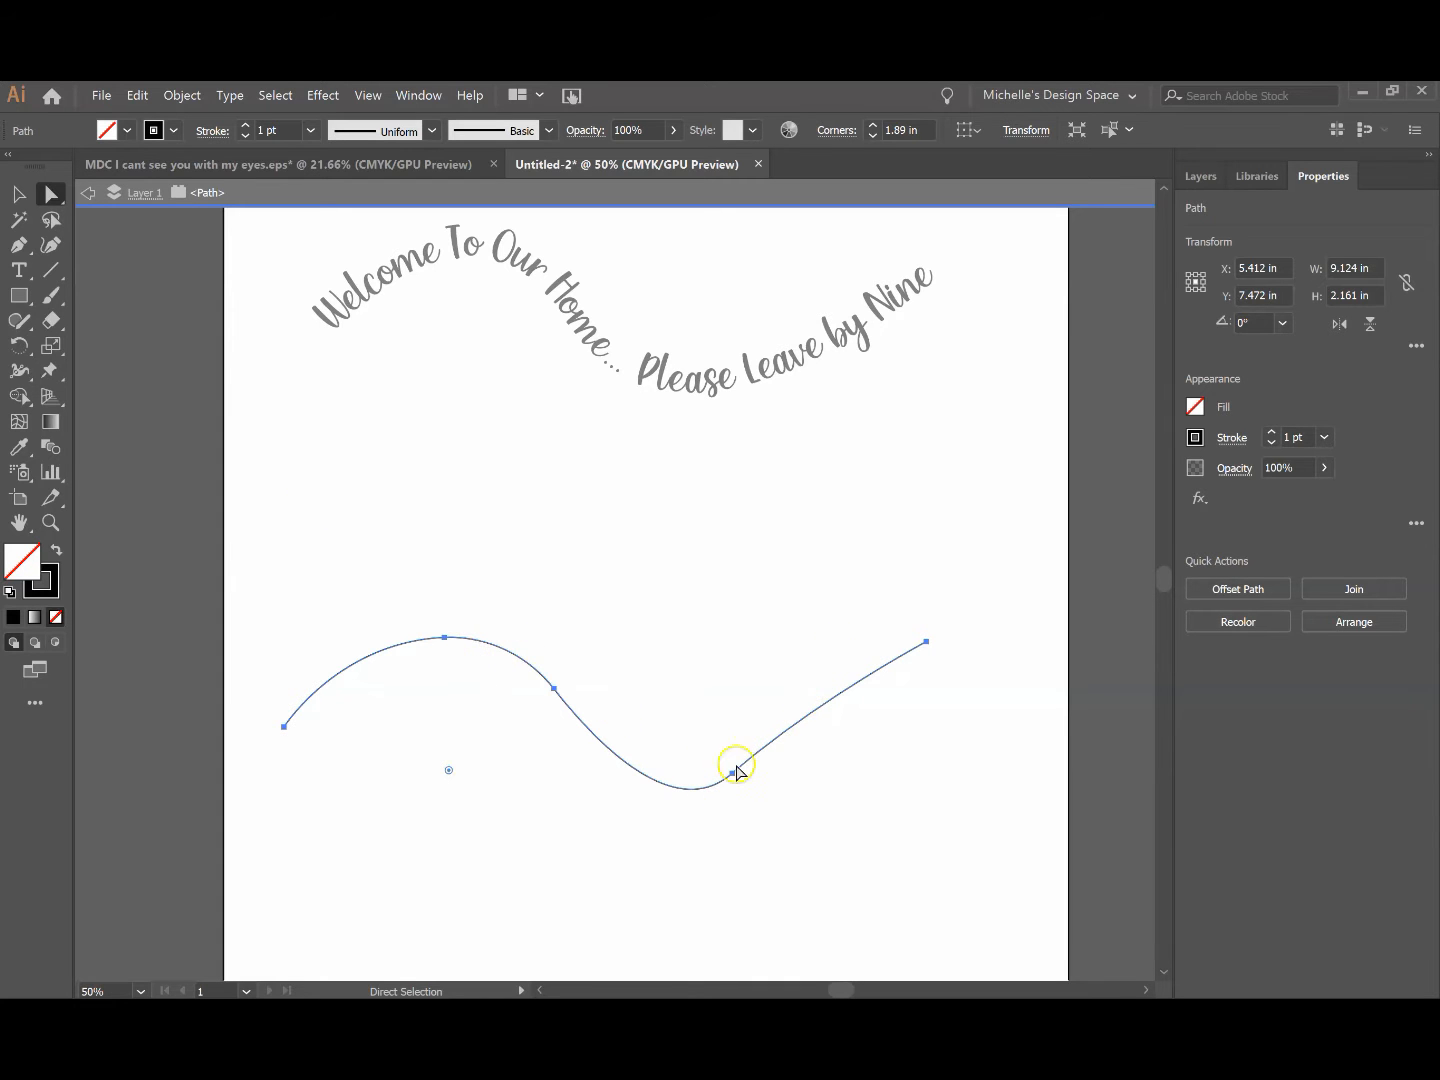
Deselect the finished unfilled, 1 pt black wave curve
{"action": "left_click", "coordinate": [18, 194]}
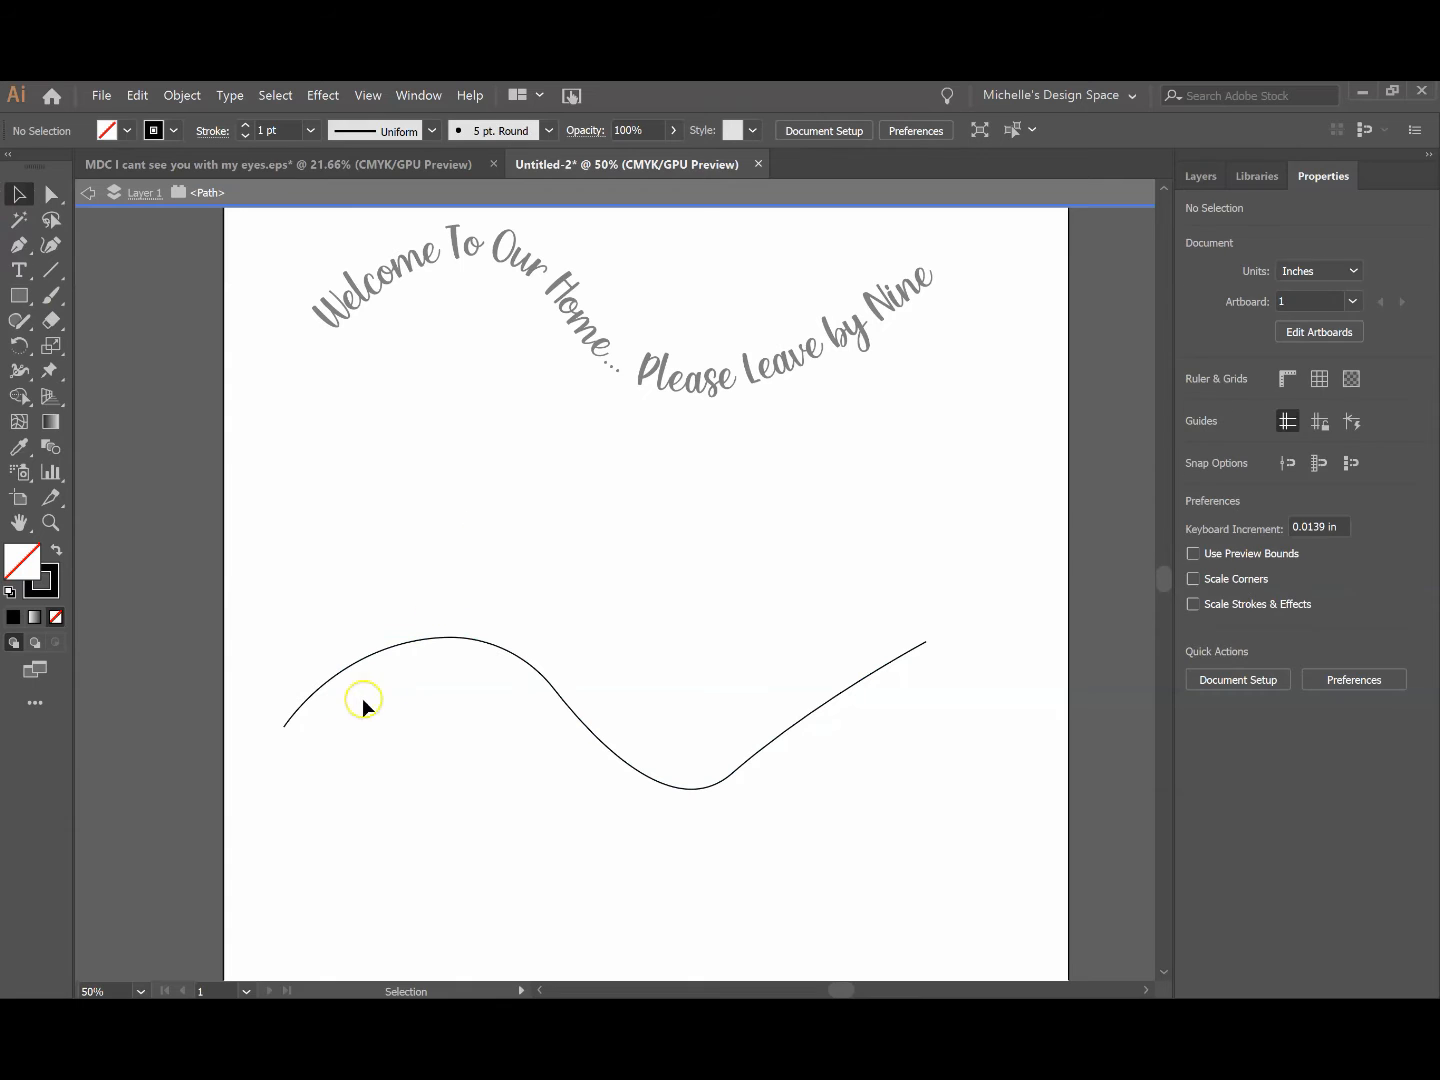
{"action": "mouse_move", "coordinate": [515, 669]}
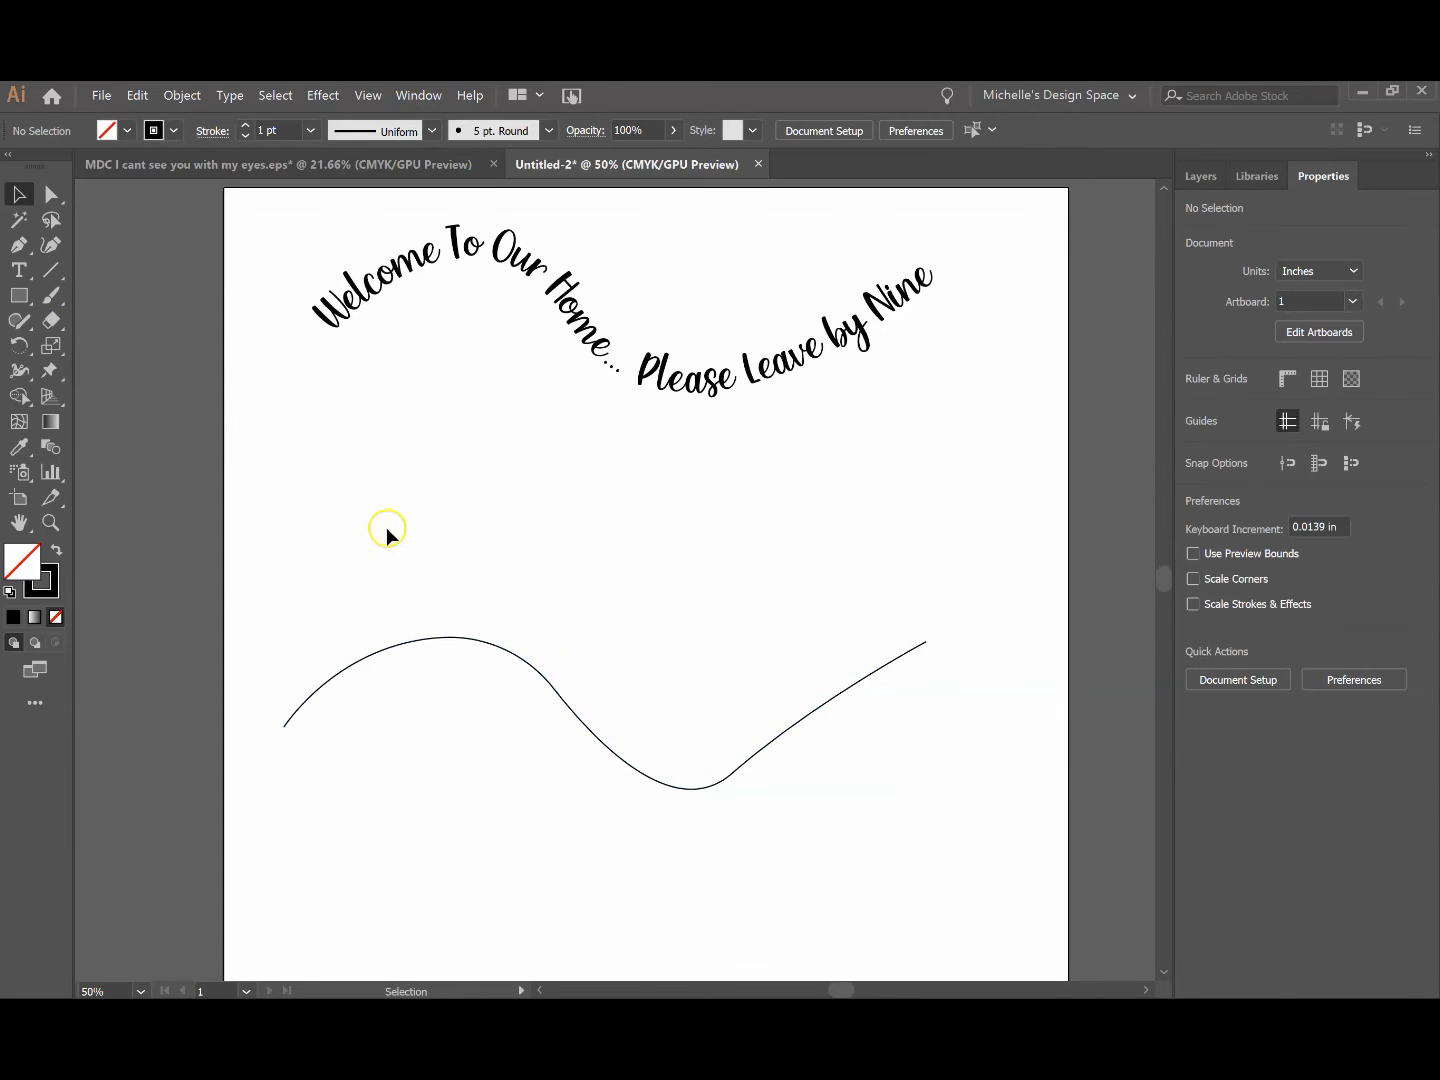
{"action": "mouse_move", "coordinate": [391, 656]}
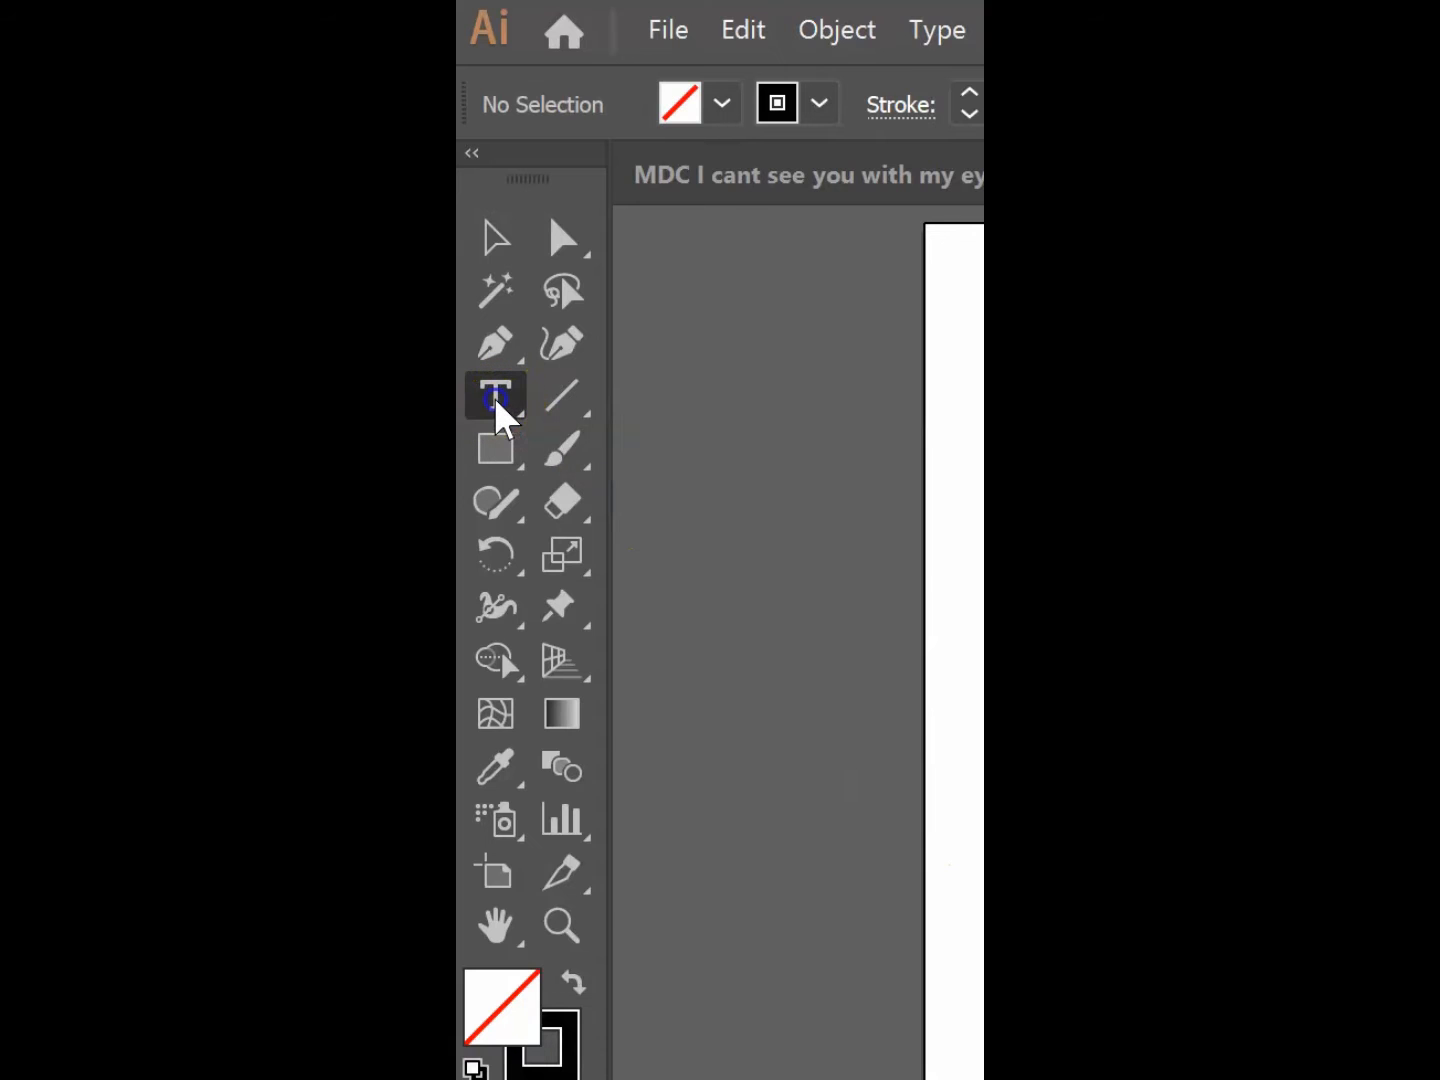
Choose the Type on a Path tool from the Type tool flyout
{"action": "left_click", "coordinate": [495, 395]}
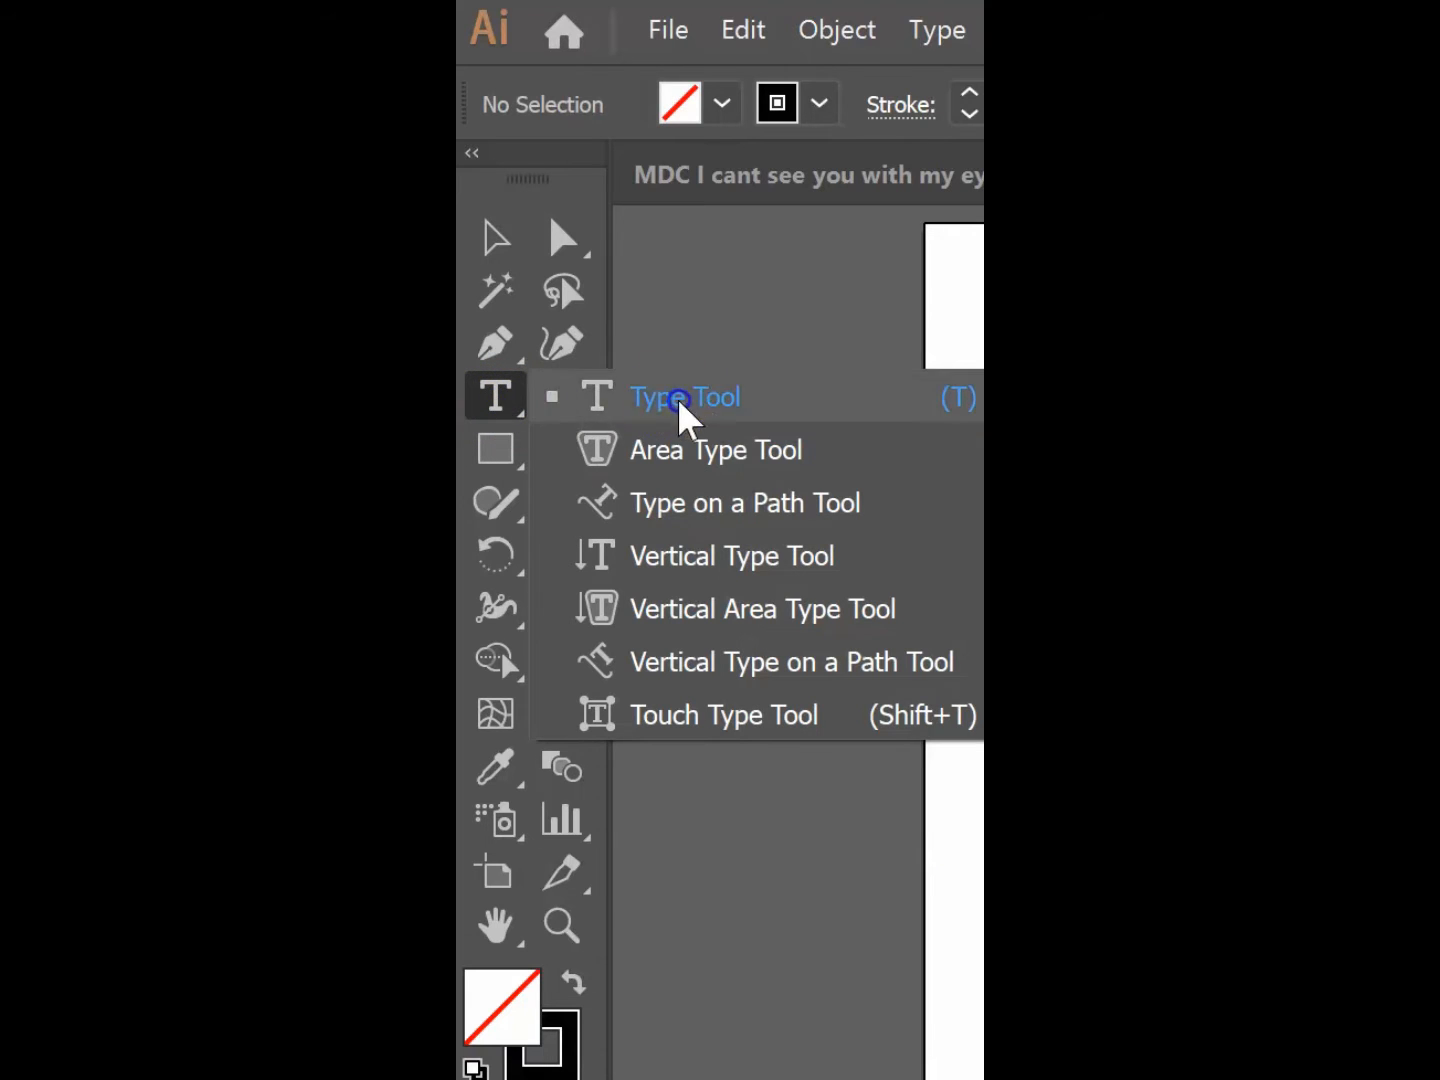
{"action": "left_click", "coordinate": [745, 503]}
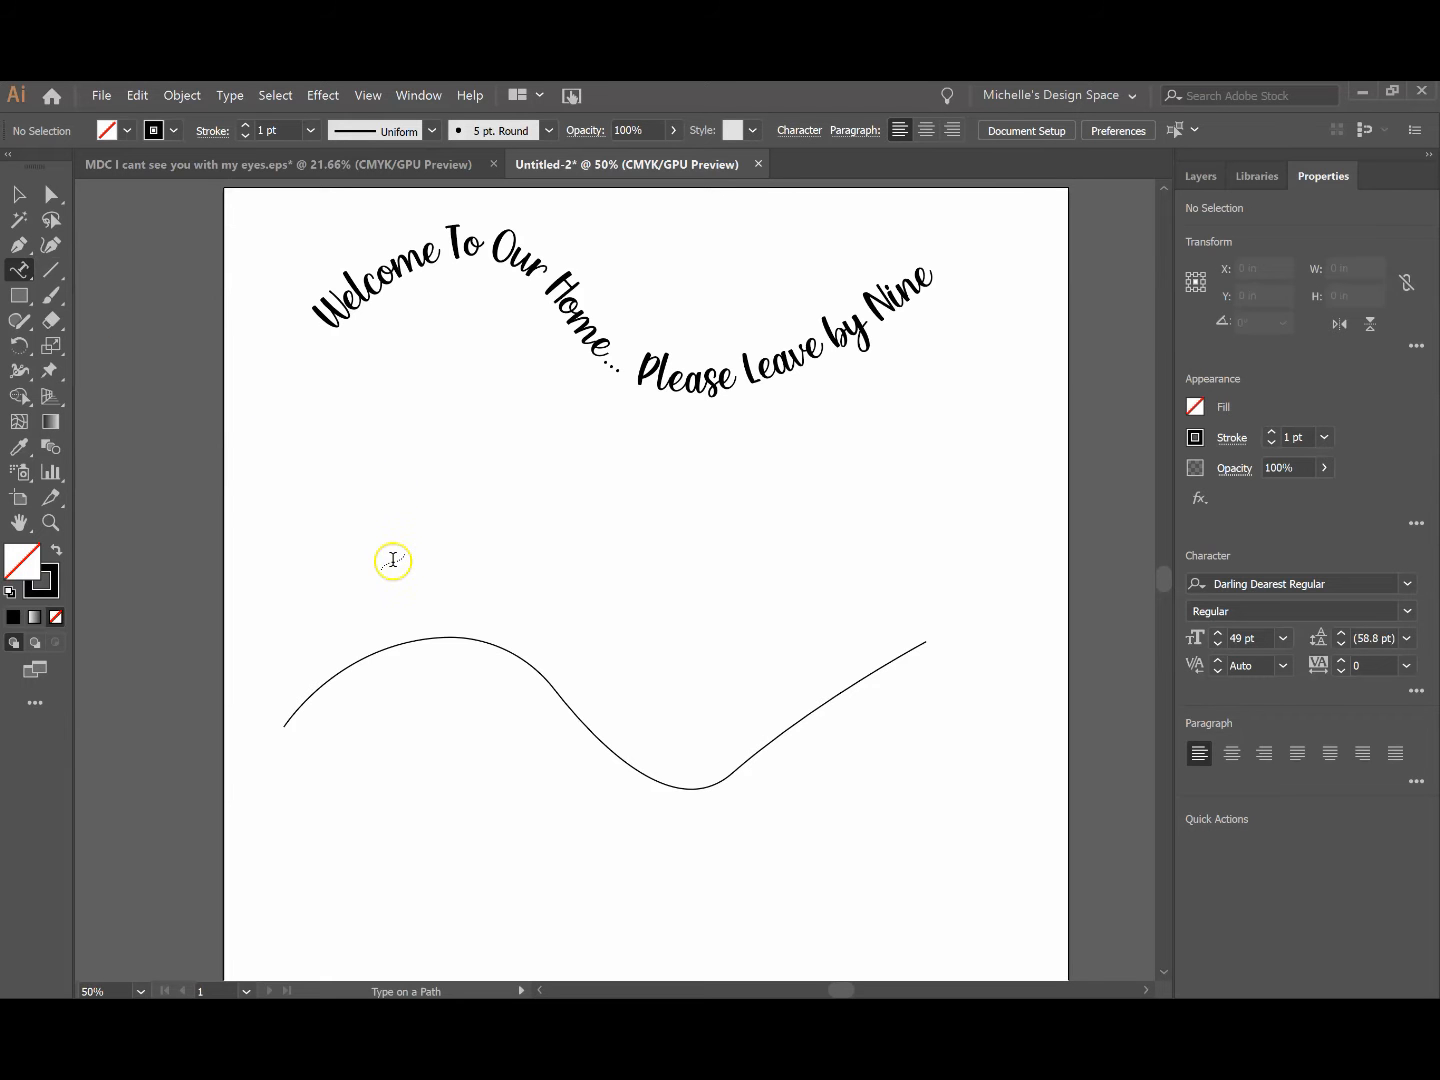
{"action": "mouse_move", "coordinate": [425, 606]}
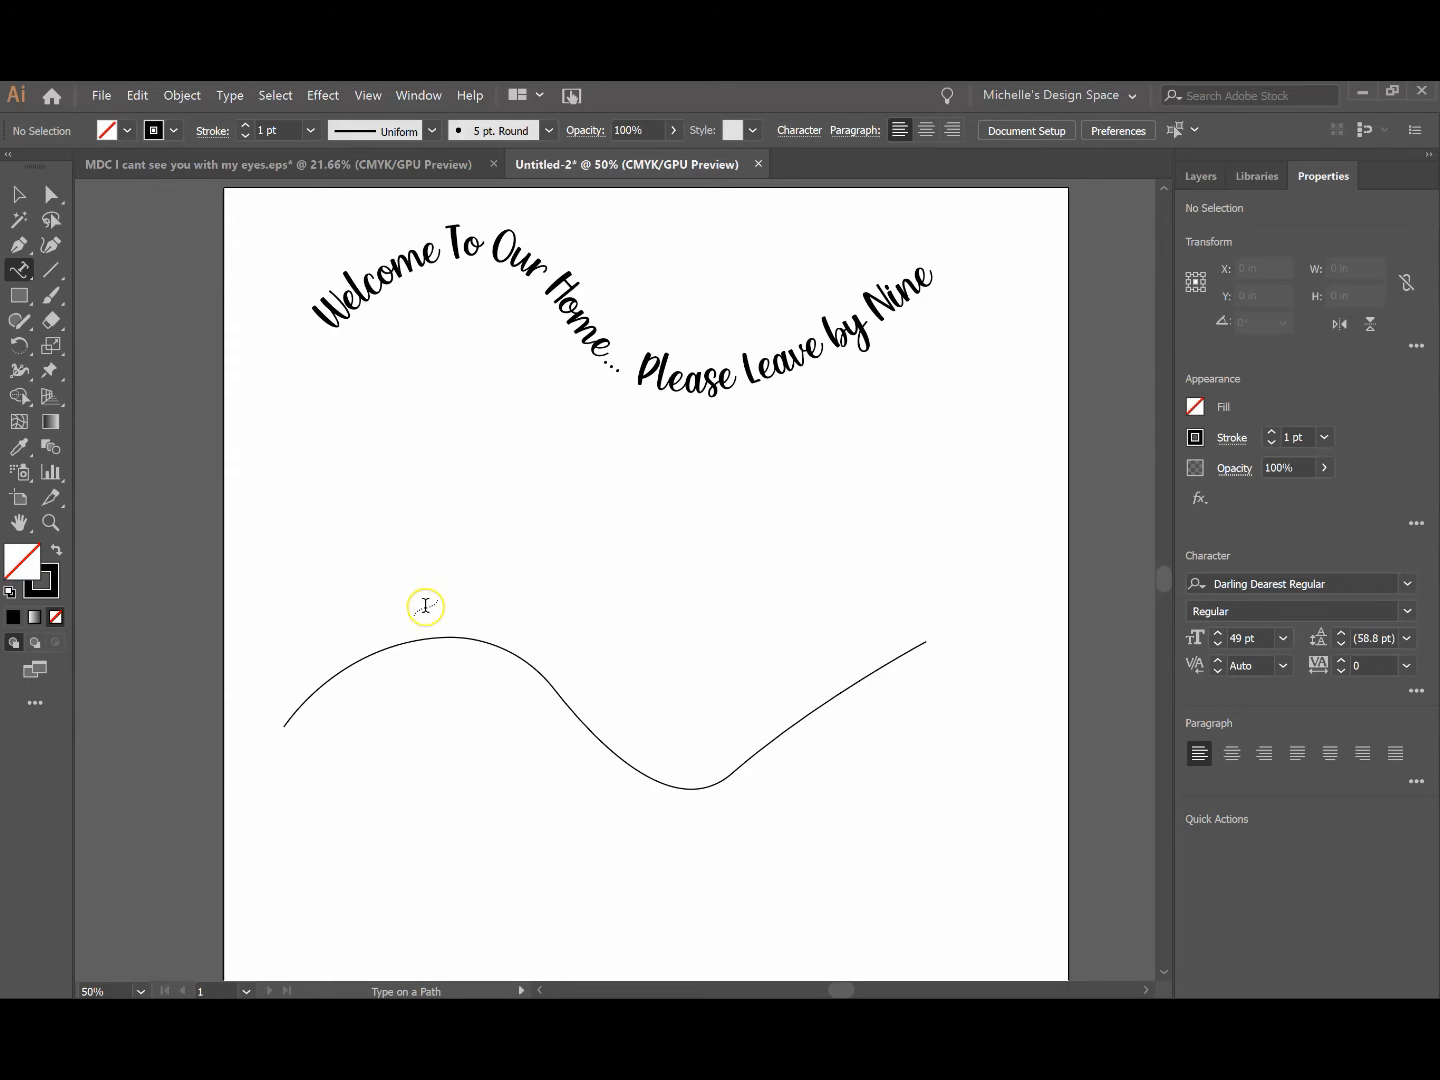
{"action": "mouse_move", "coordinate": [349, 670]}
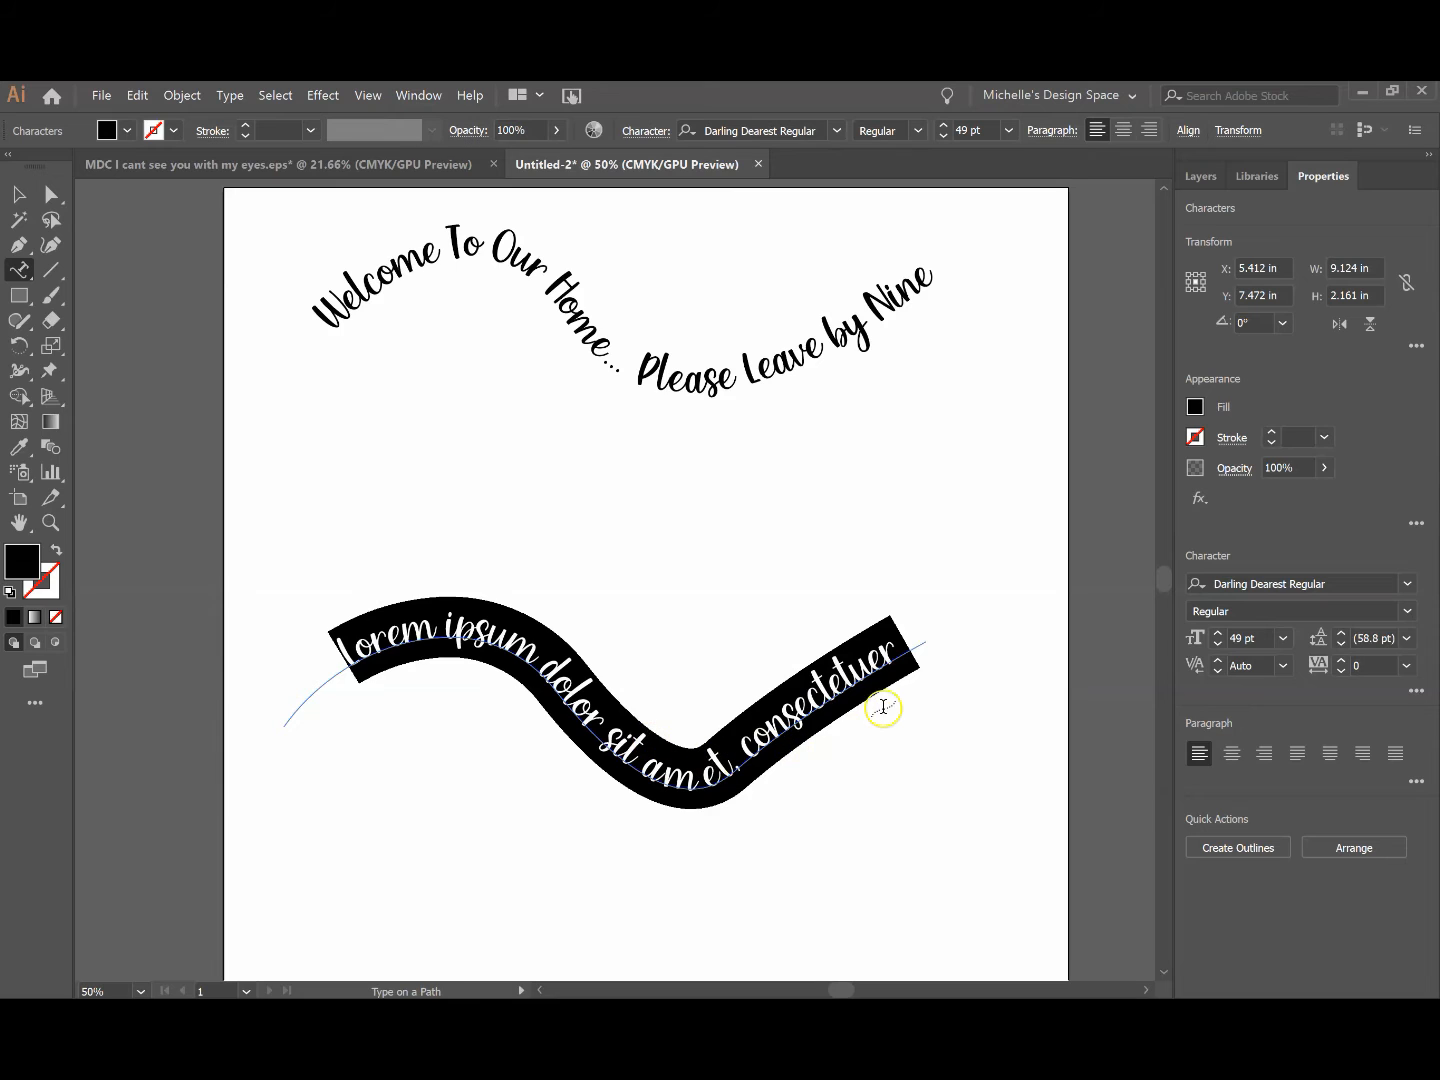
{"action": "mouse_move", "coordinate": [76, 251]}
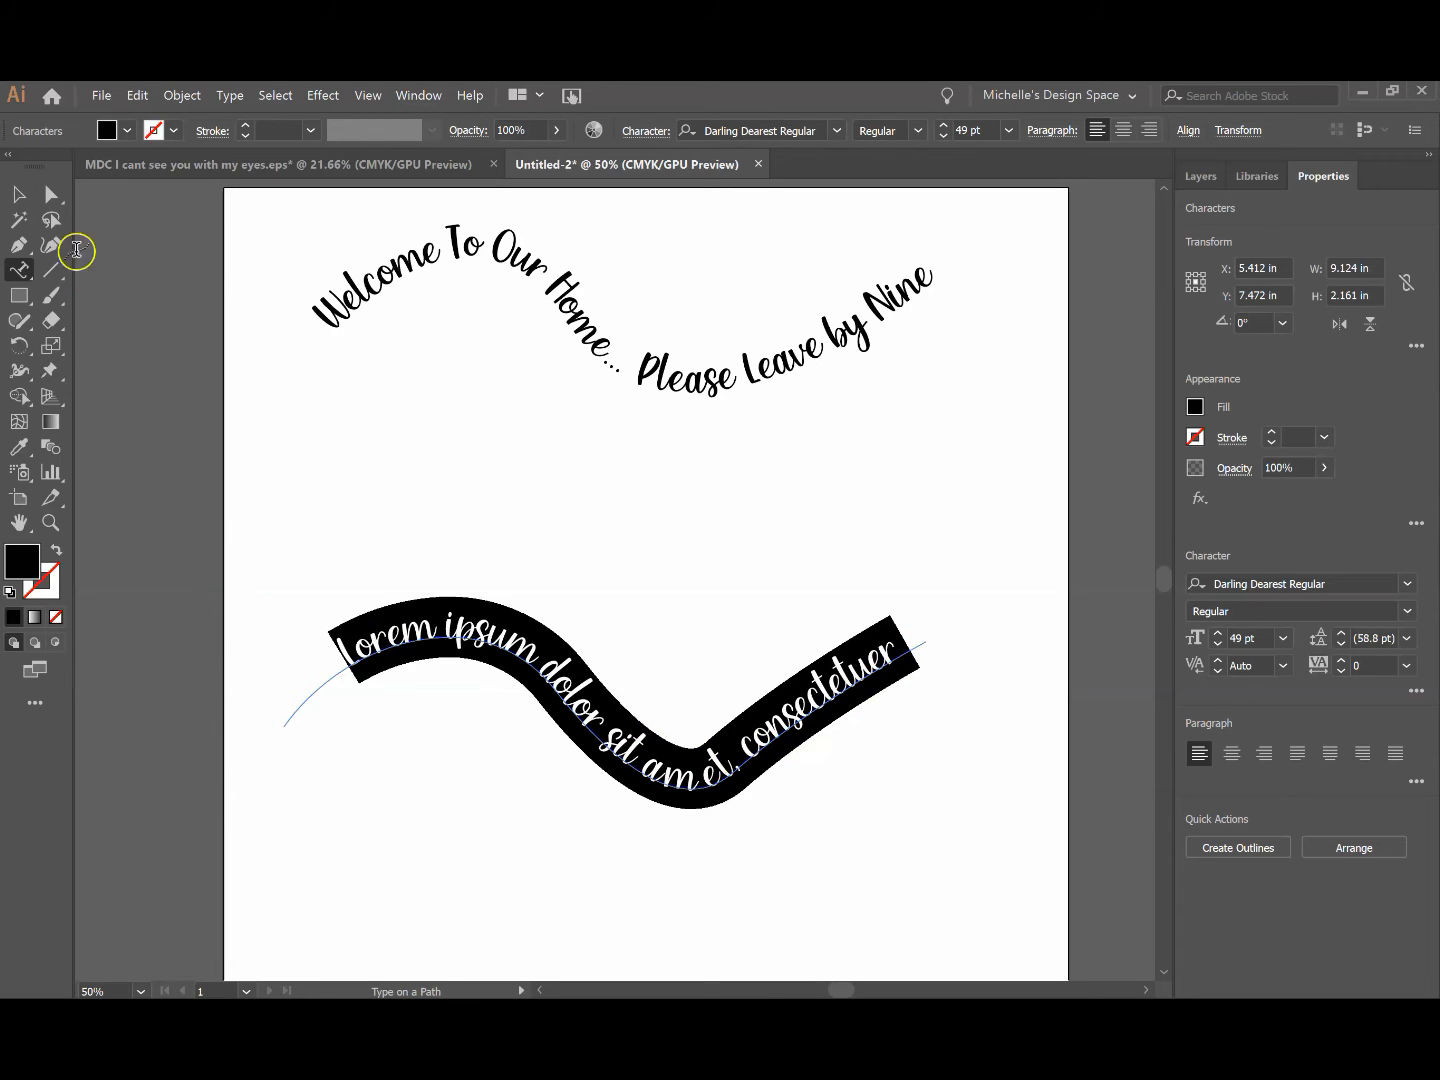
{"action": "mouse_move", "coordinate": [18, 194]}
{"action": "type", "text": "Welcome To"}
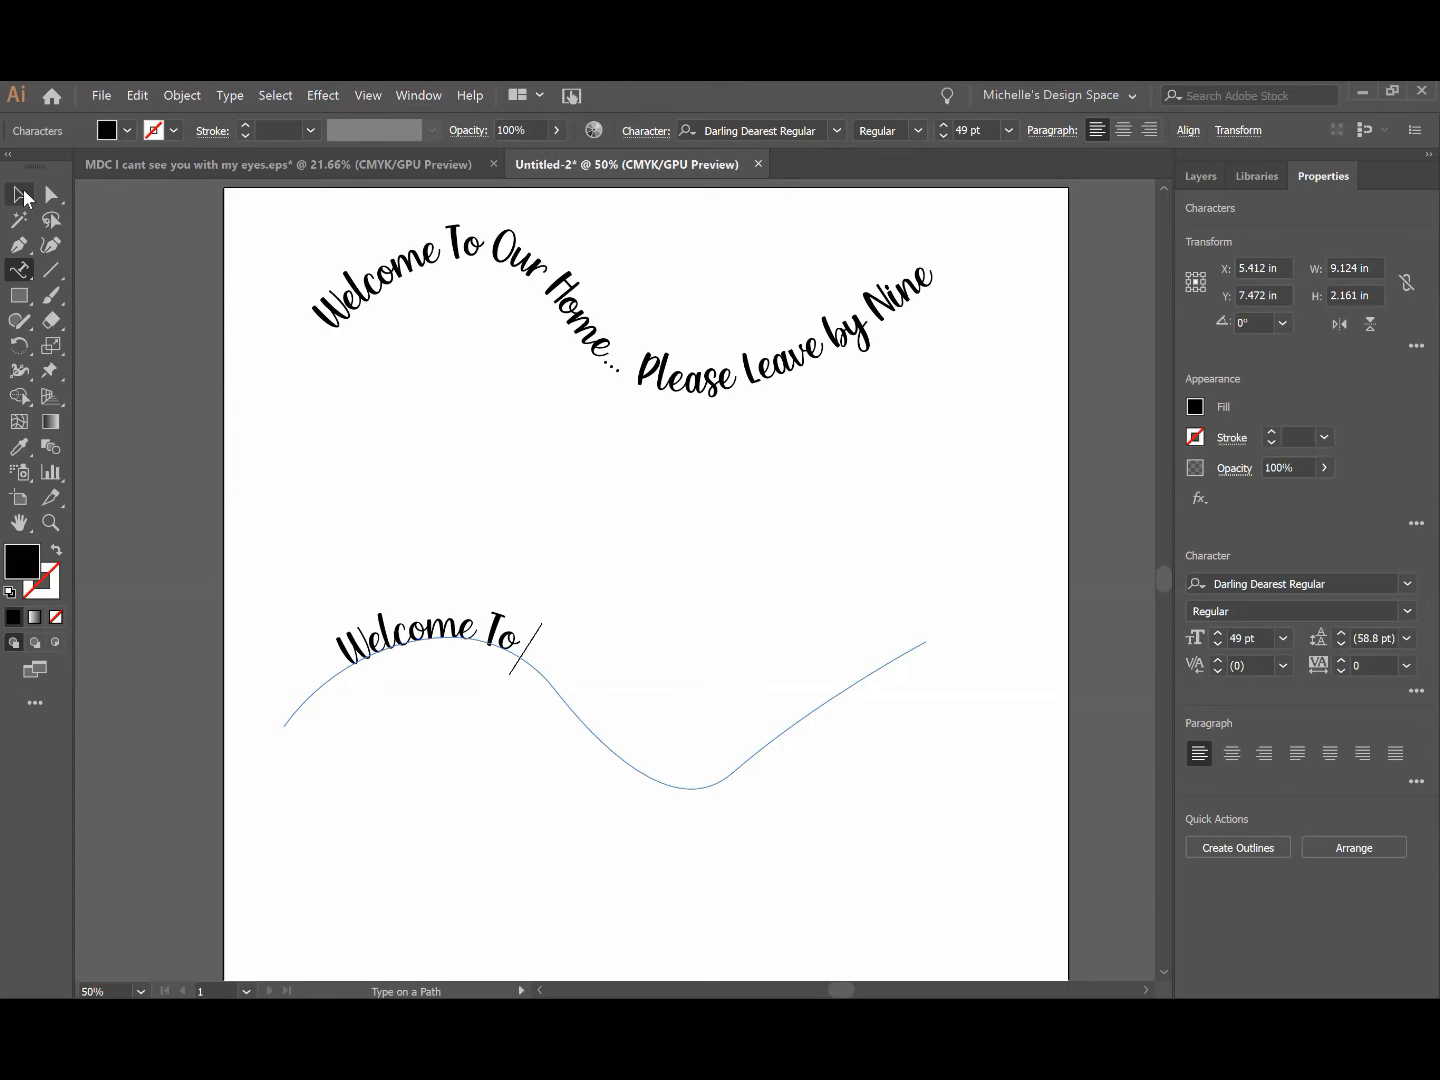
Type 'Welcome To Our Home... Please Leave by' along the wave in Darling Dearest Regular 49 pt
{"action": "type", "text": "Our Home..."}
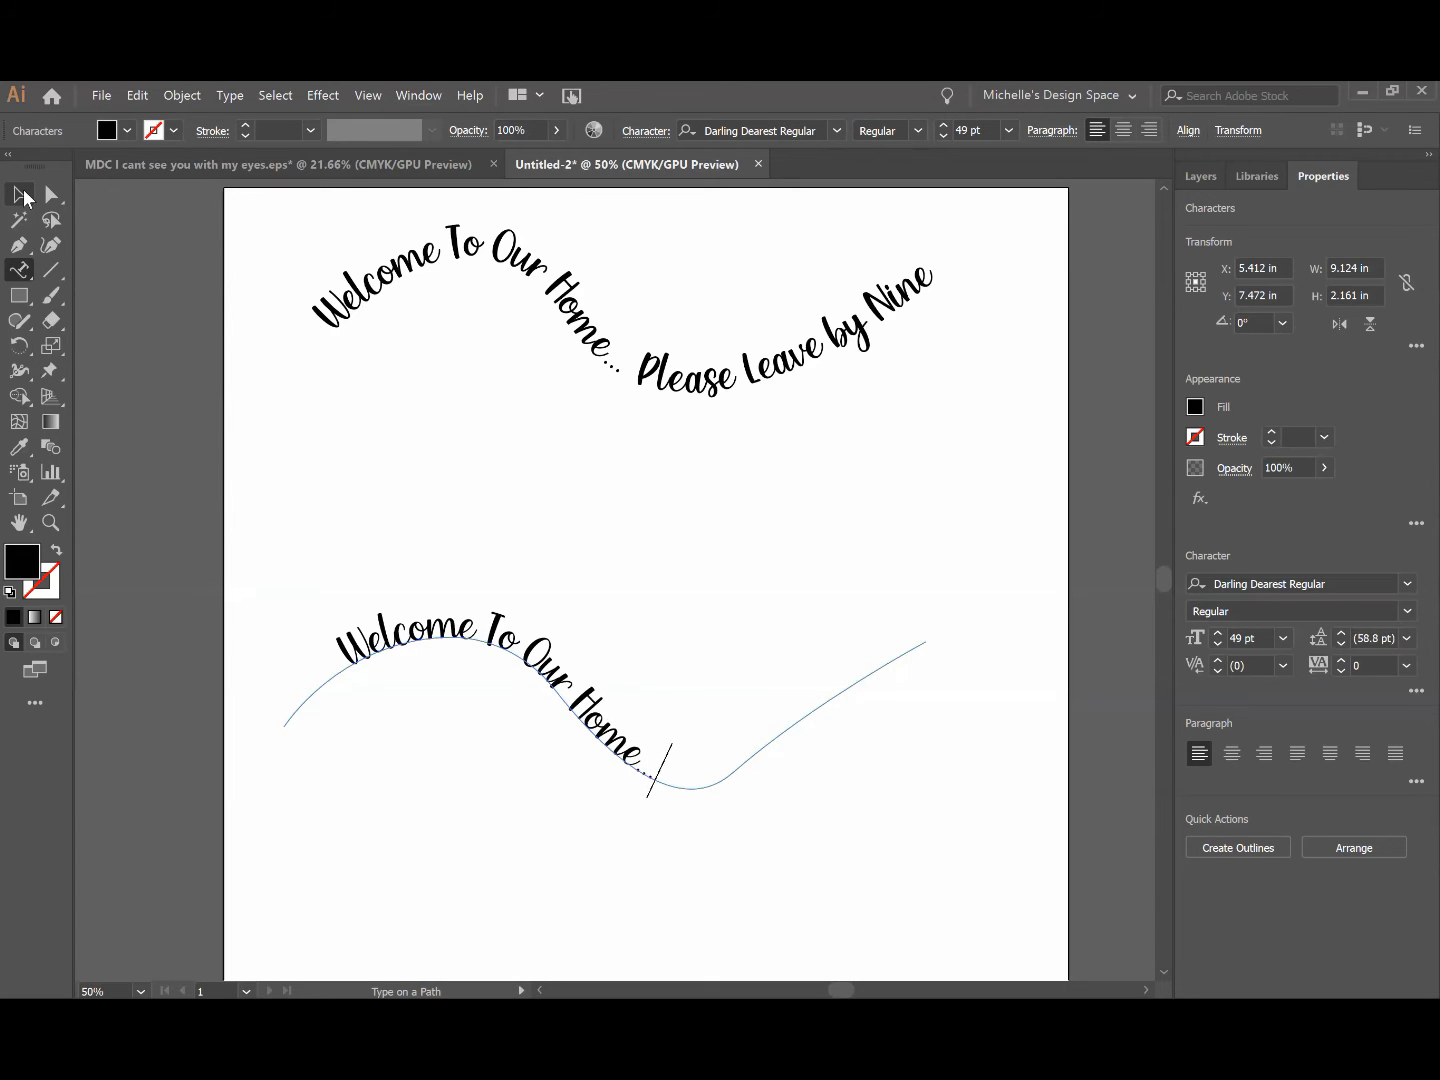
{"action": "type", "text": "Please"}
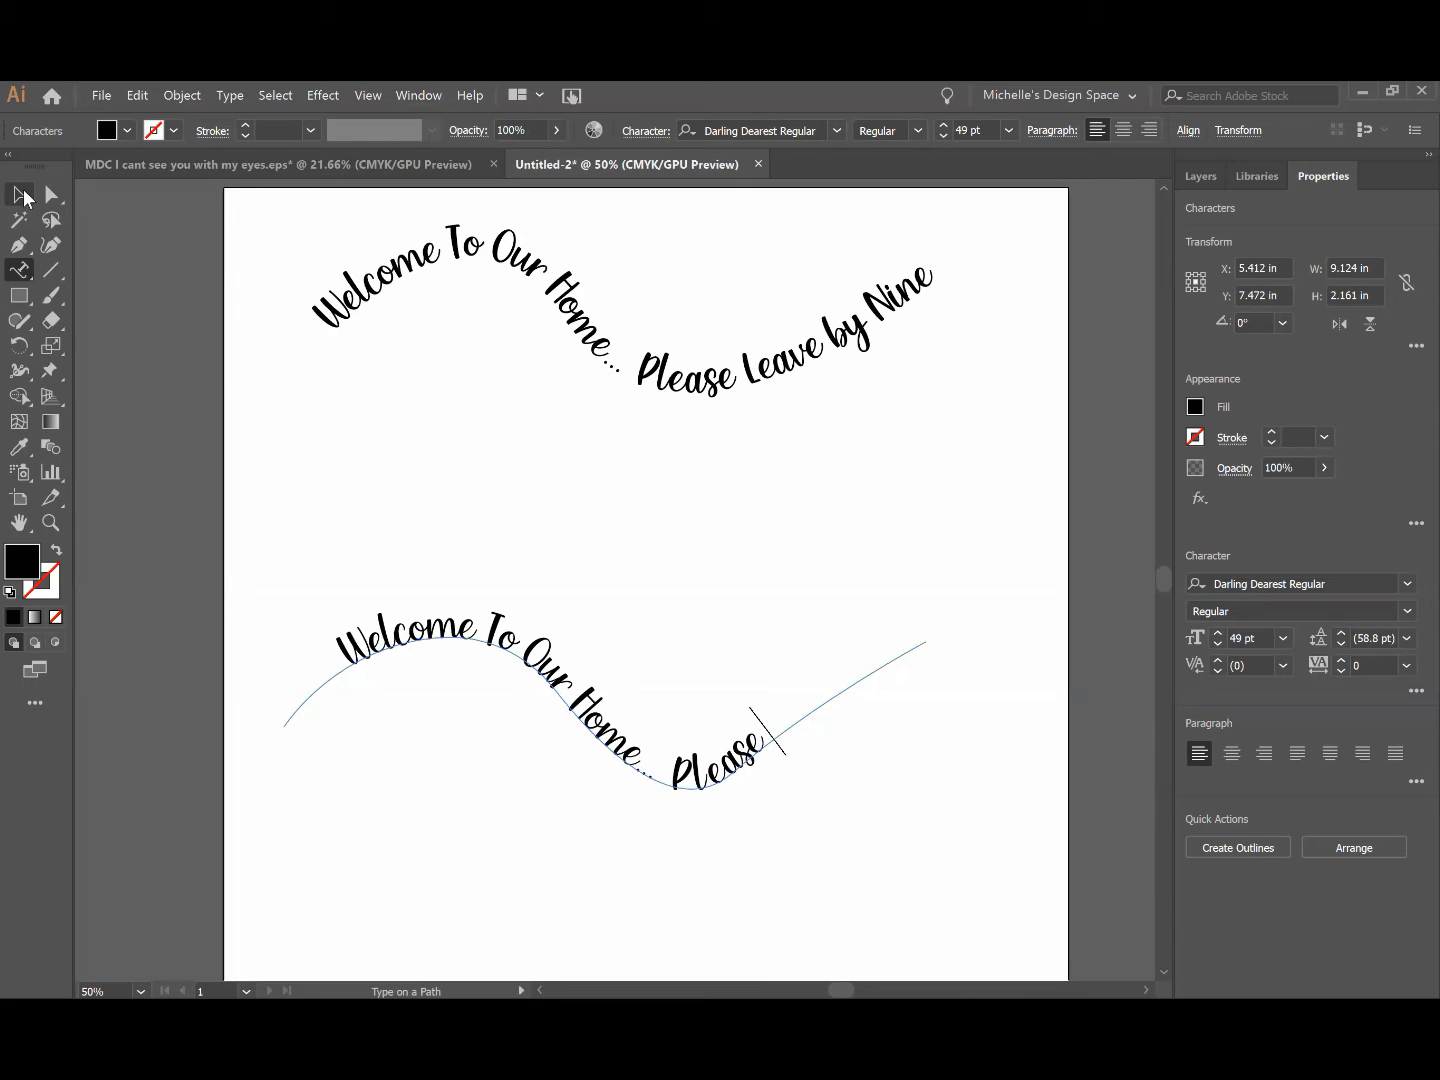
{"action": "type", "text": "leave by"}
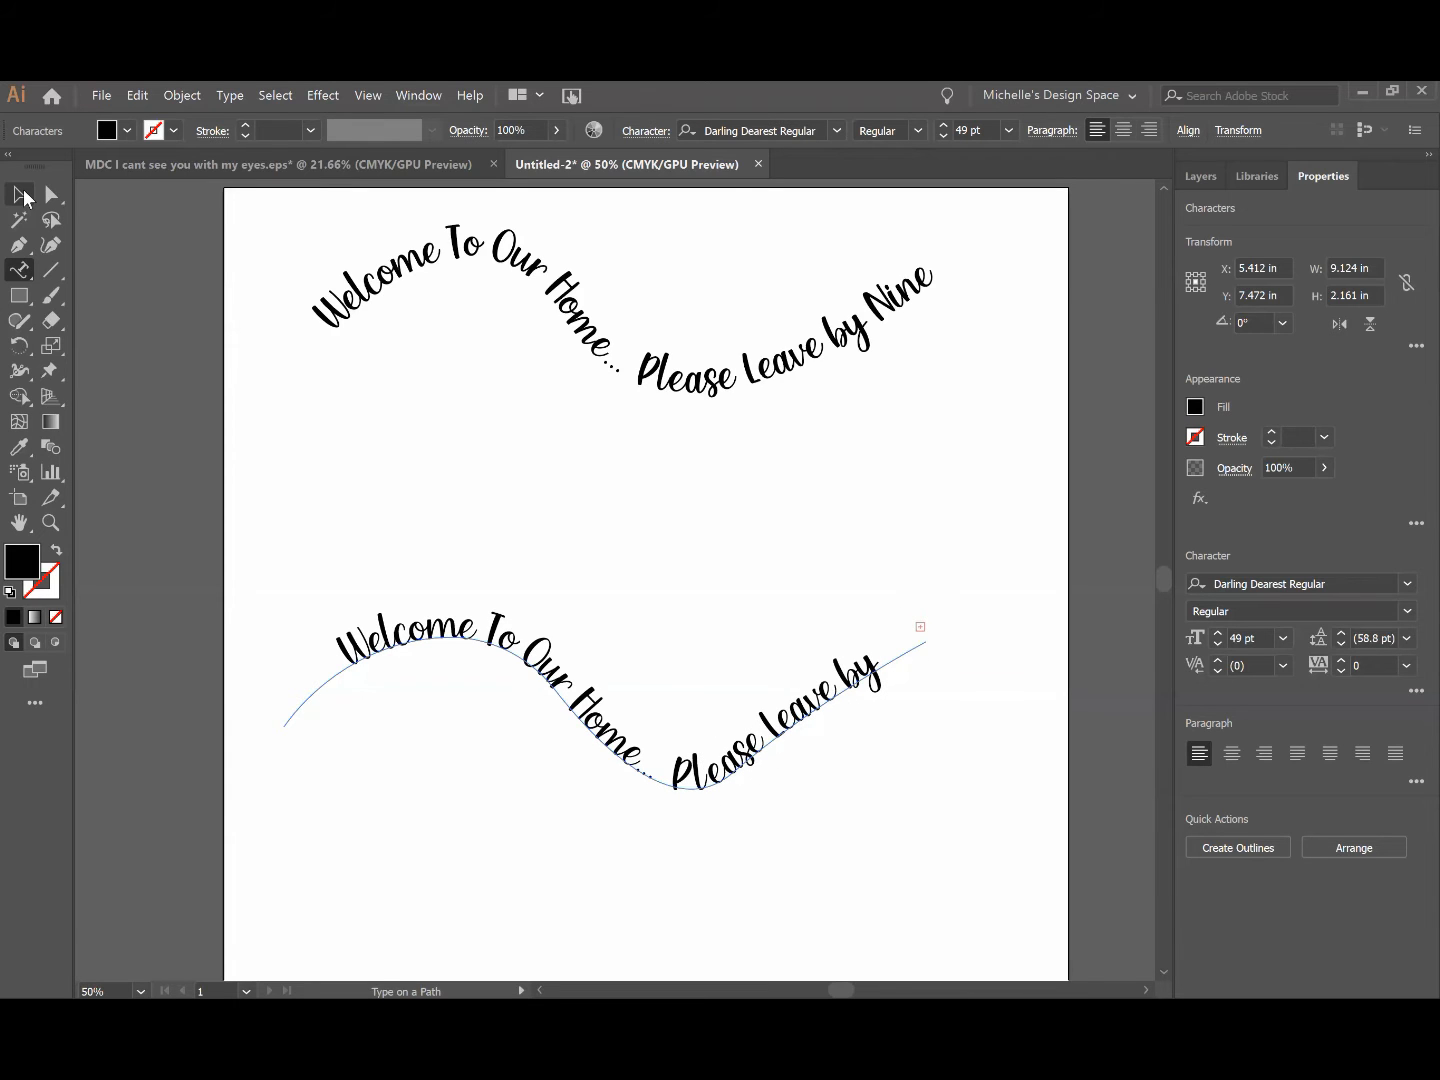
{"action": "mouse_move", "coordinate": [9, 203]}
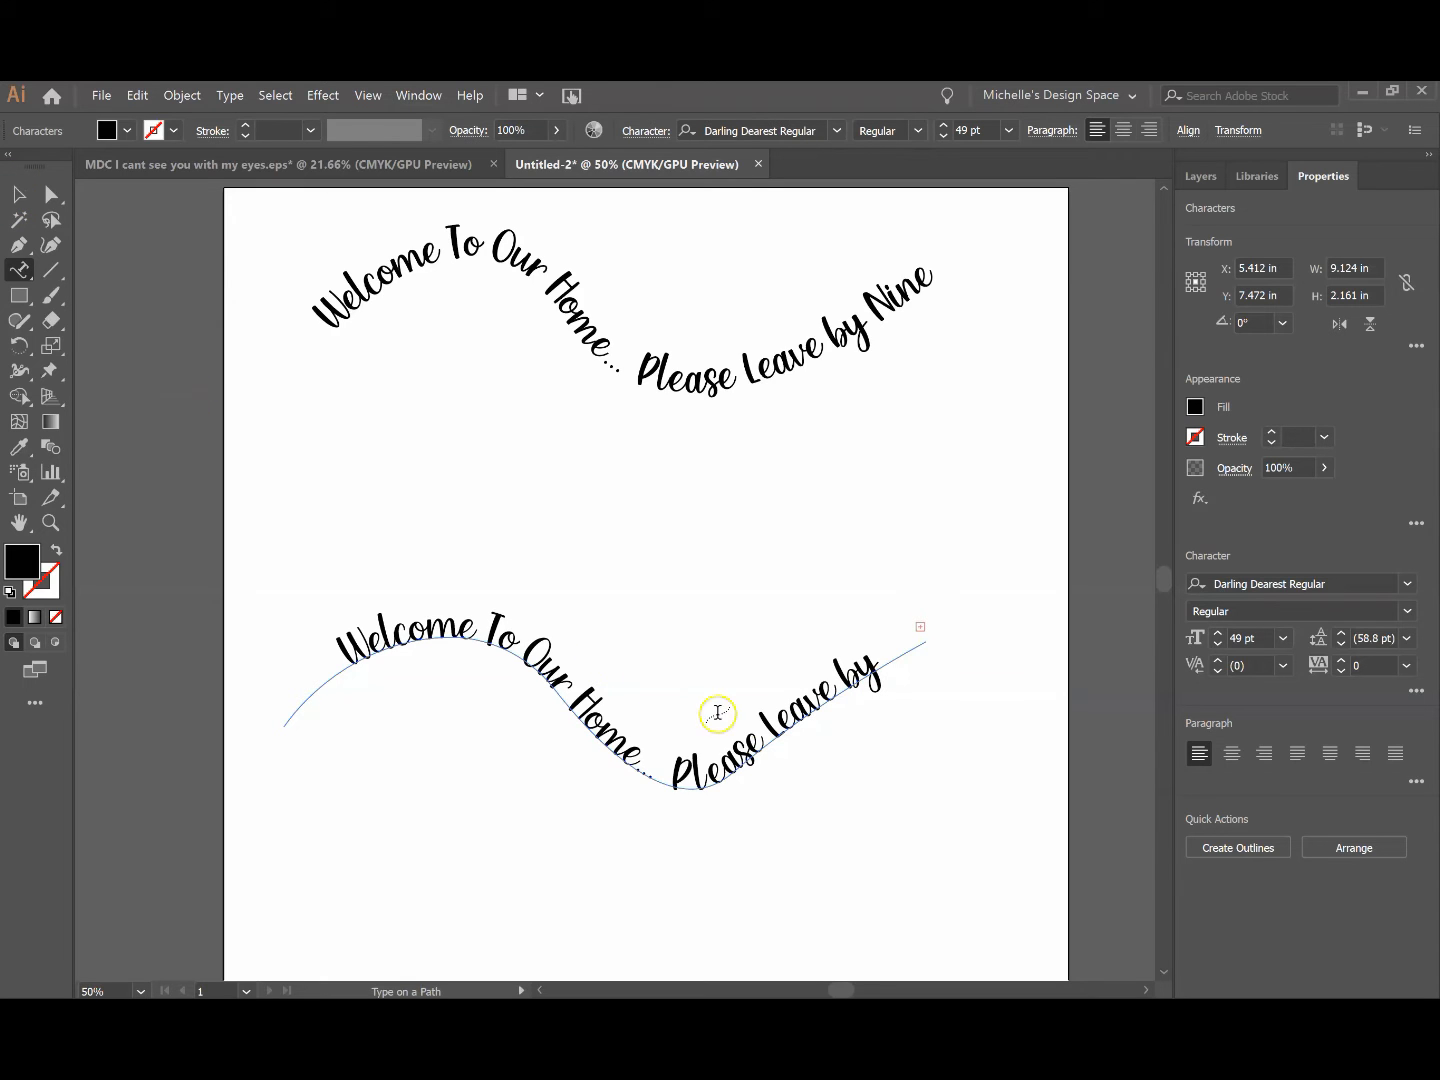
{"action": "mouse_move", "coordinate": [912, 646]}
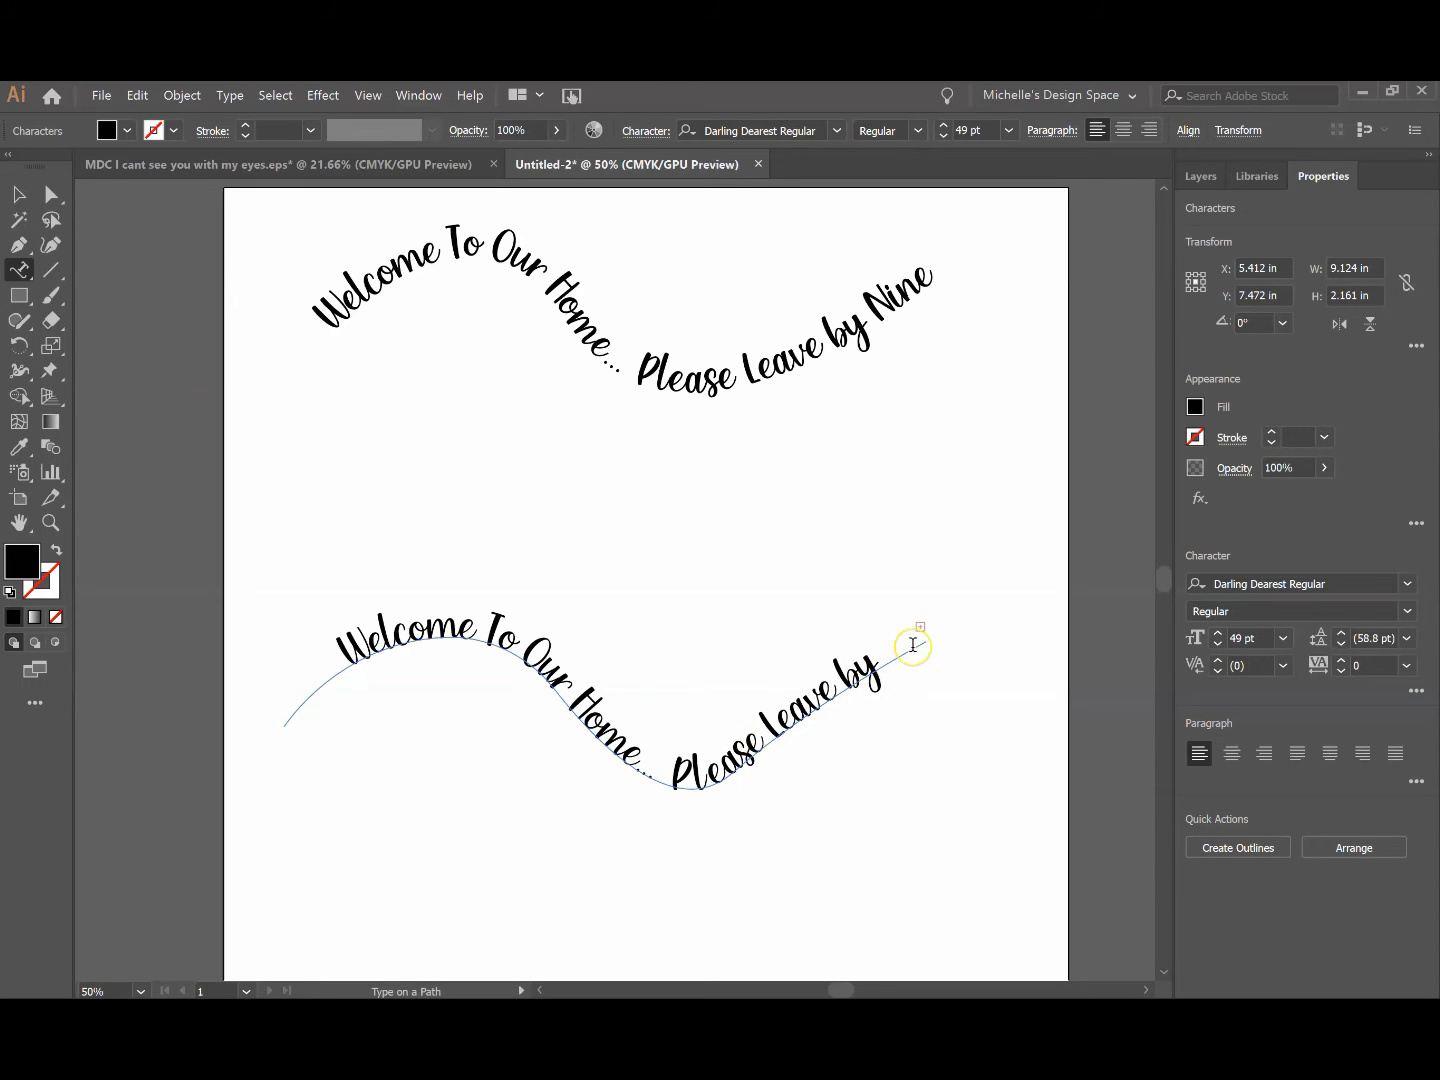
{"action": "left_click", "coordinate": [18, 193]}
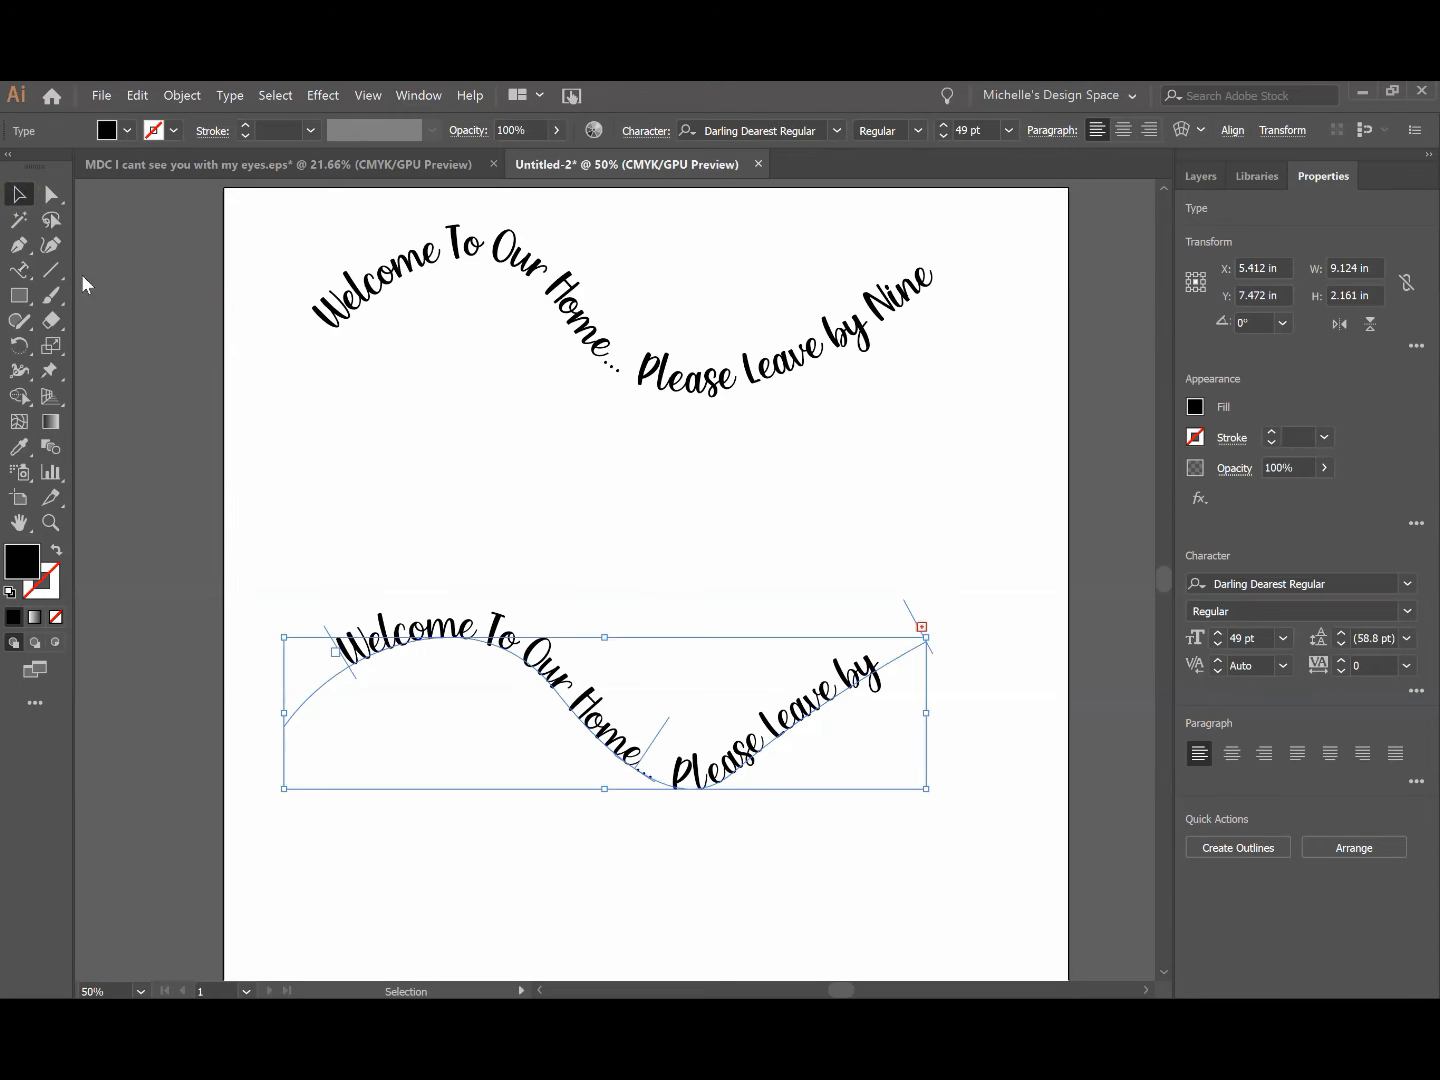
{"action": "mouse_move", "coordinate": [578, 720]}
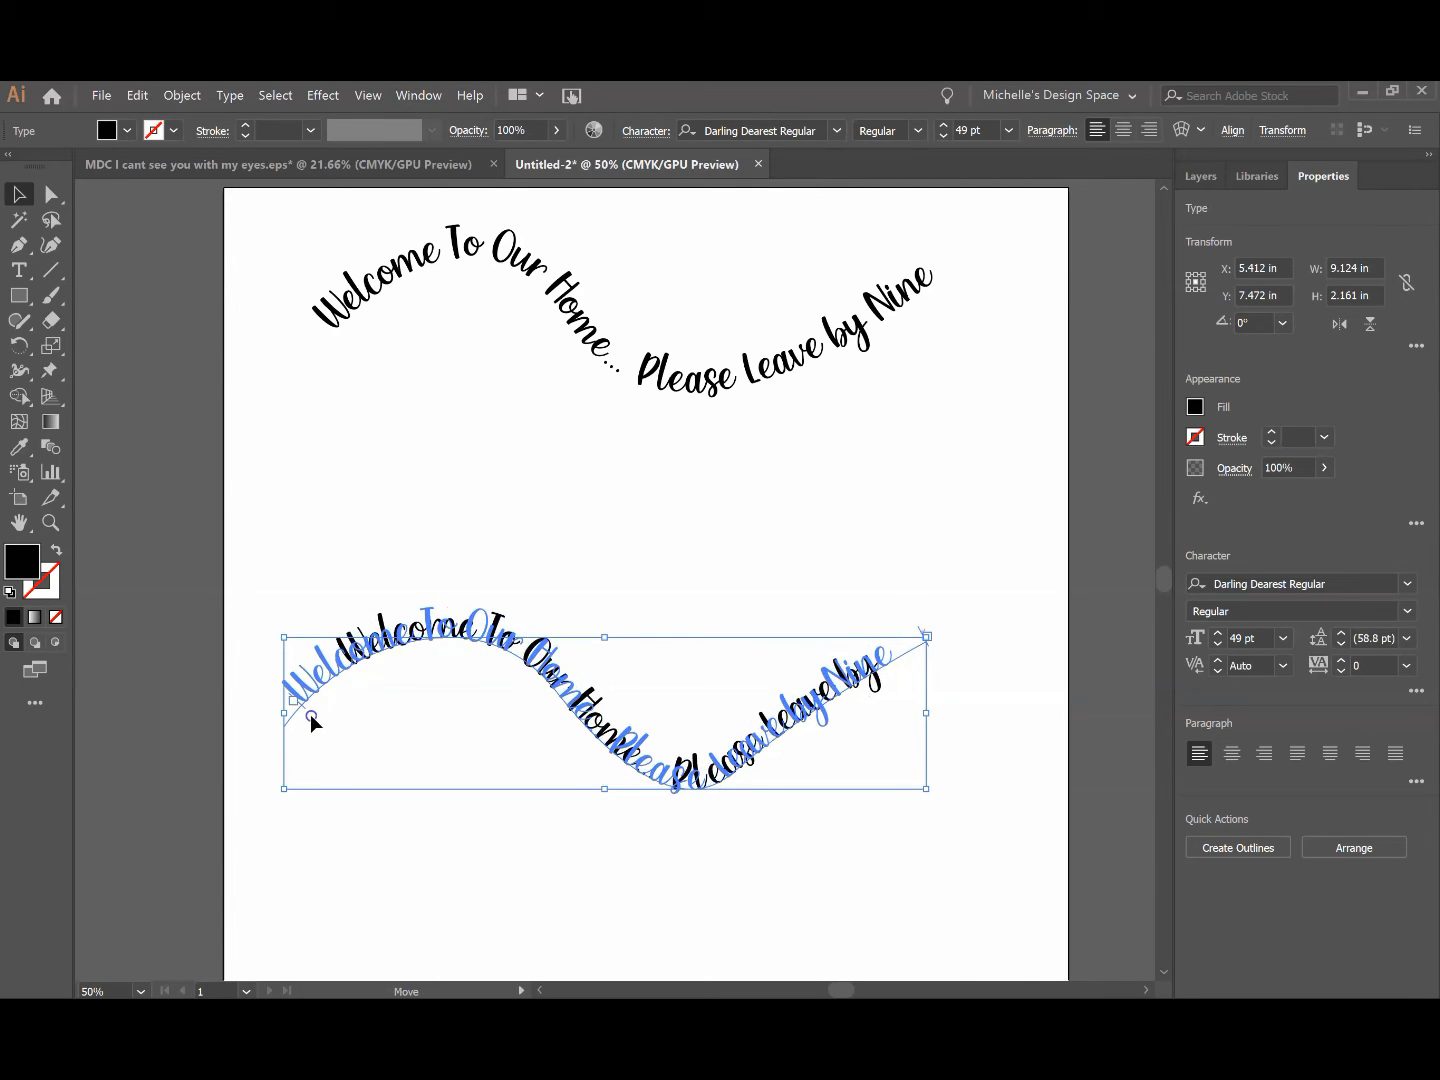
Slide the text's start bracket along the wave until 'Nine' shows, then reselect the text
{"action": "left_click_drag", "start_coordinate": [310, 716], "coordinate": [435, 670]}
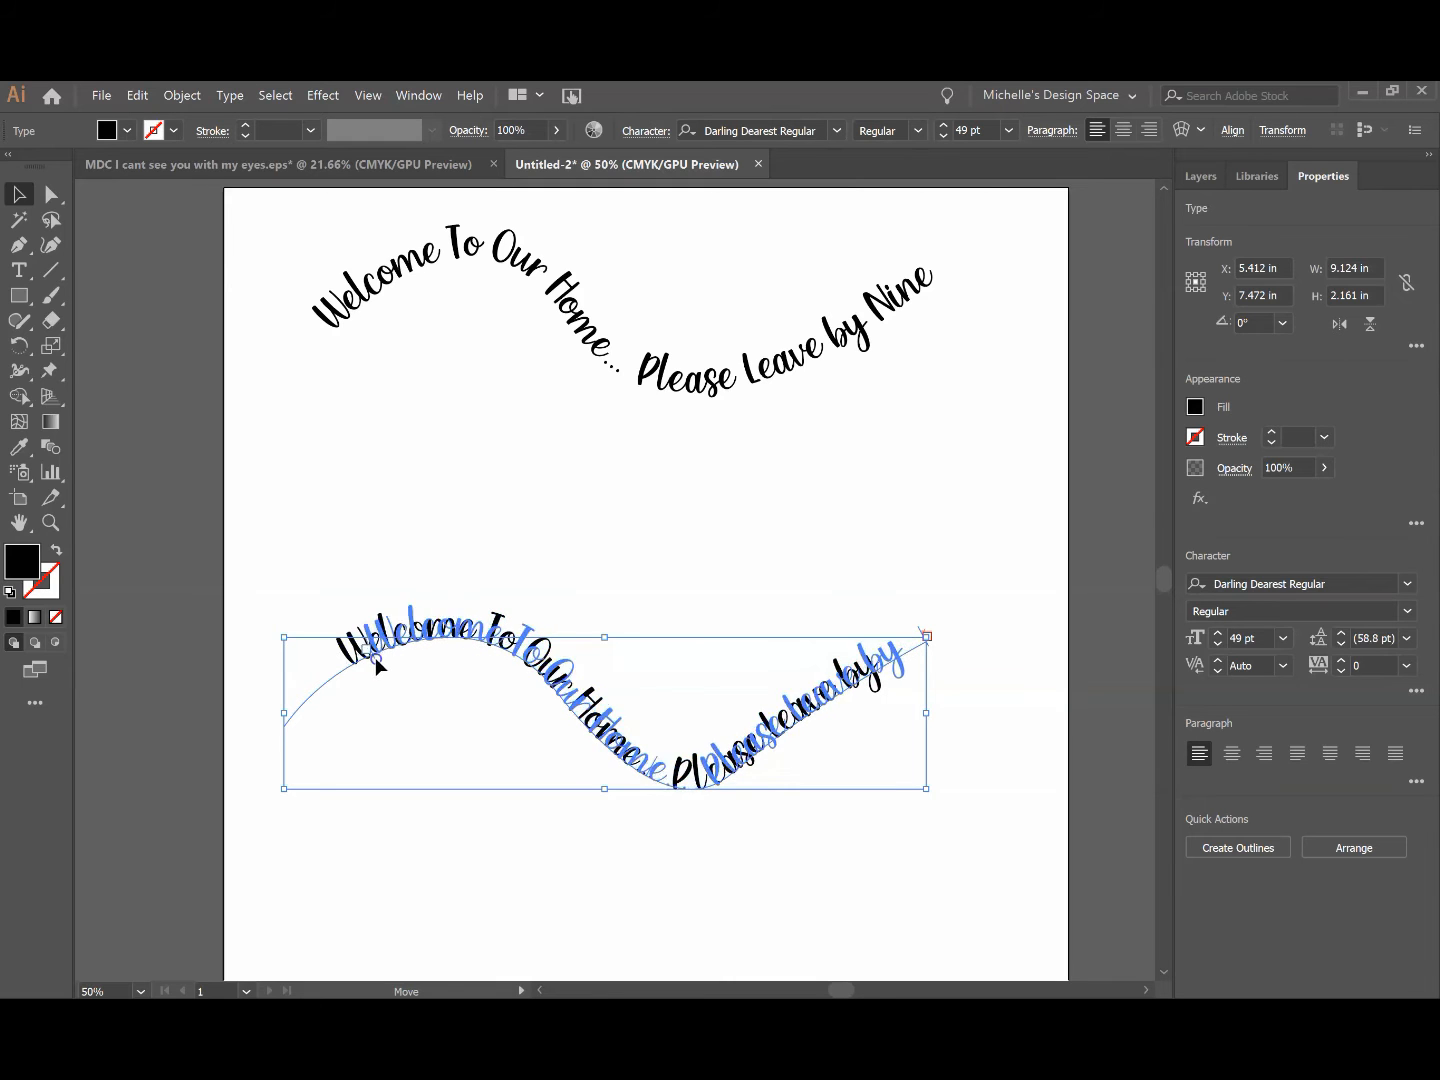
{"action": "left_click_drag", "start_coordinate": [390, 665], "coordinate": [318, 718]}
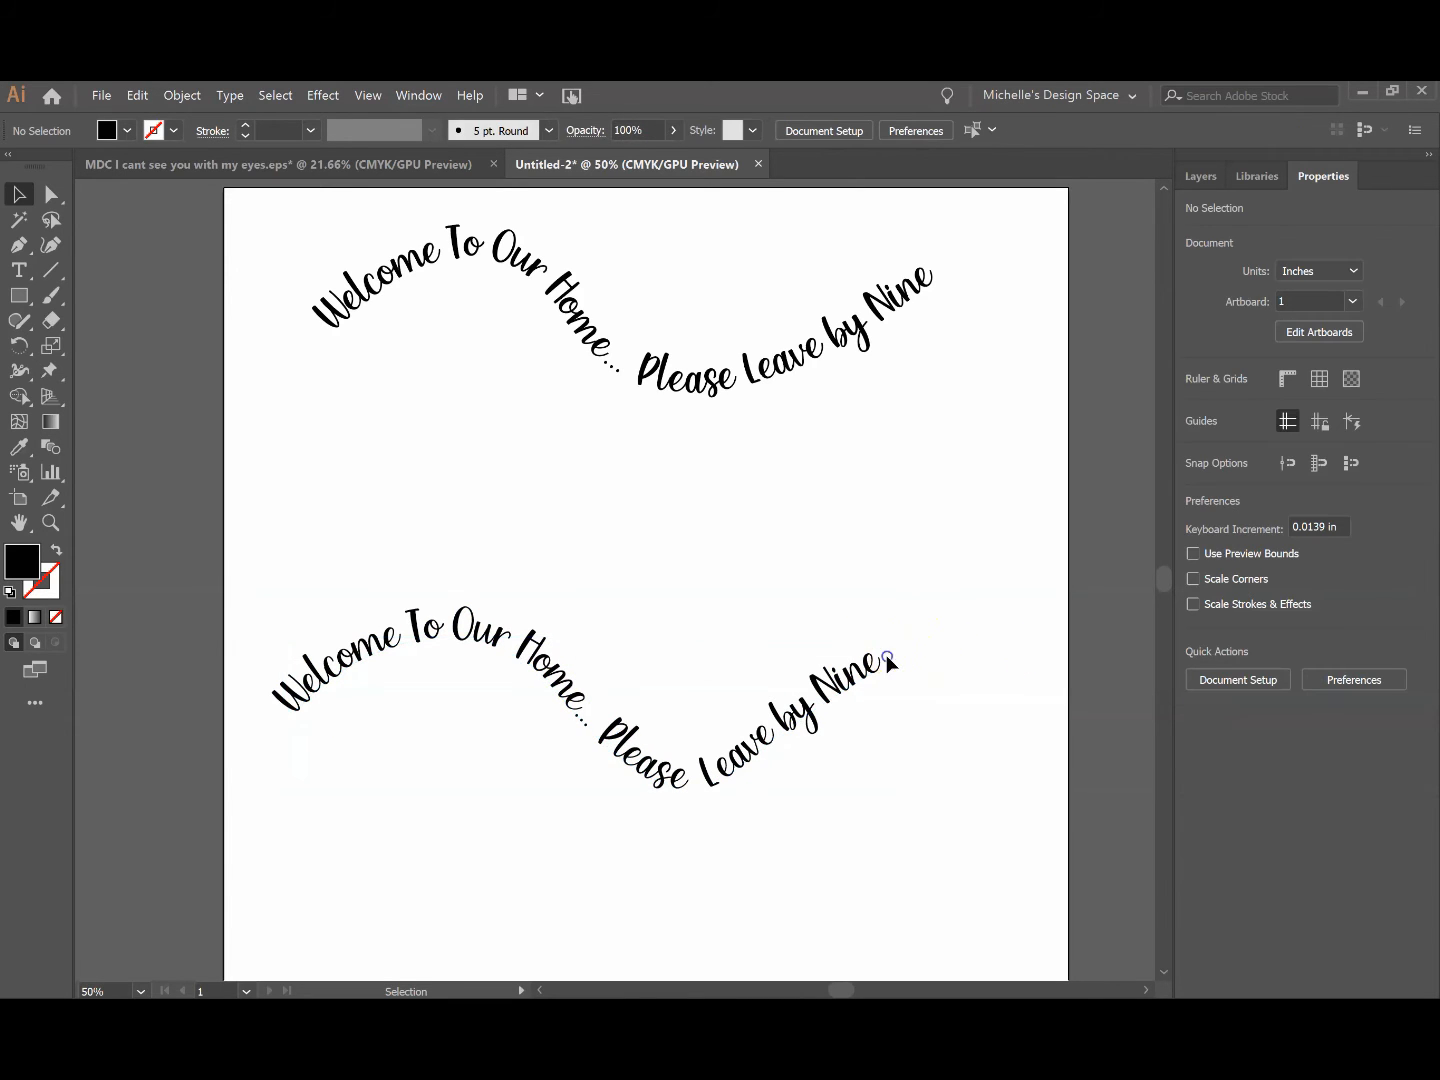
{"action": "left_click", "coordinate": [926, 644]}
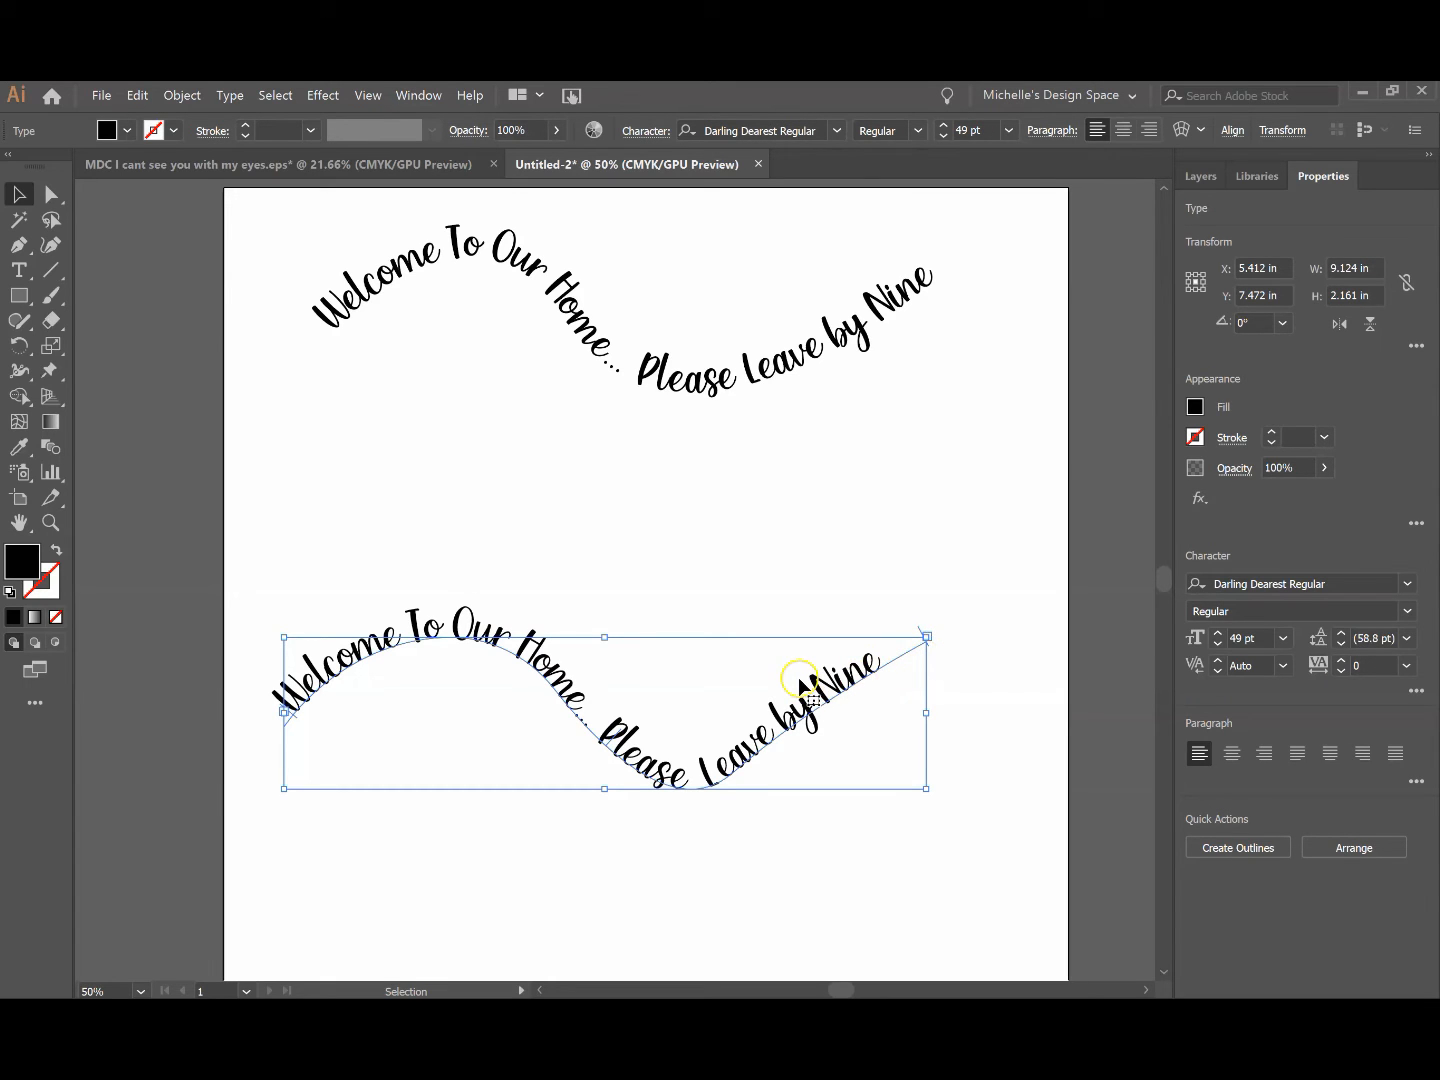
{"action": "mouse_move", "coordinate": [1012, 709]}
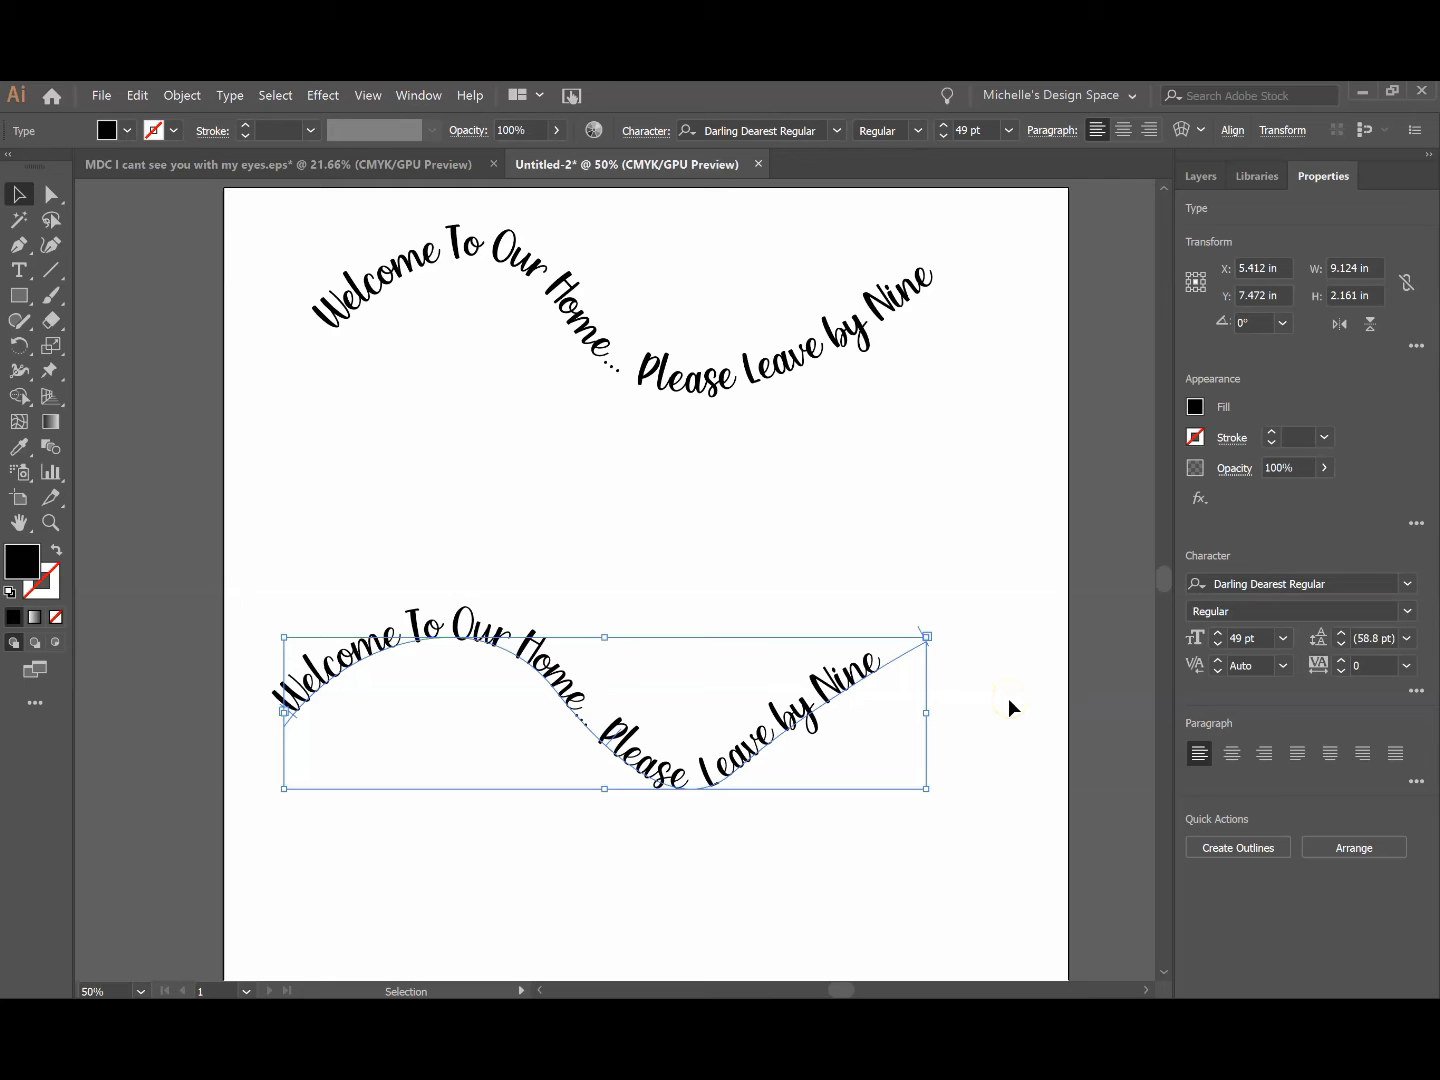
{"action": "mouse_move", "coordinate": [473, 776]}
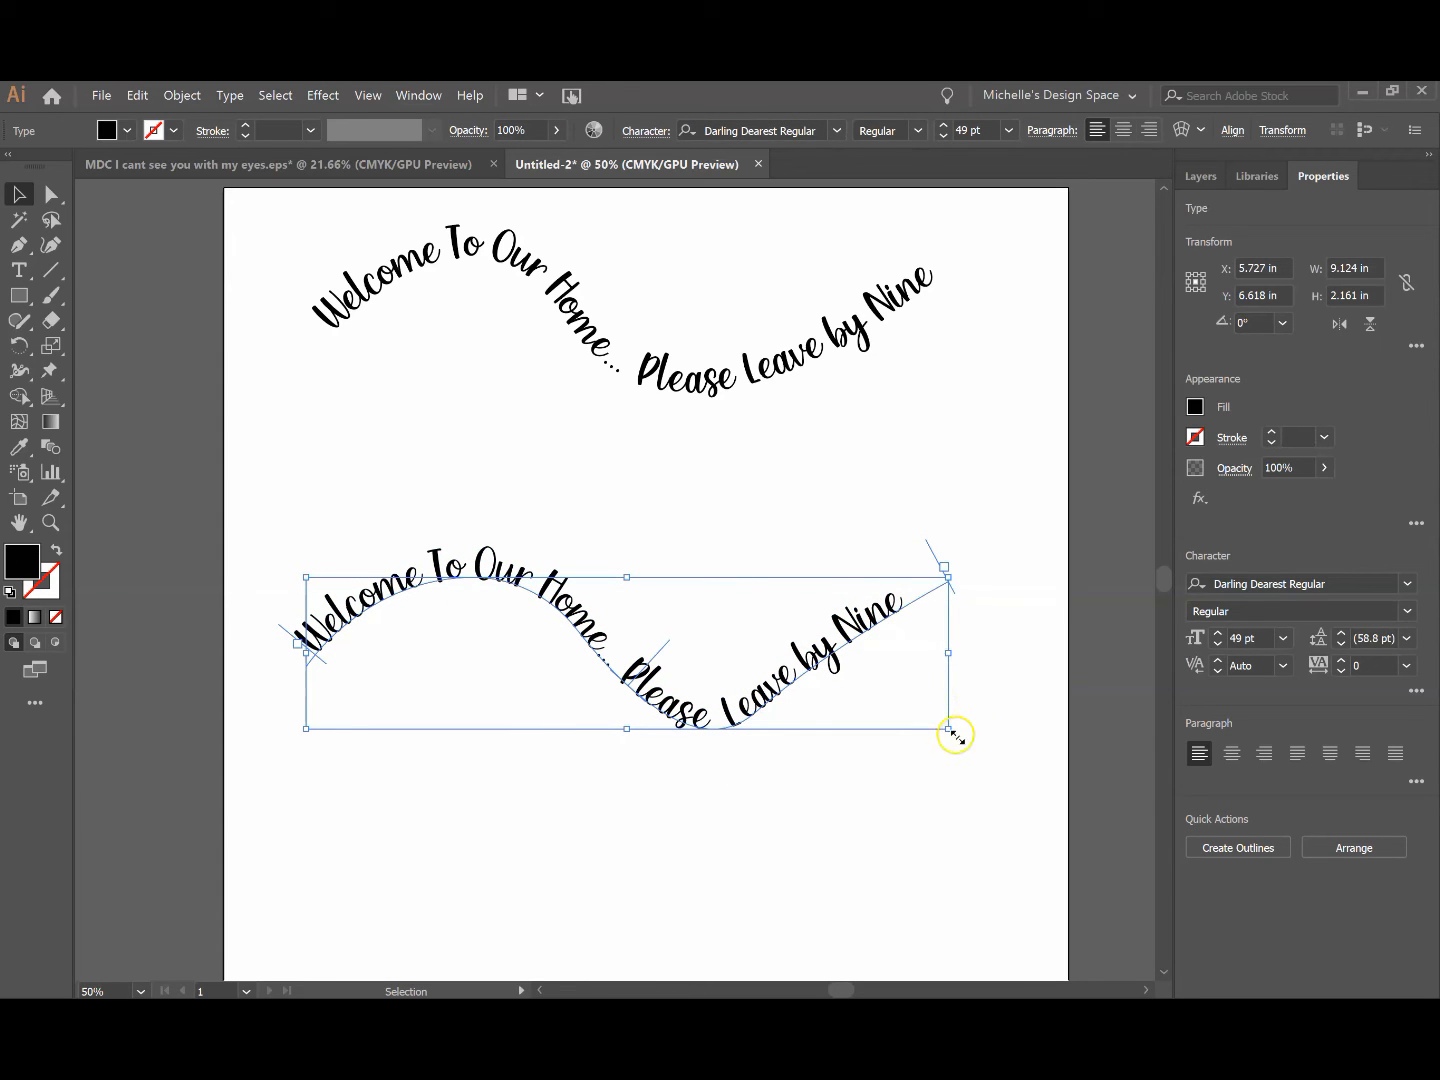
Rotate the curved phrase about two degrees
{"action": "left_click_drag", "start_coordinate": [955, 735], "coordinate": [640, 728]}
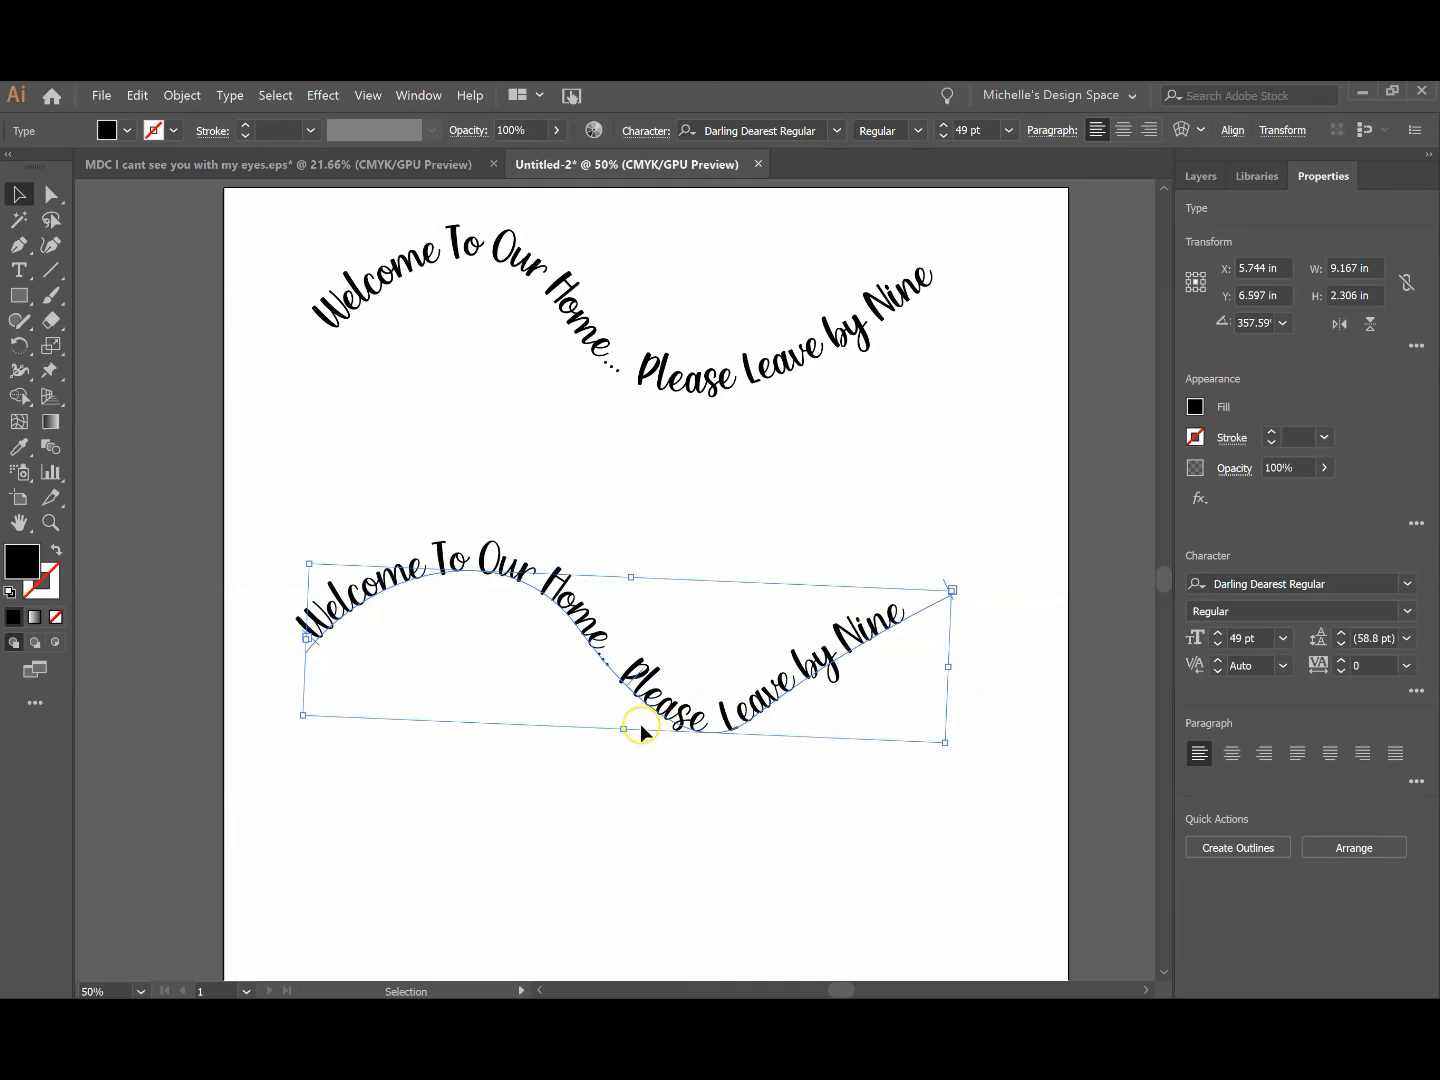
{"action": "mouse_move", "coordinate": [338, 375]}
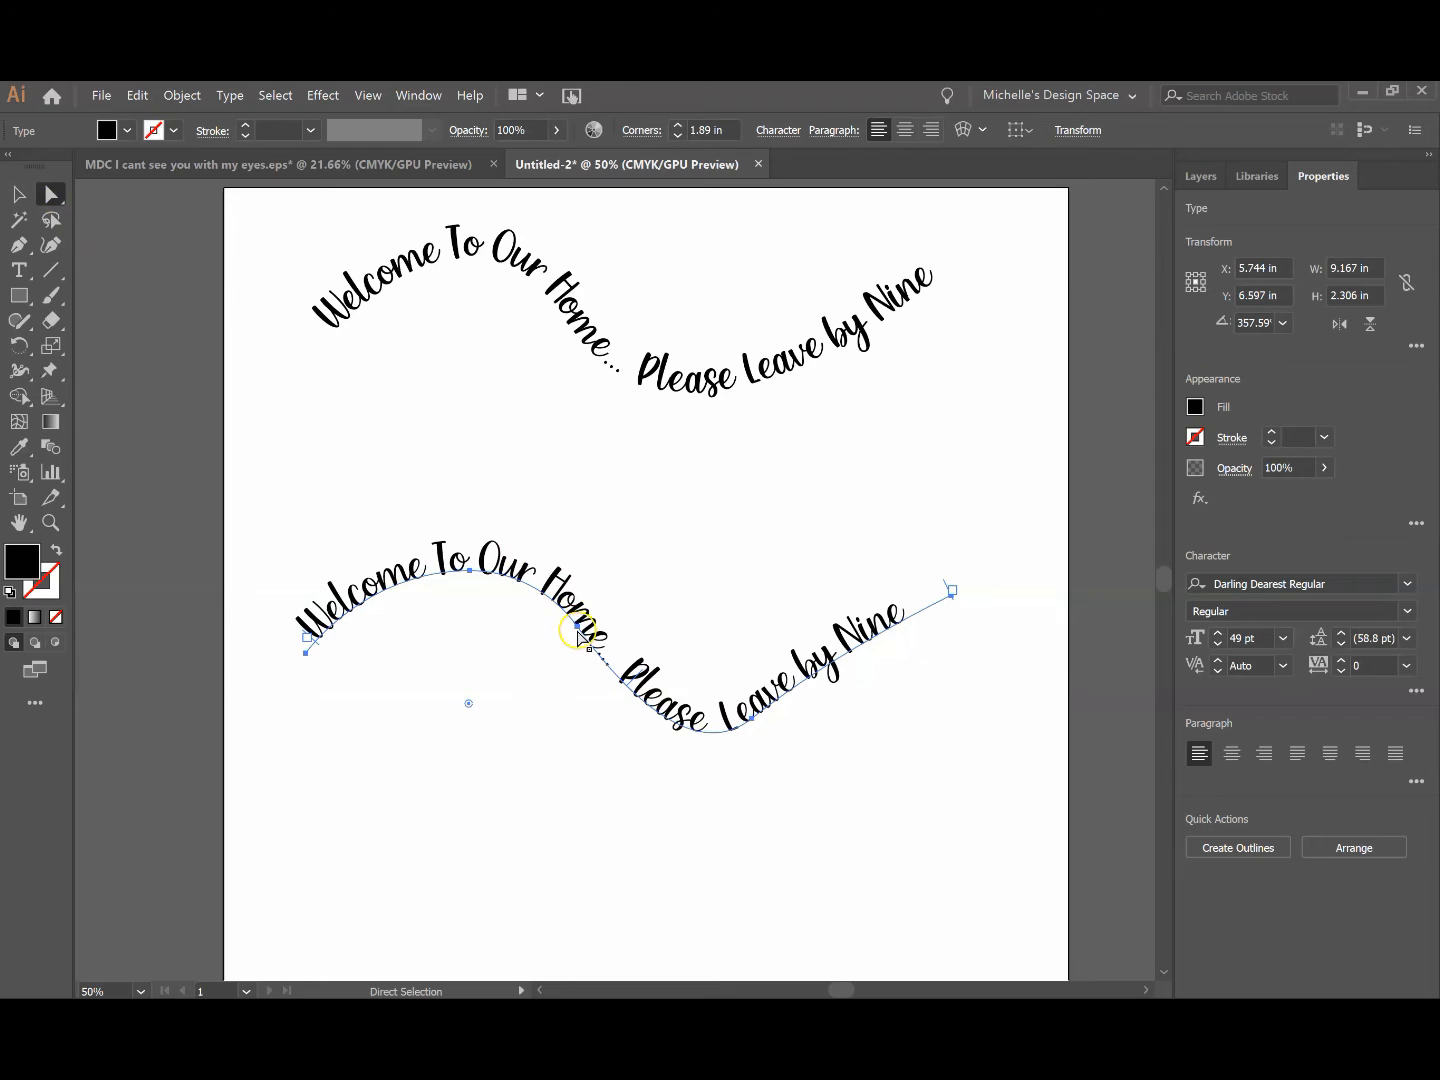
{"action": "mouse_move", "coordinate": [757, 700]}
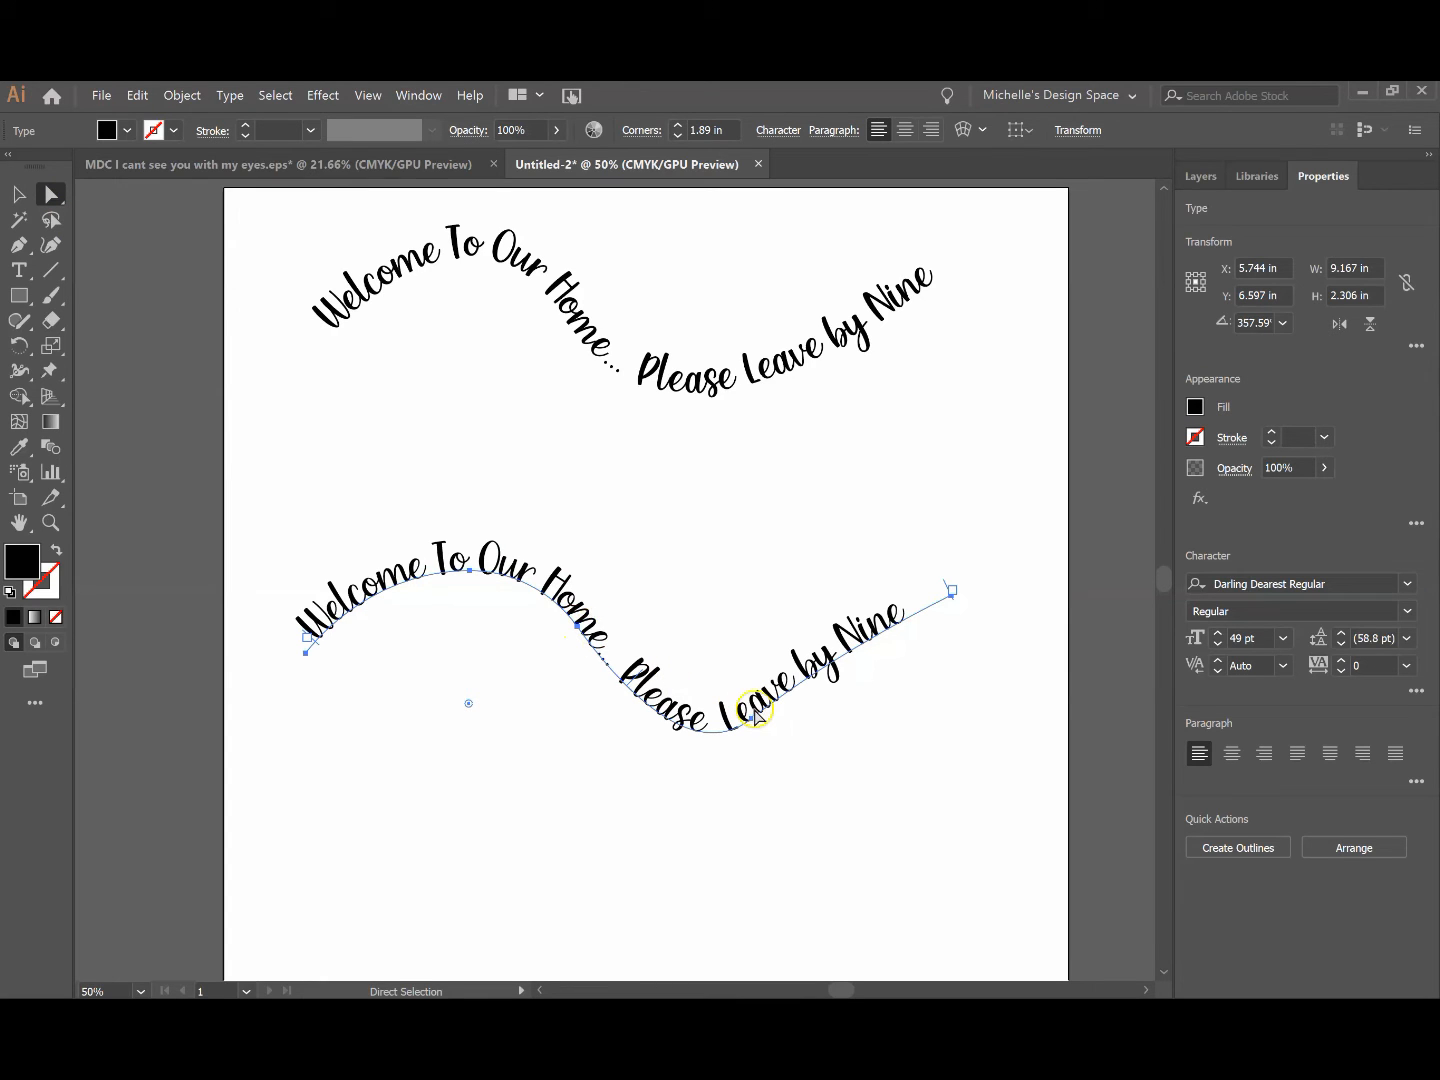
Reshape the wave's trough and raise its right end by dragging anchors and handles
{"action": "left_click_drag", "start_coordinate": [760, 710], "coordinate": [760, 727]}
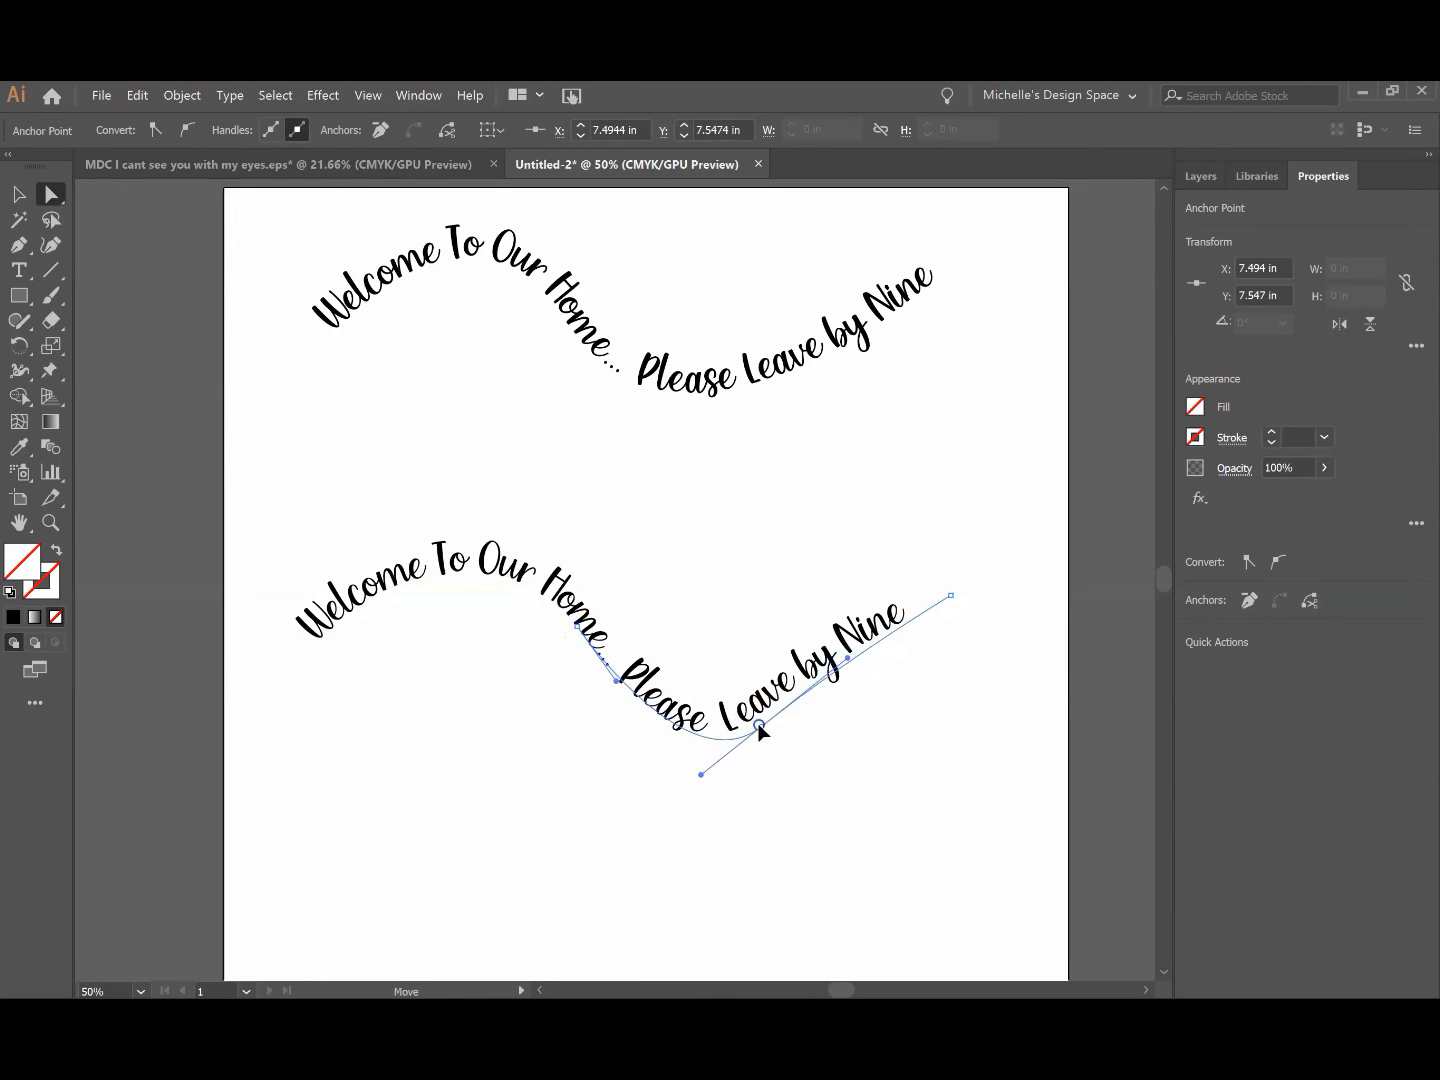
{"action": "left_click_drag", "start_coordinate": [762, 728], "coordinate": [705, 700]}
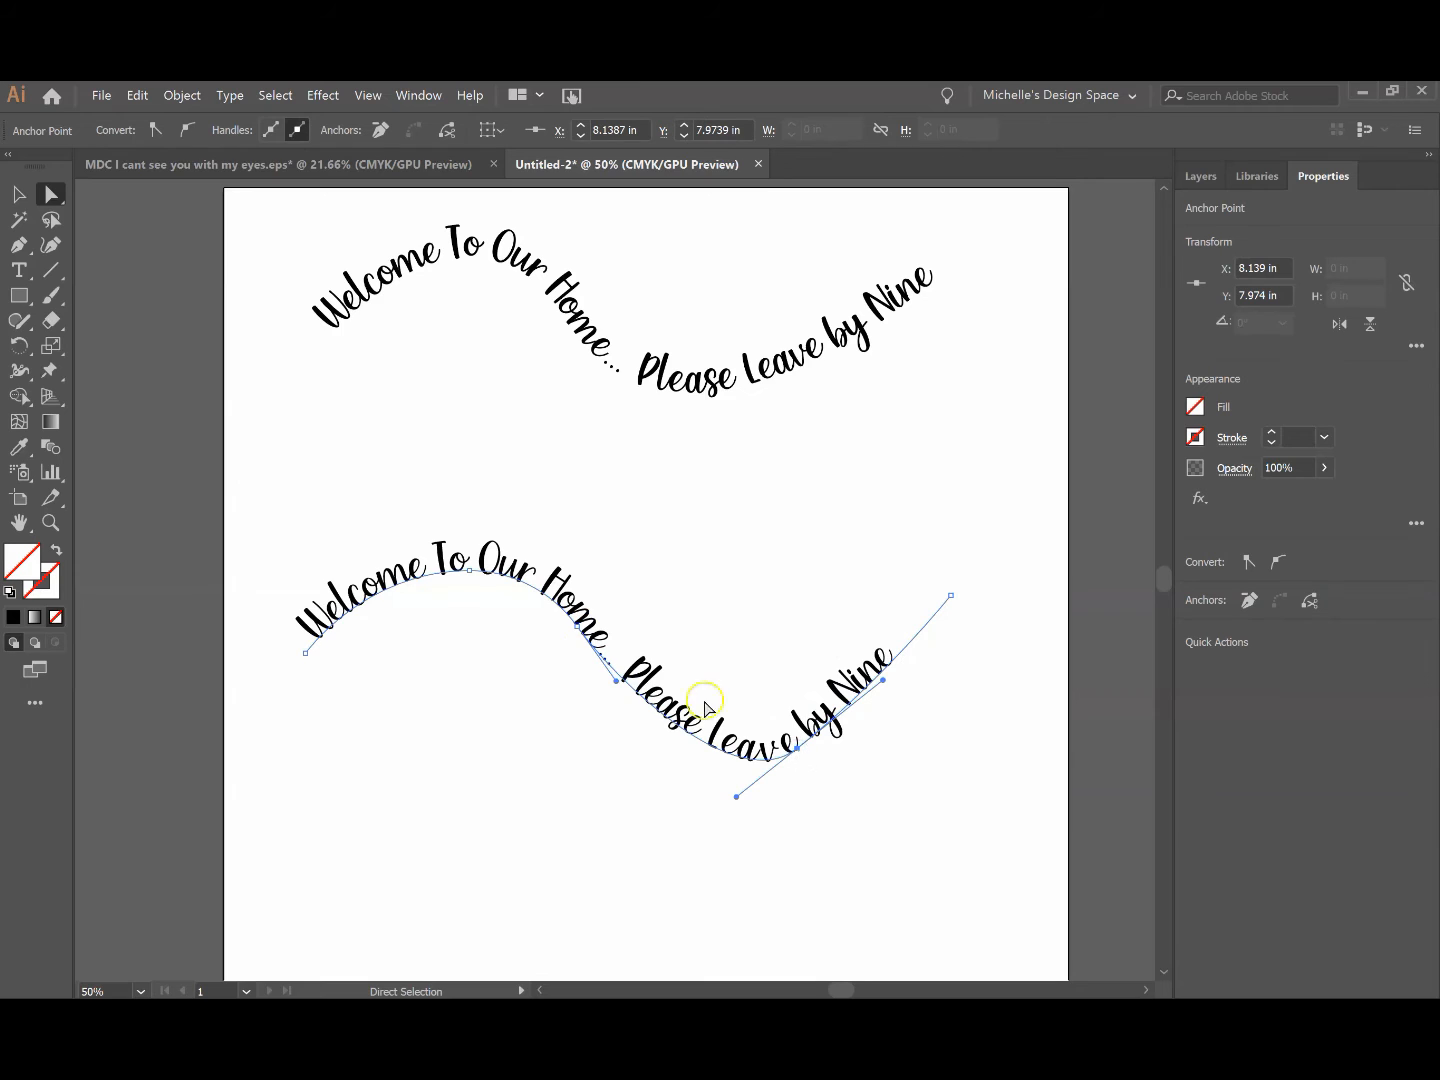
{"action": "left_click_drag", "start_coordinate": [707, 700], "coordinate": [568, 638]}
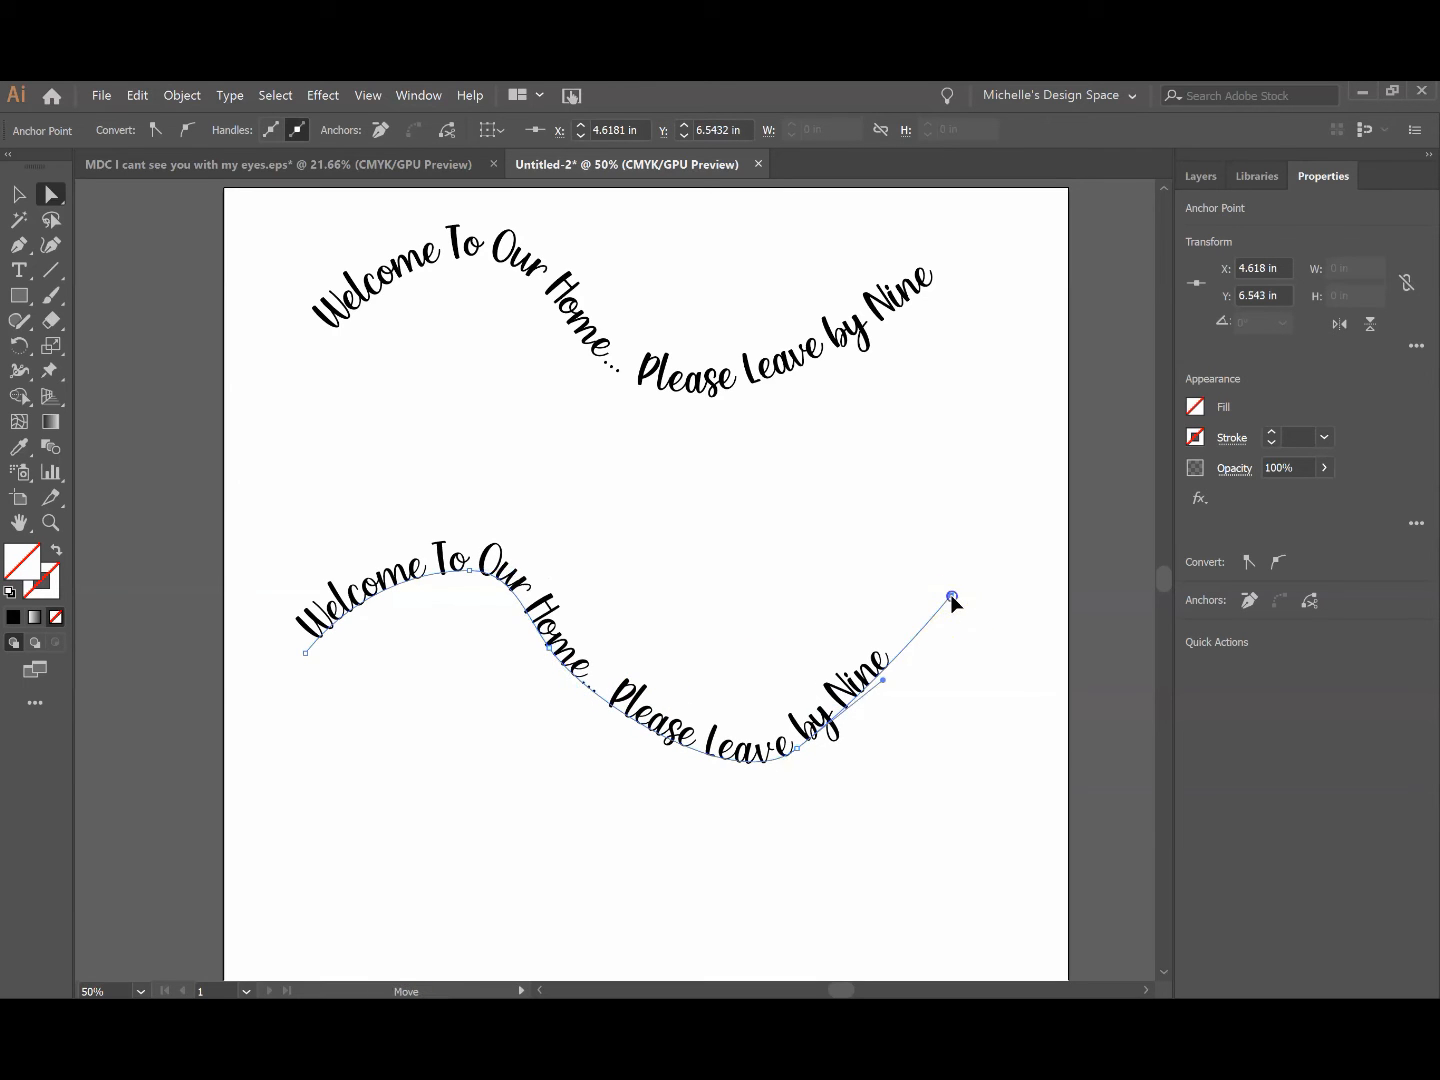
{"action": "left_click_drag", "start_coordinate": [953, 597], "coordinate": [978, 675]}
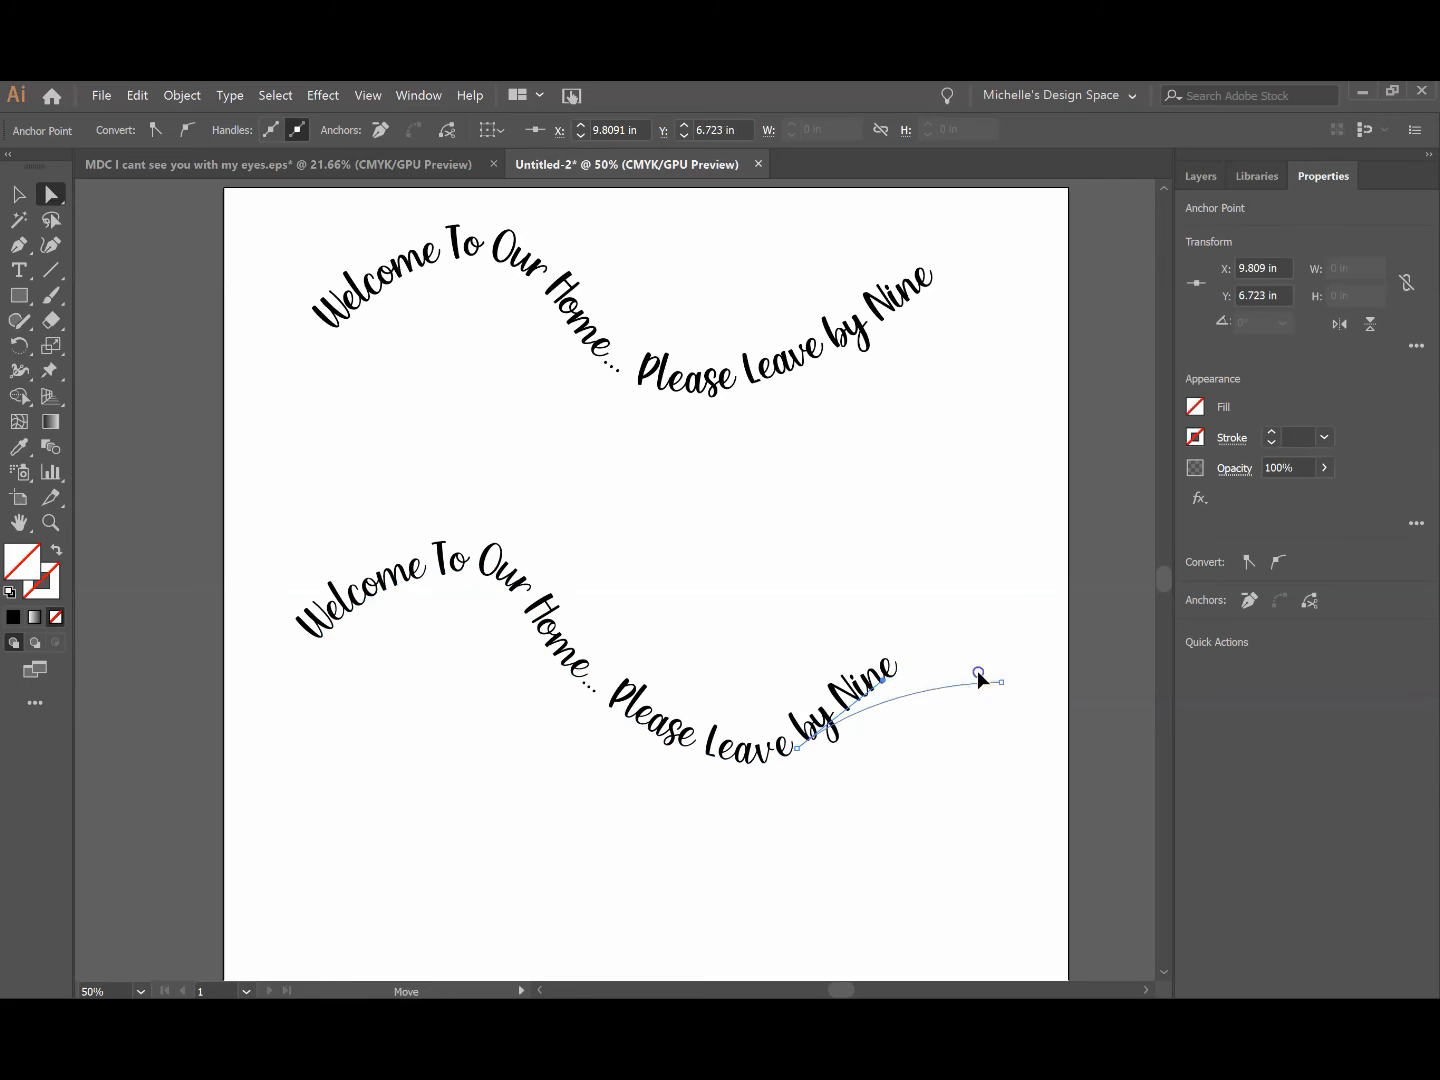
{"action": "left_click_drag", "start_coordinate": [978, 673], "coordinate": [933, 782]}
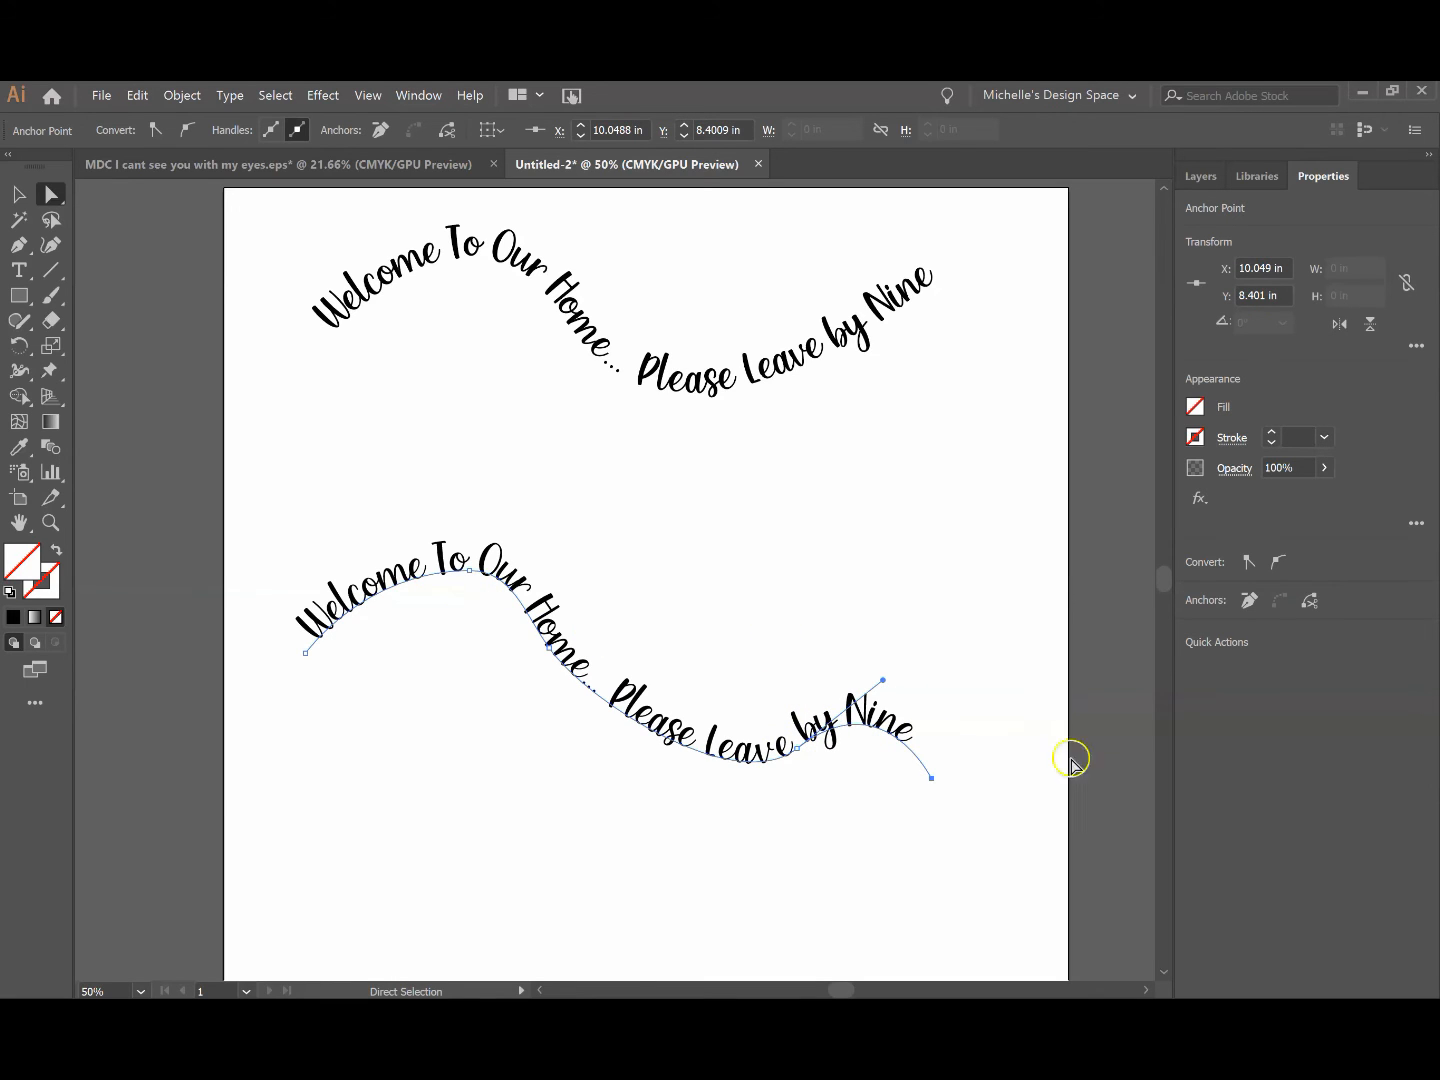
{"action": "left_click_drag", "start_coordinate": [931, 777], "coordinate": [952, 576]}
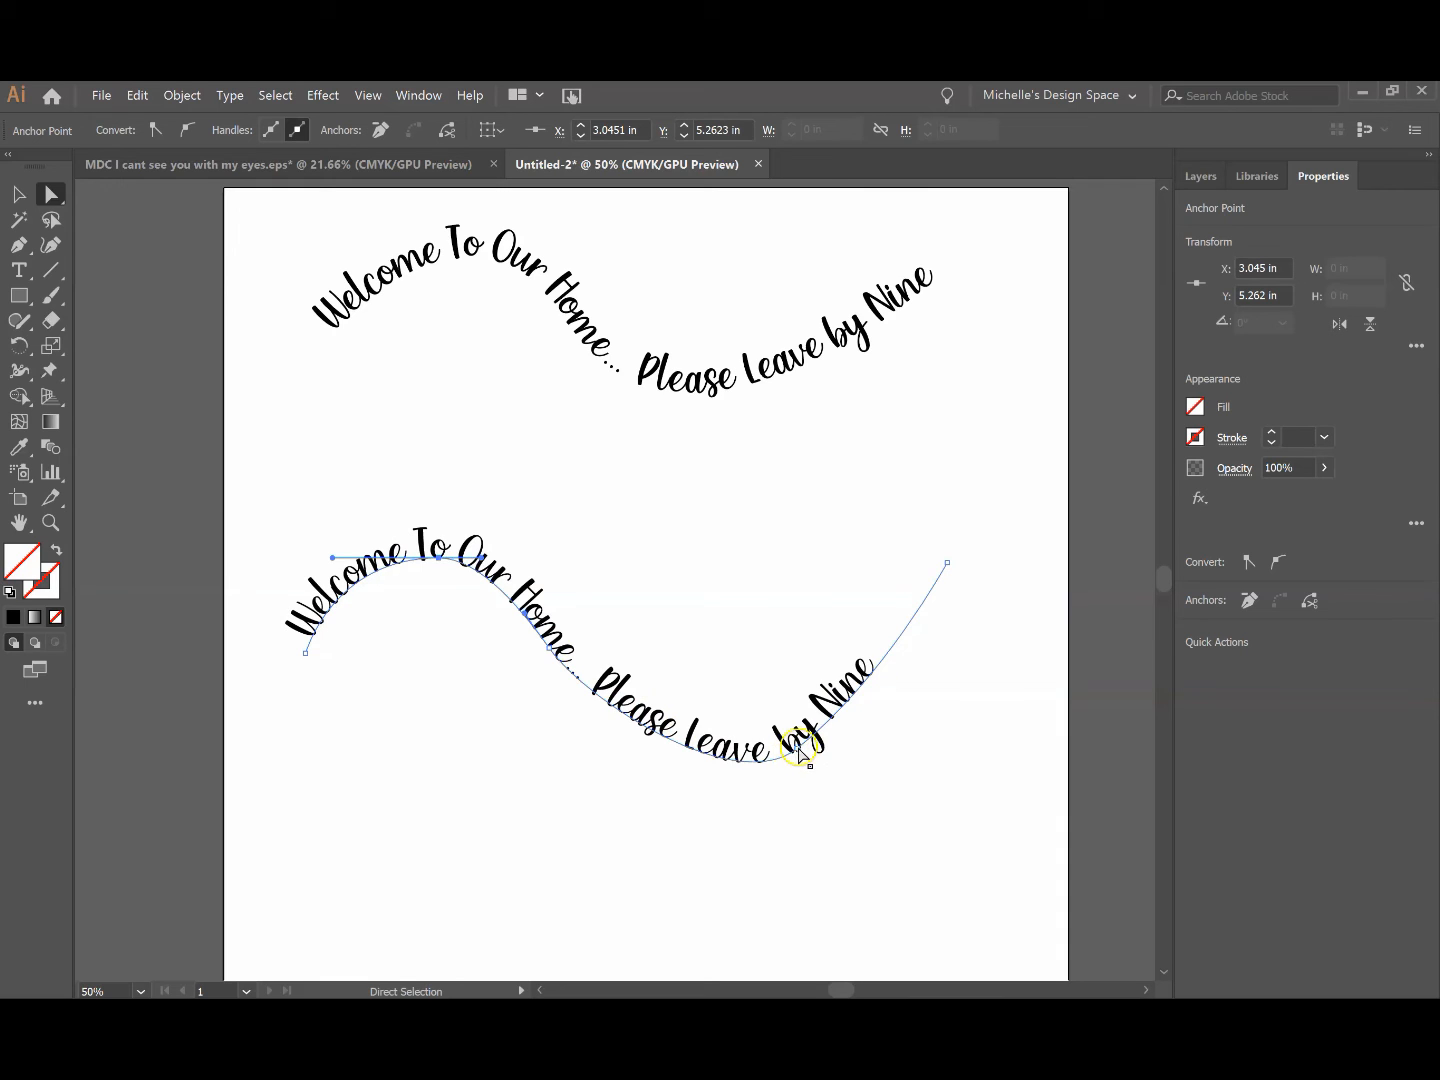
{"action": "left_click_drag", "start_coordinate": [803, 753], "coordinate": [820, 688]}
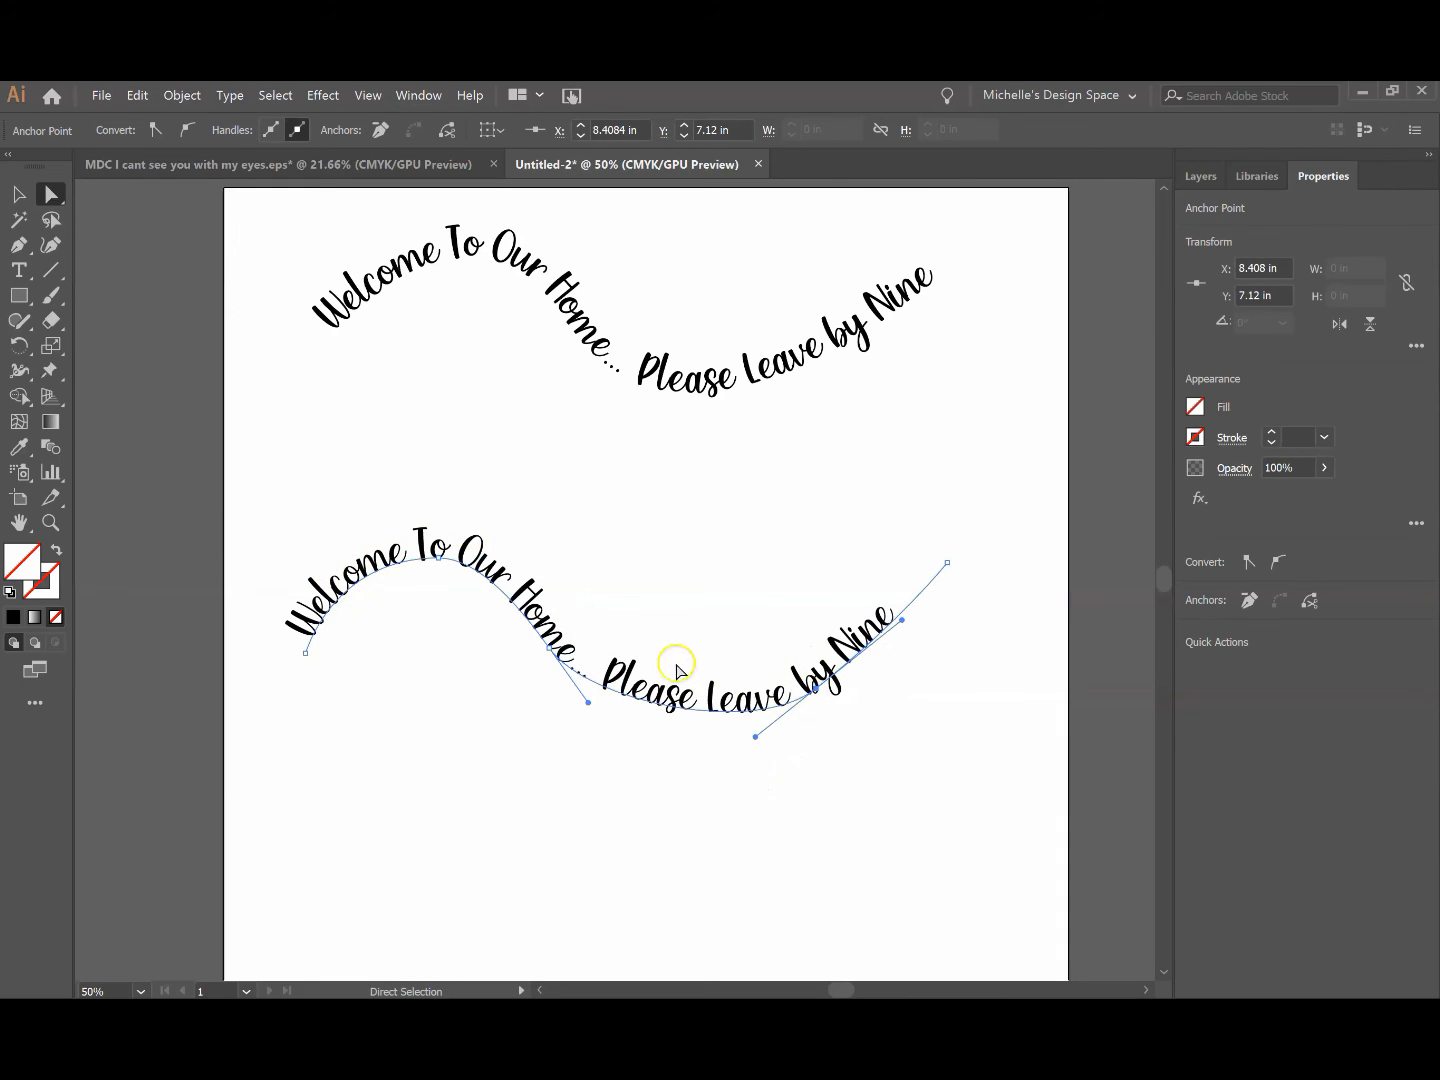
{"action": "left_click", "coordinate": [18, 194]}
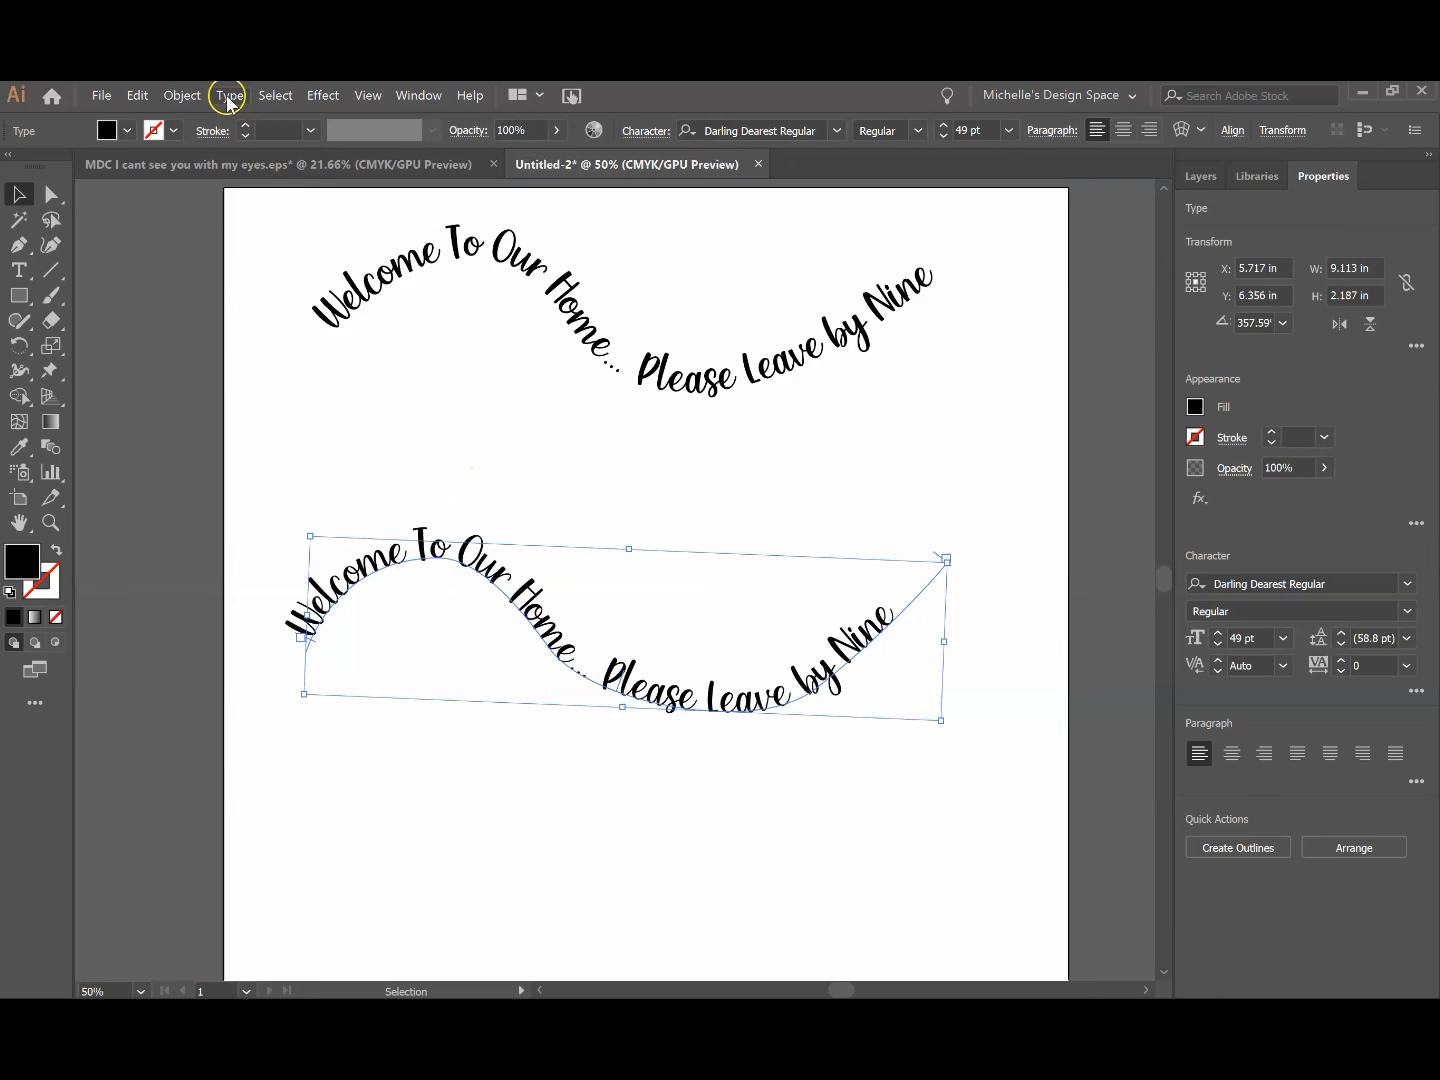
Convert the curved phrase with Type > Create Outlines and inspect a single outlined letter
{"action": "left_click", "coordinate": [227, 95]}
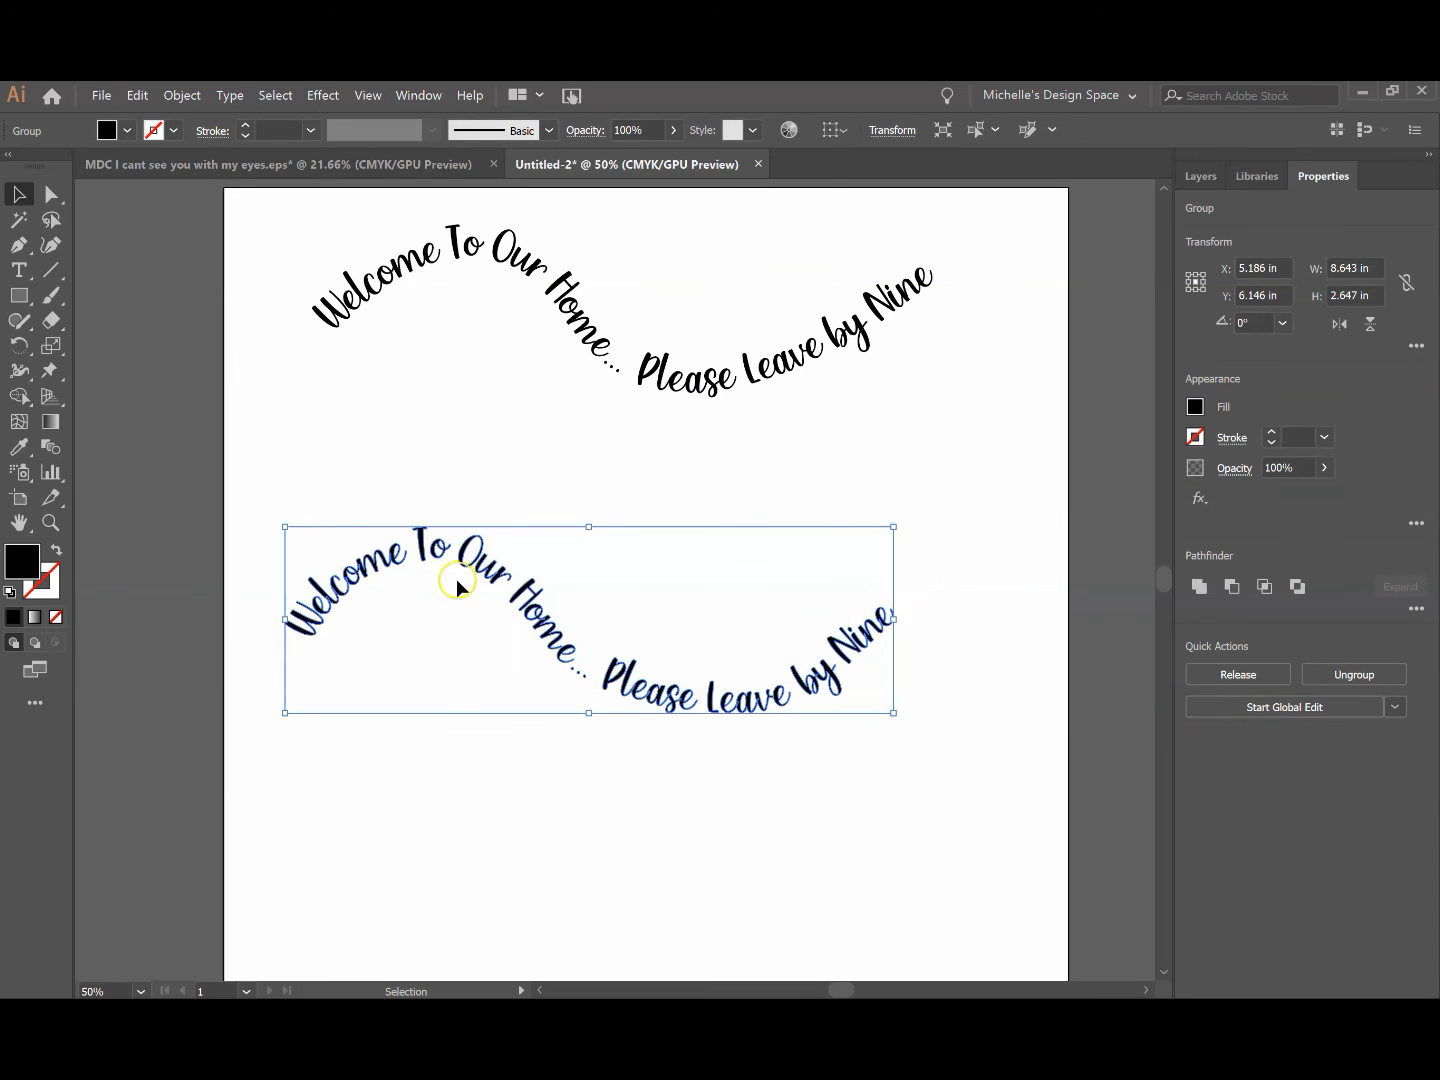
{"action": "mouse_move", "coordinate": [600, 632]}
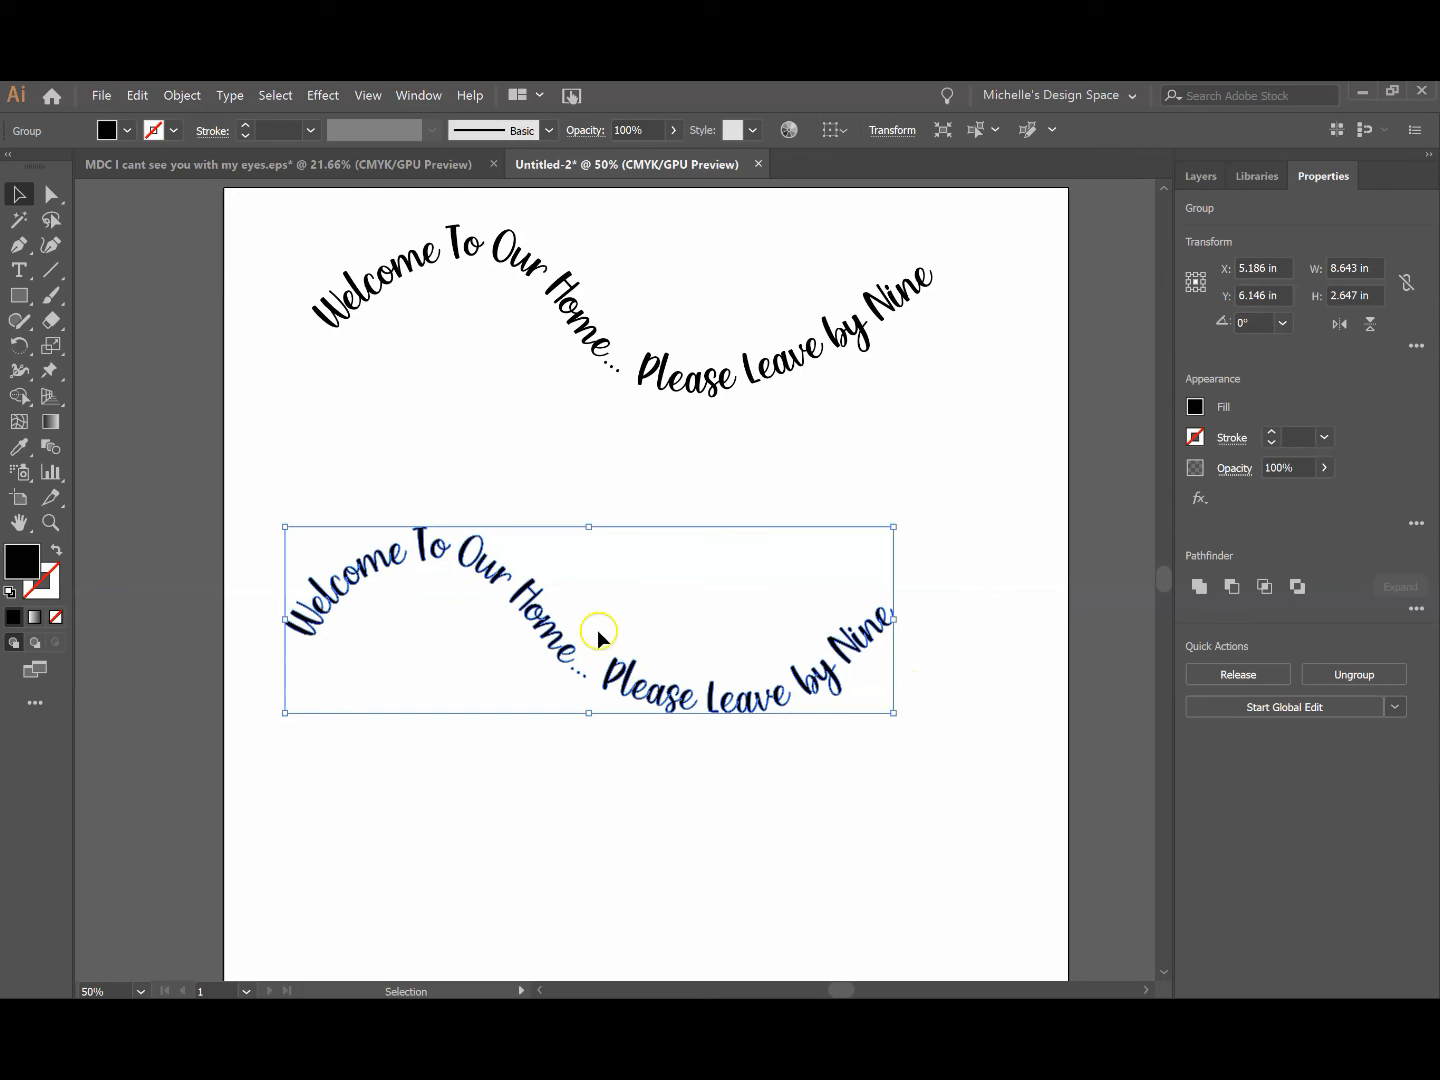
{"action": "mouse_move", "coordinate": [351, 614]}
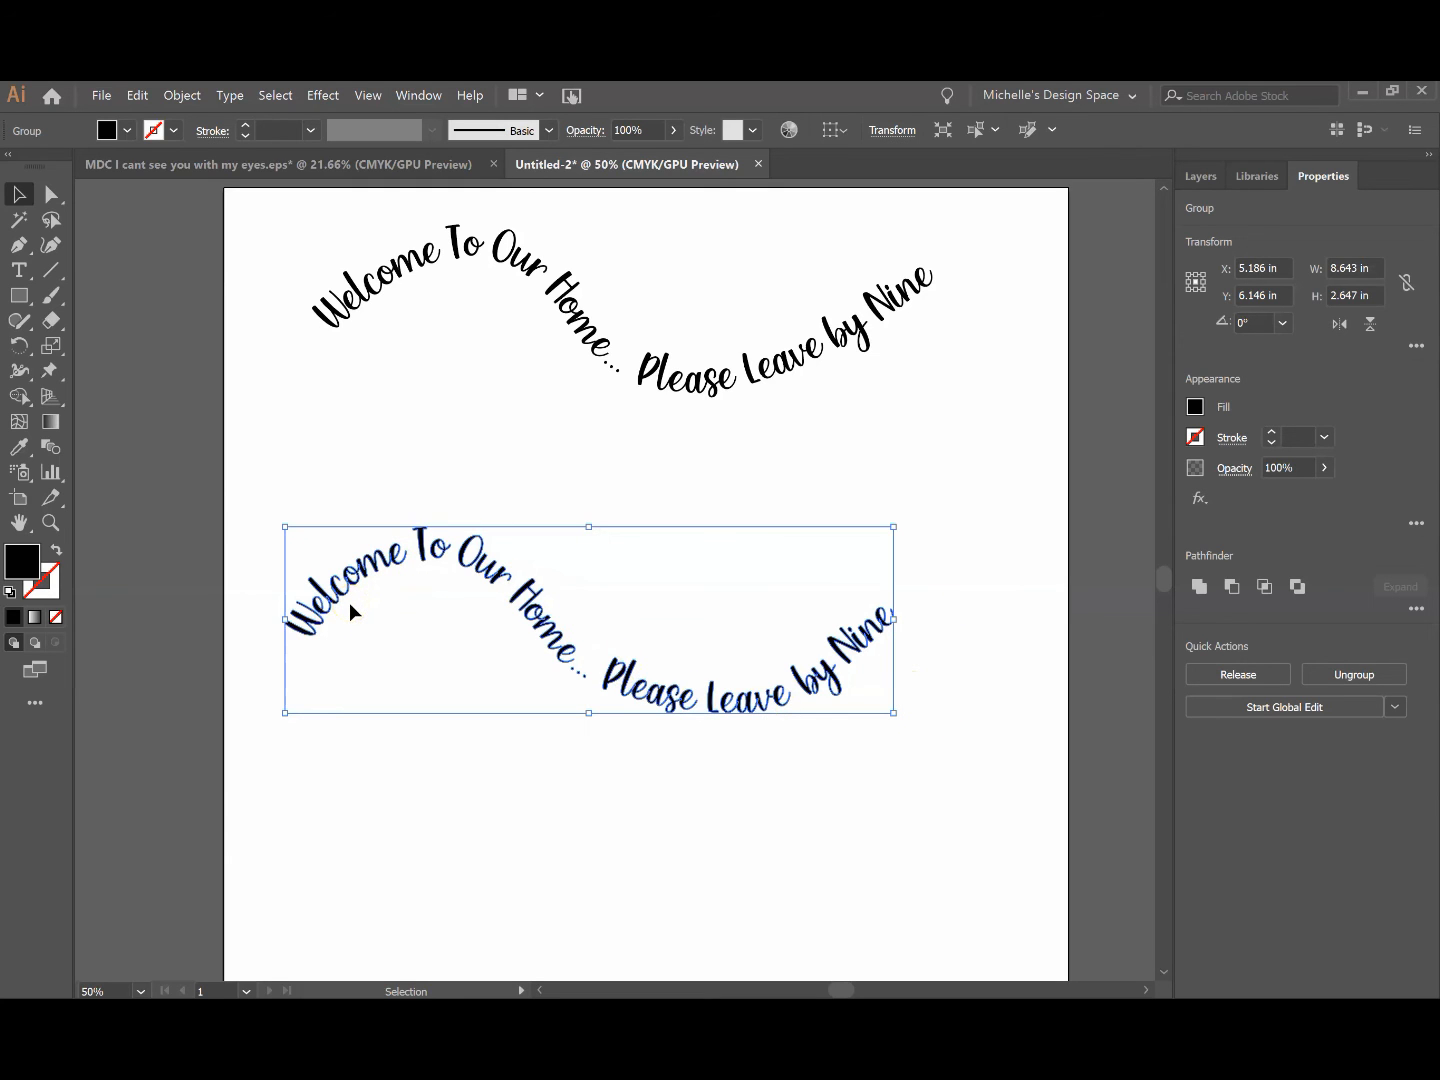
{"action": "left_click", "coordinate": [181, 95]}
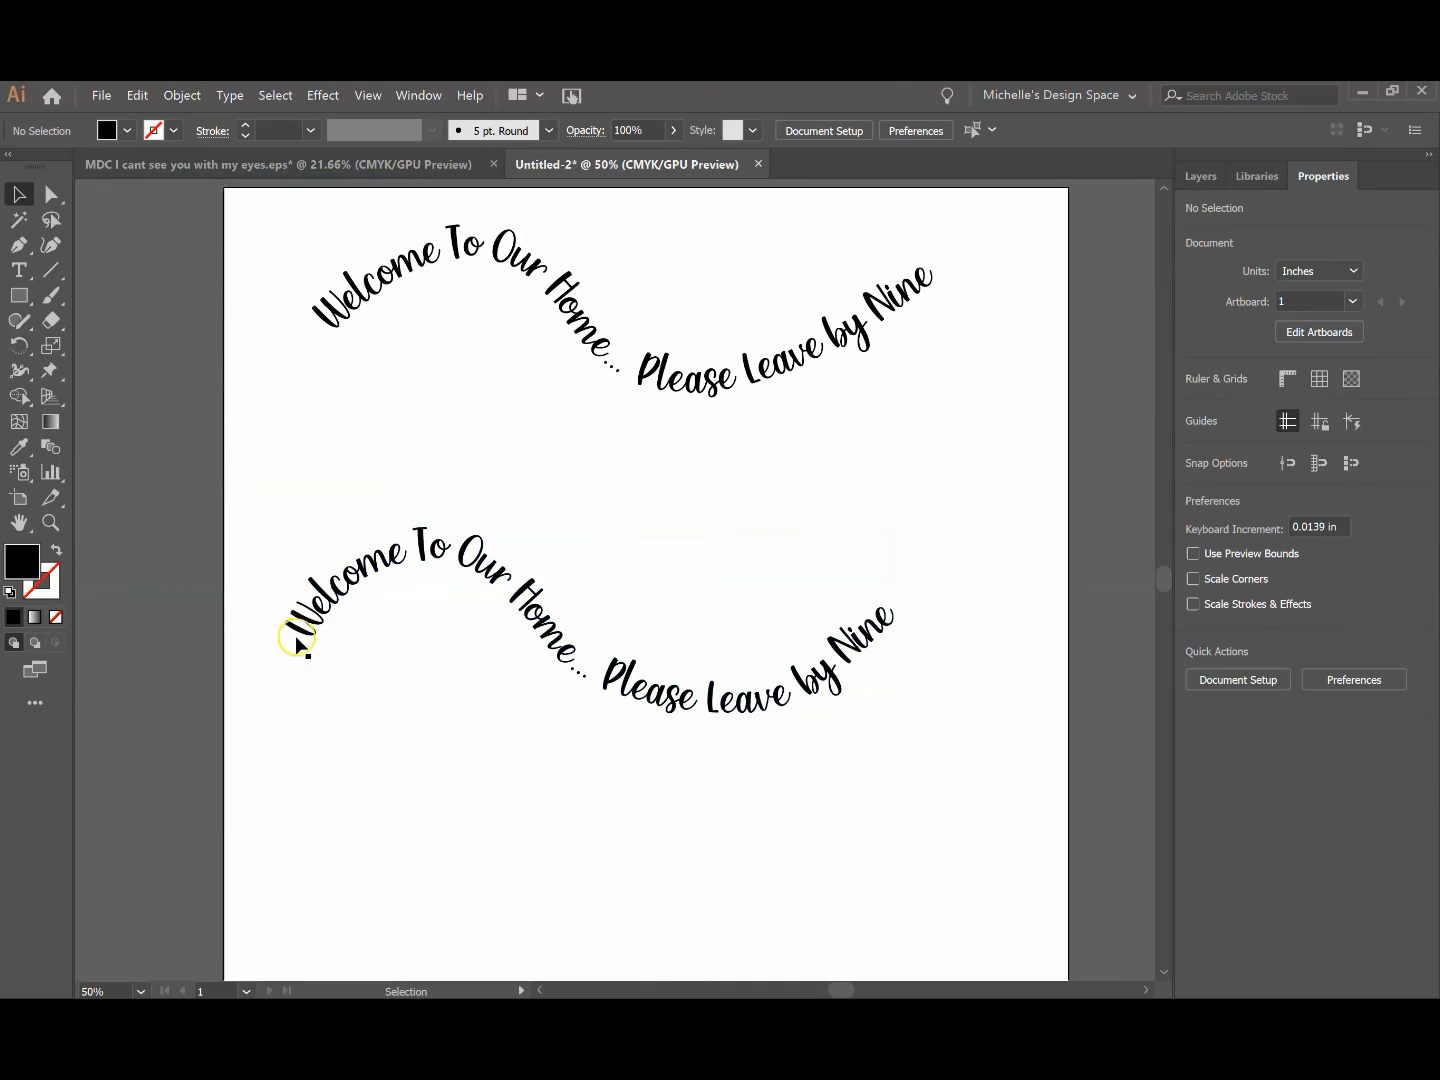
{"action": "left_click", "coordinate": [377, 581]}
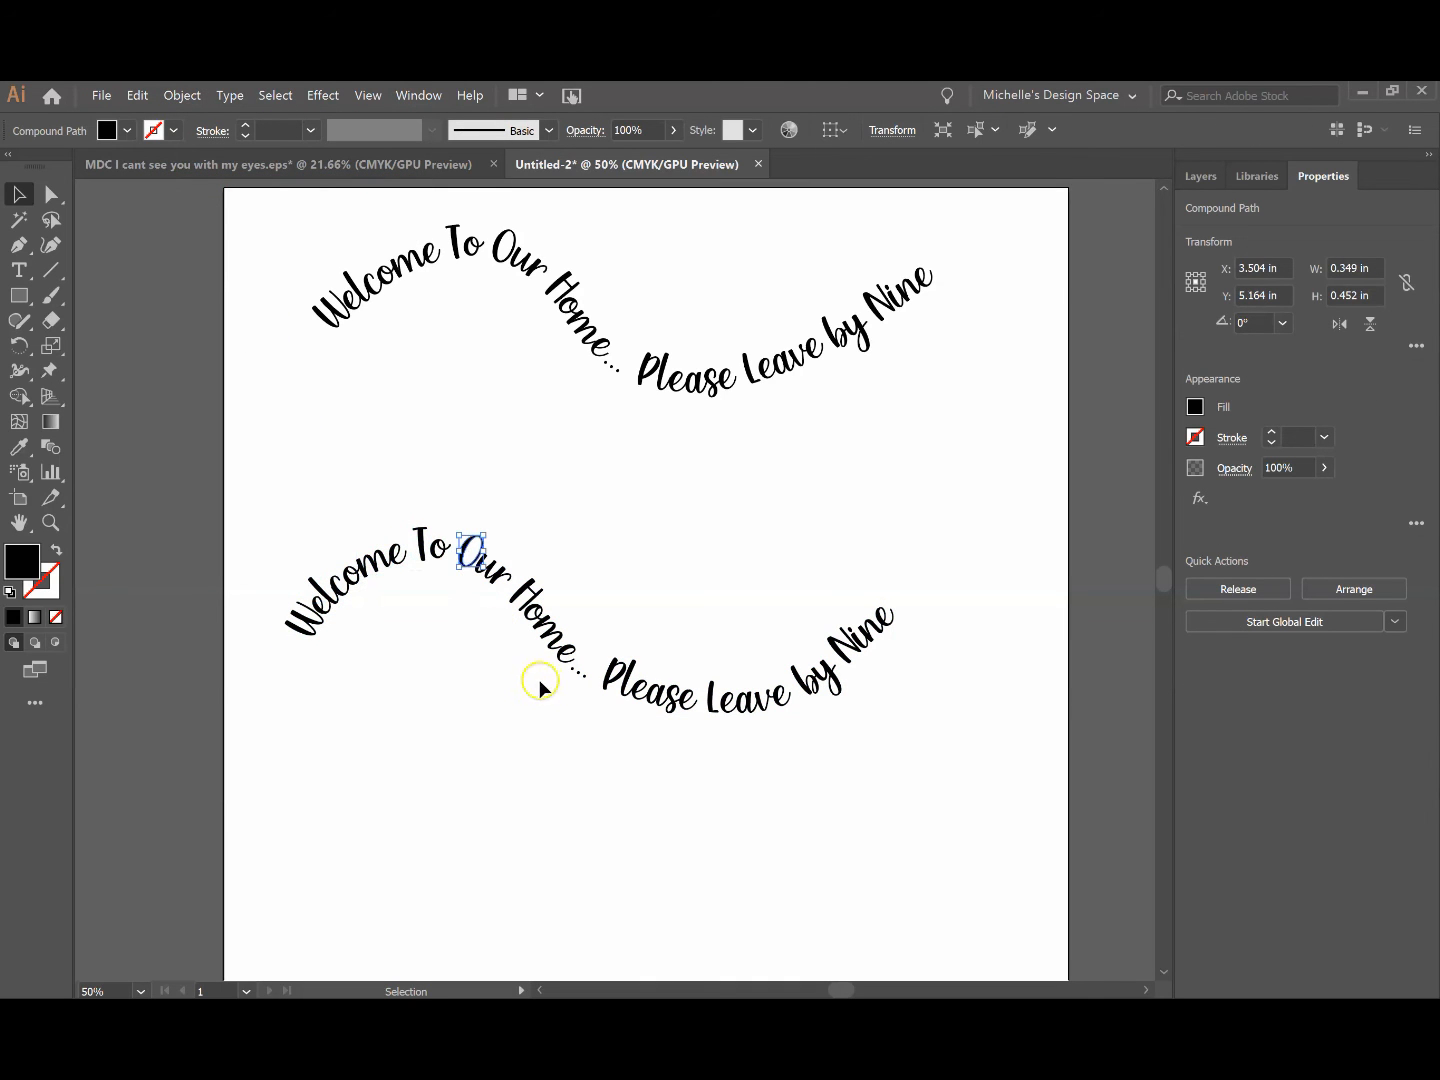
{"action": "left_click", "coordinate": [627, 690]}
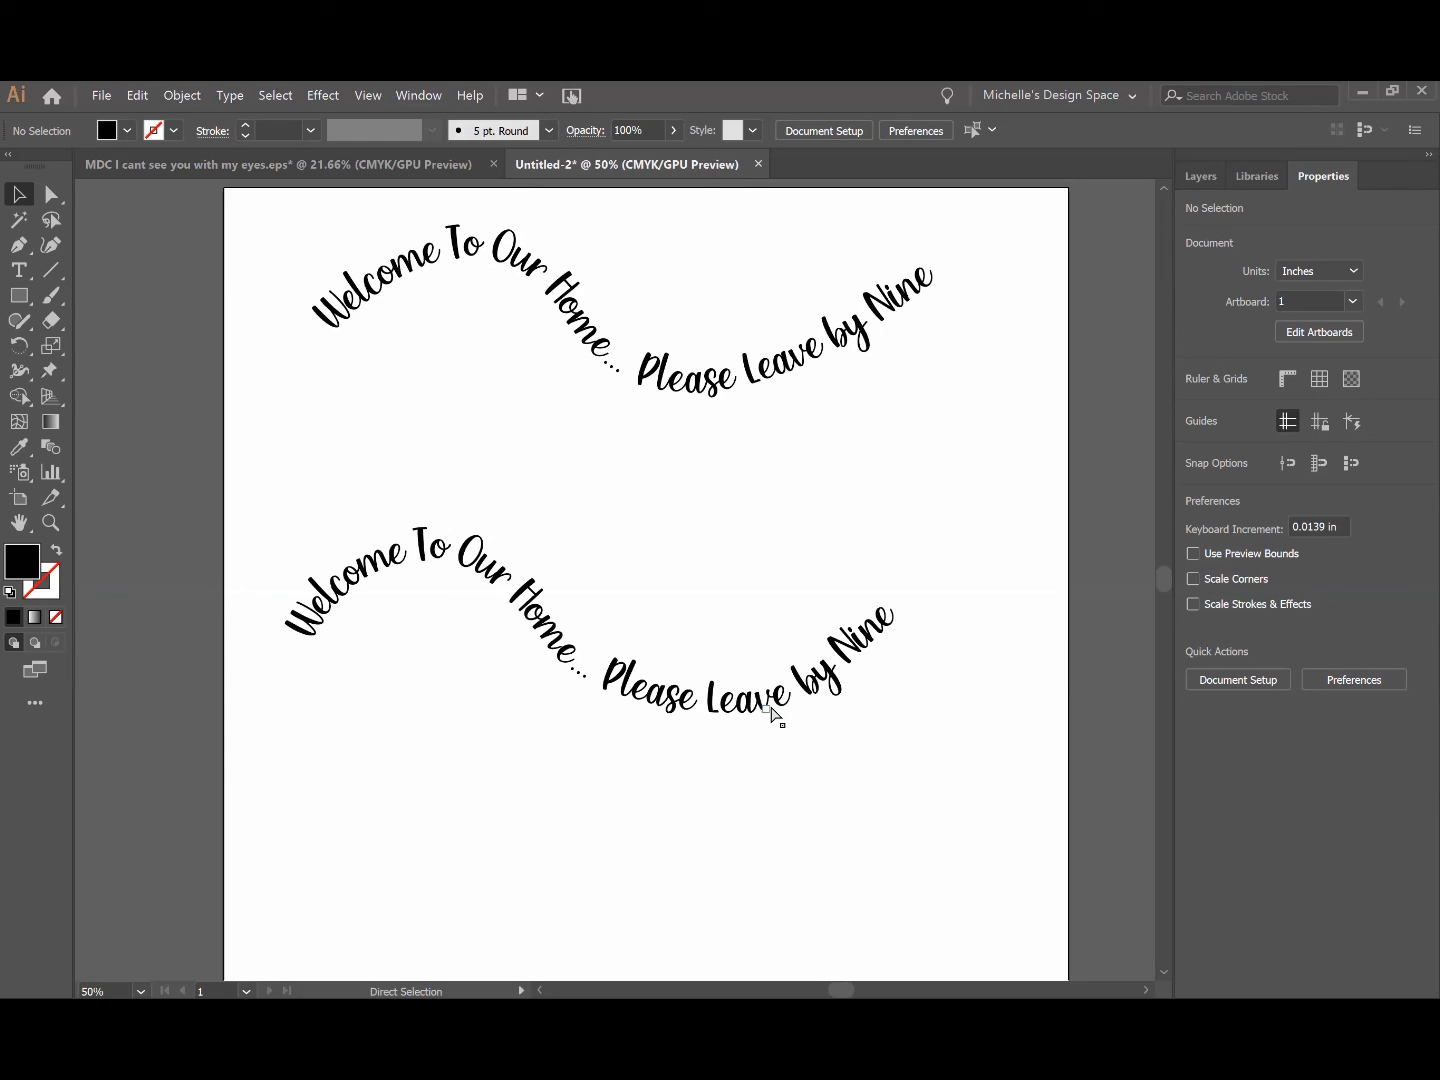
{"action": "key", "text": "Ctrl+Y"}
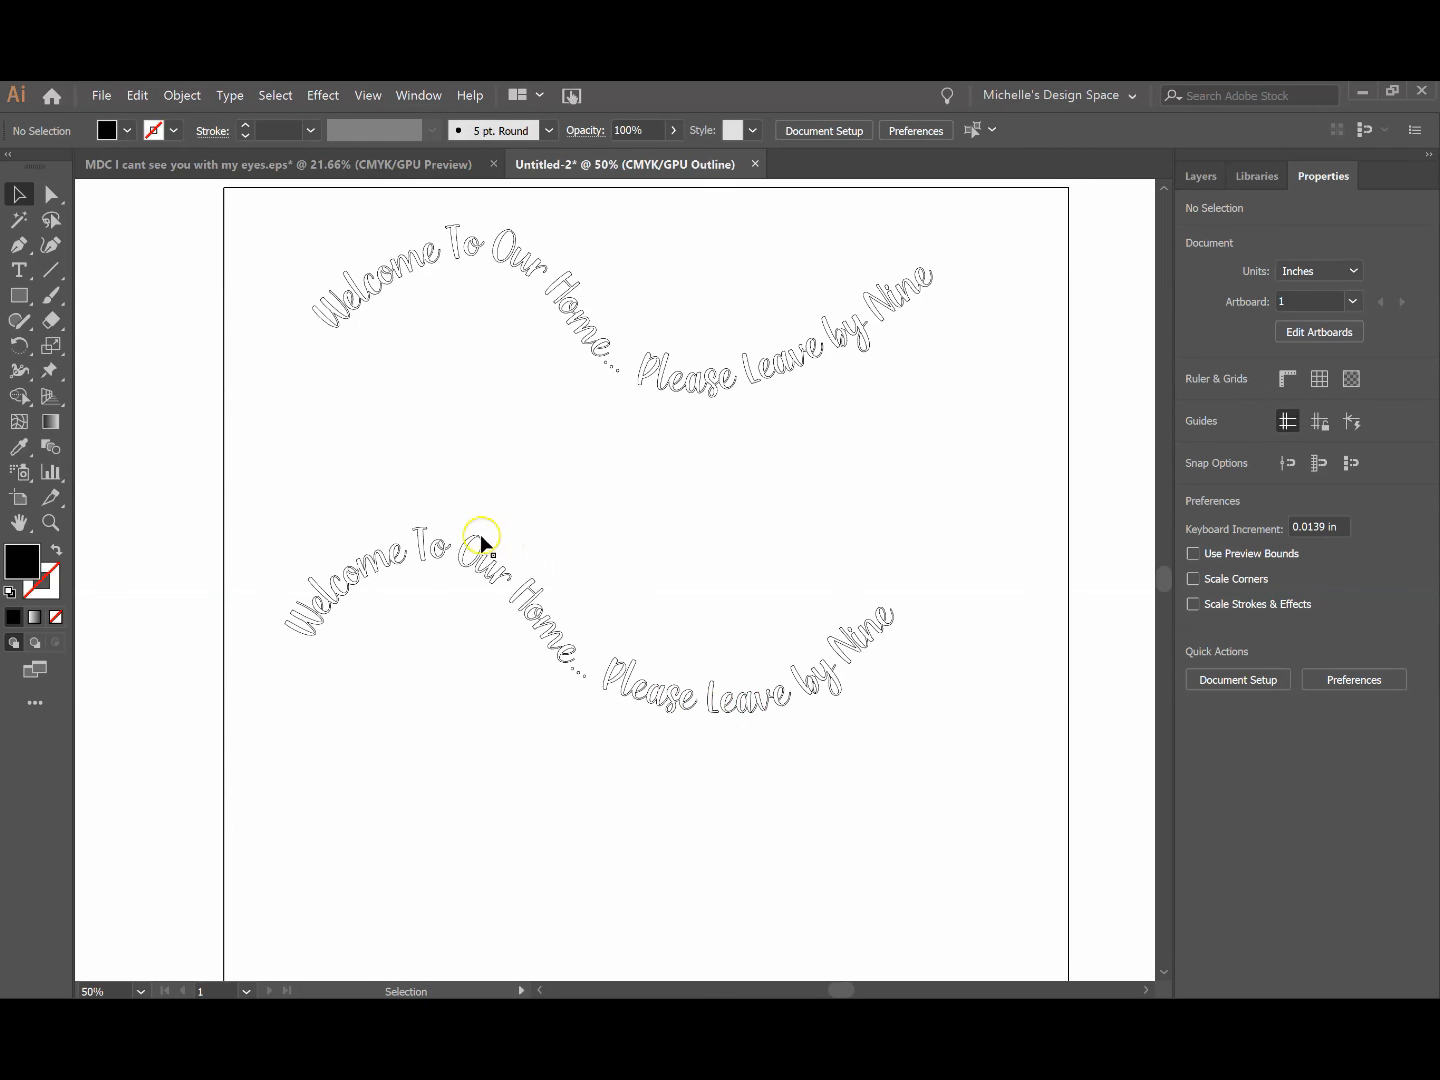
{"action": "mouse_move", "coordinate": [721, 666]}
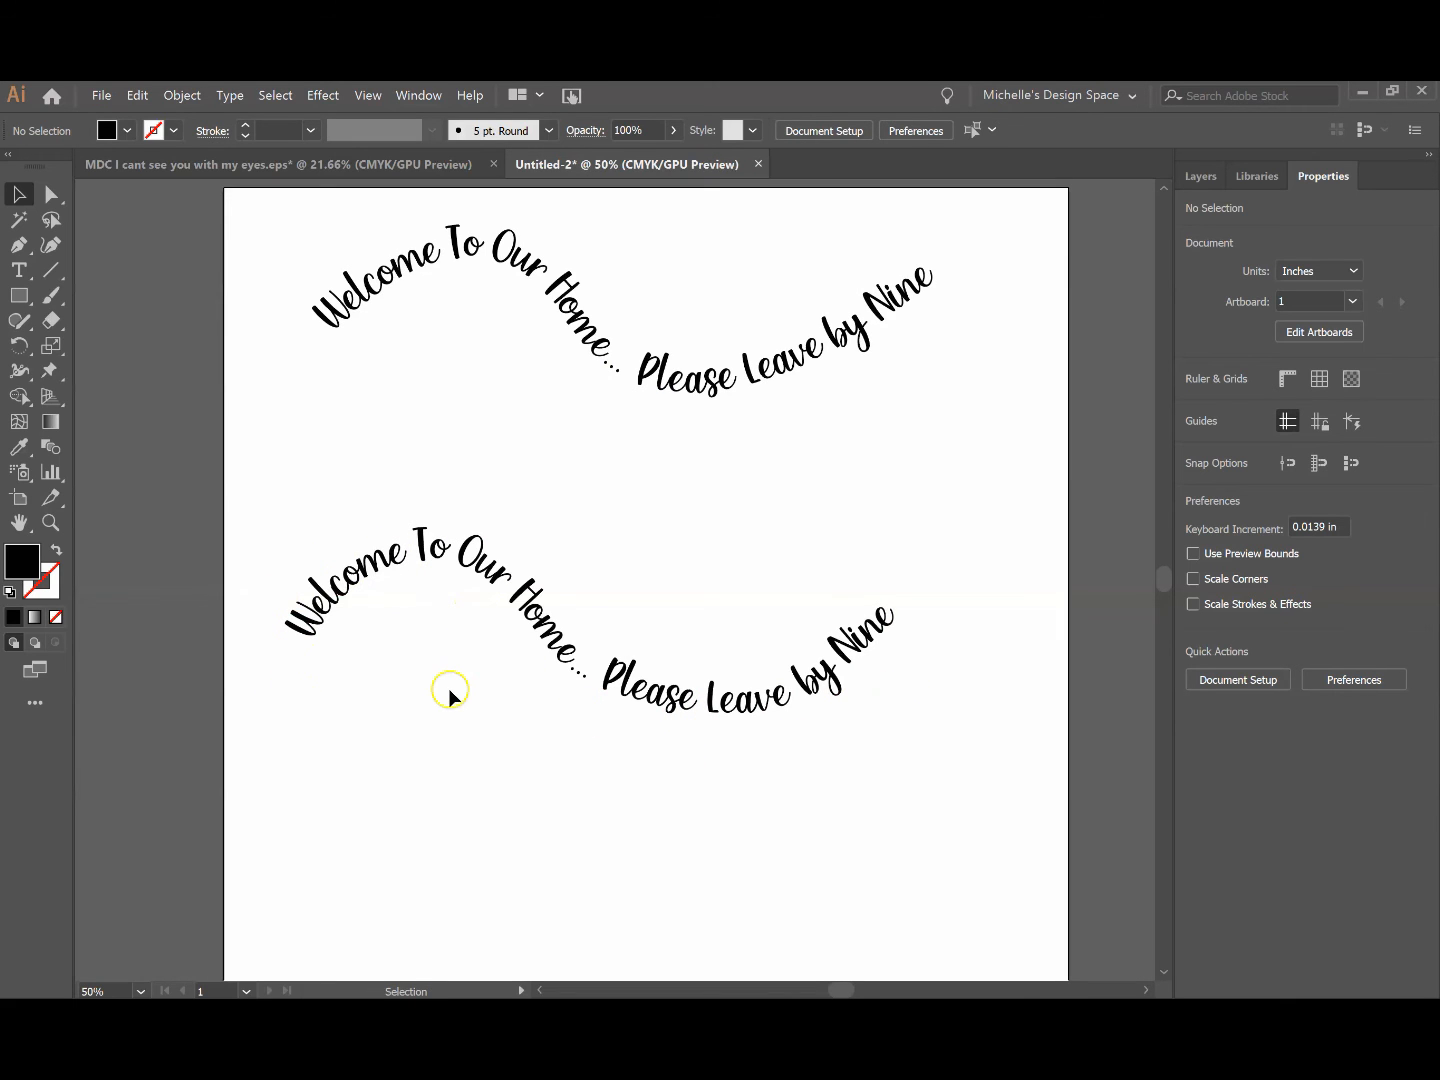
{"action": "left_click", "coordinate": [101, 95]}
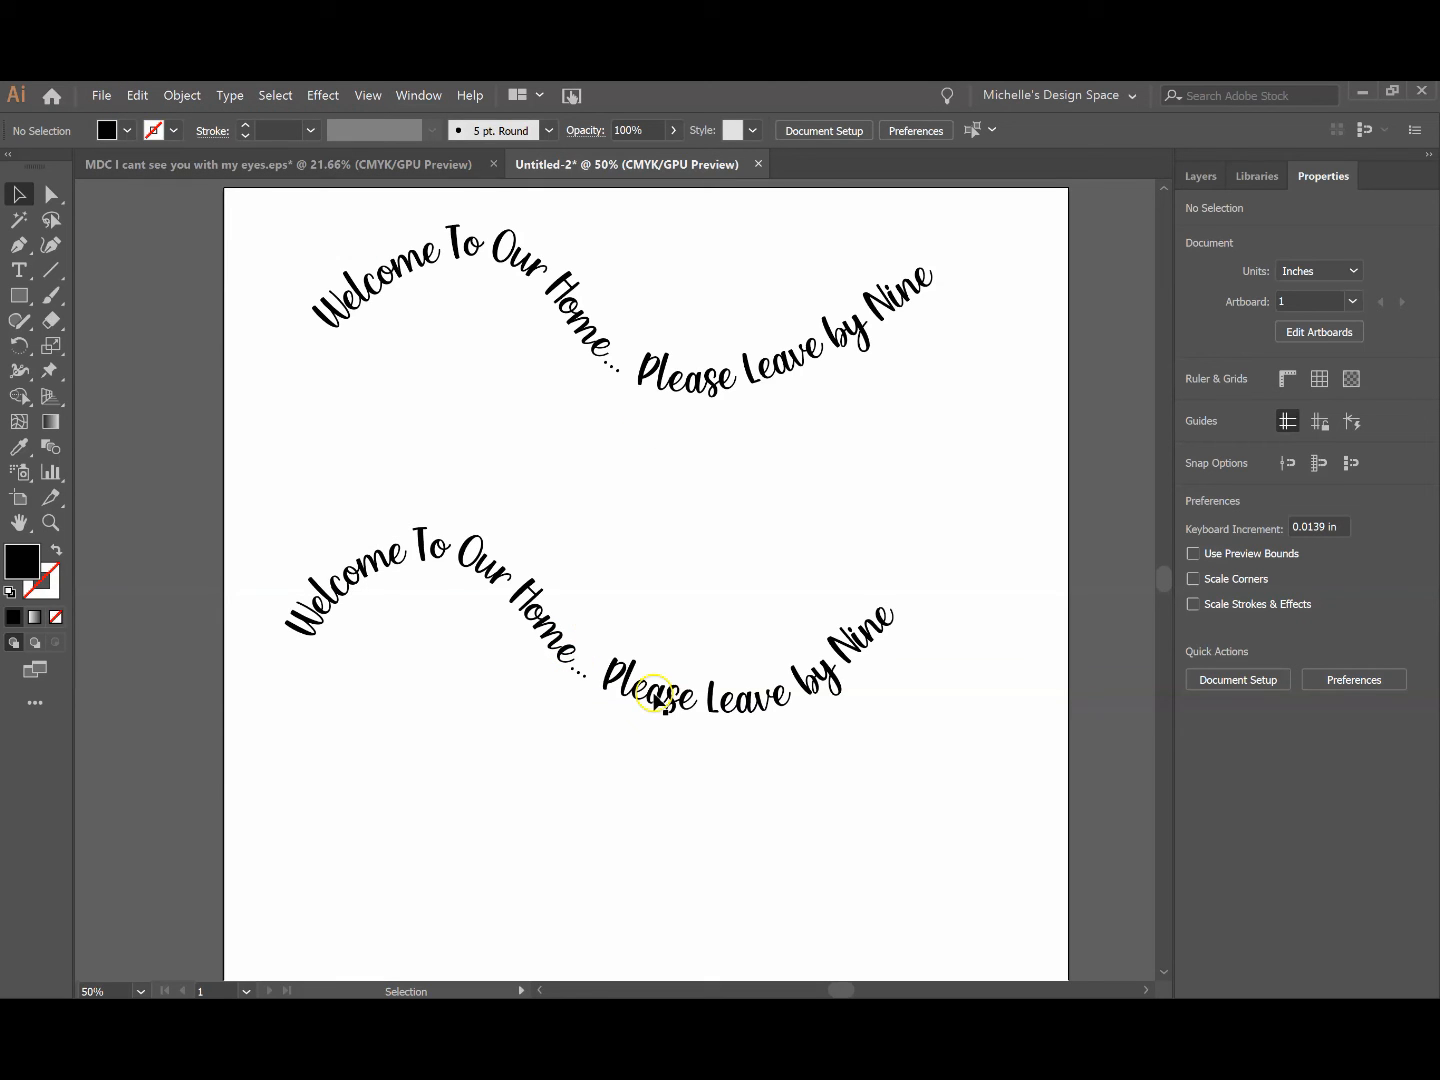
{"action": "mouse_move", "coordinate": [325, 464]}
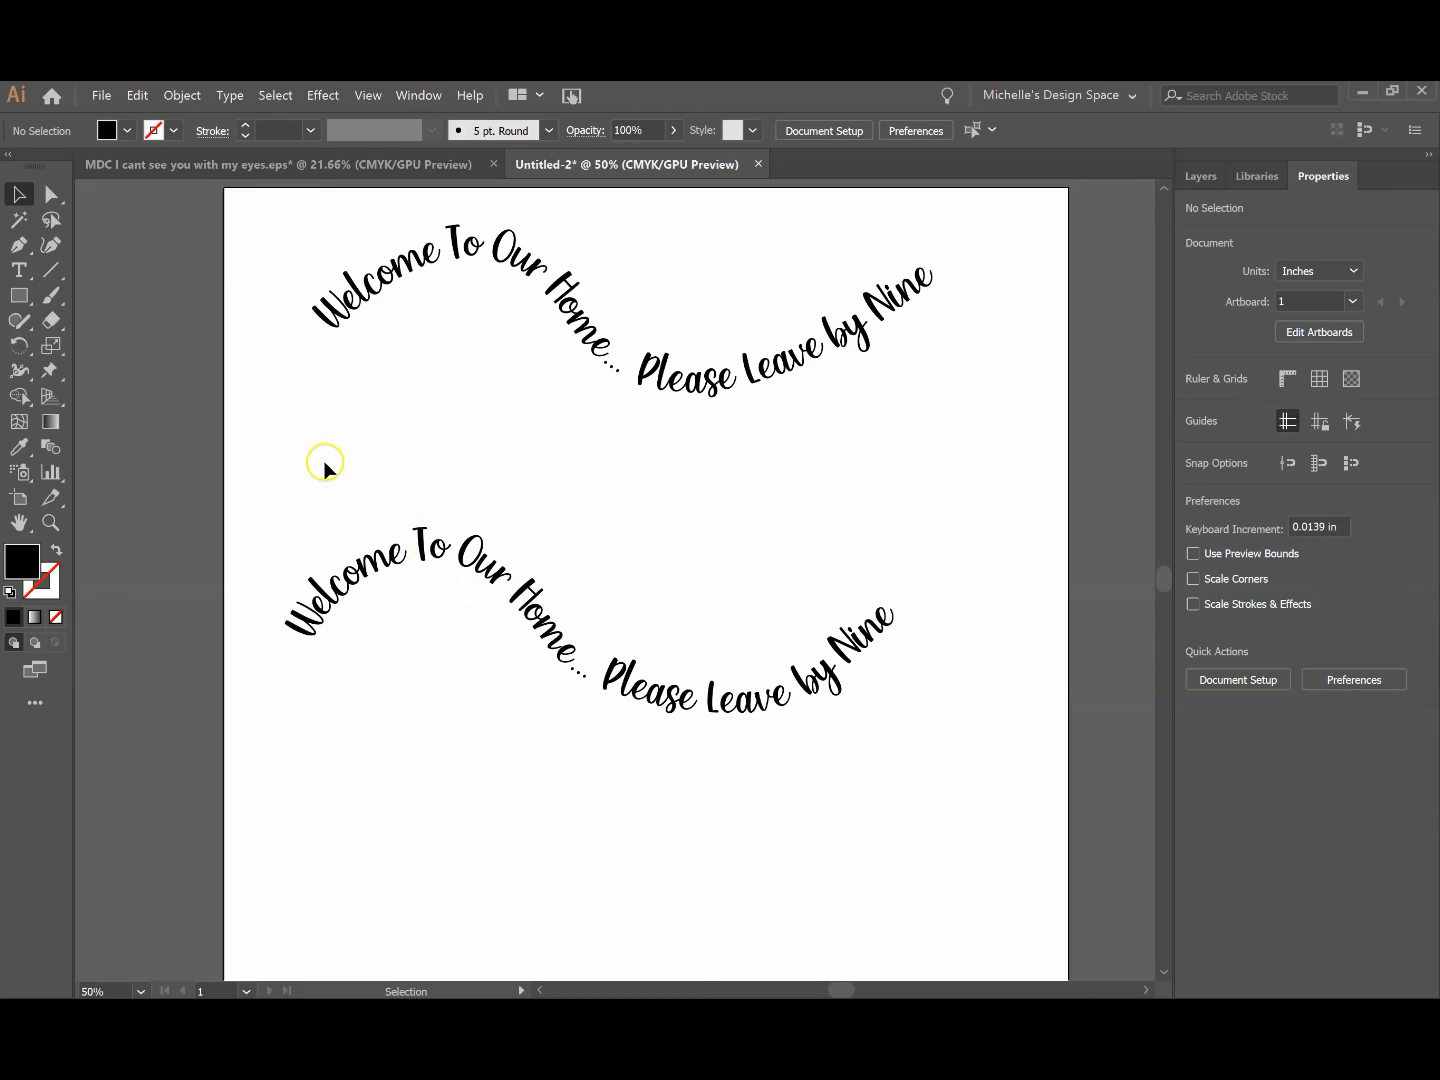
{"action": "mouse_move", "coordinate": [364, 690]}
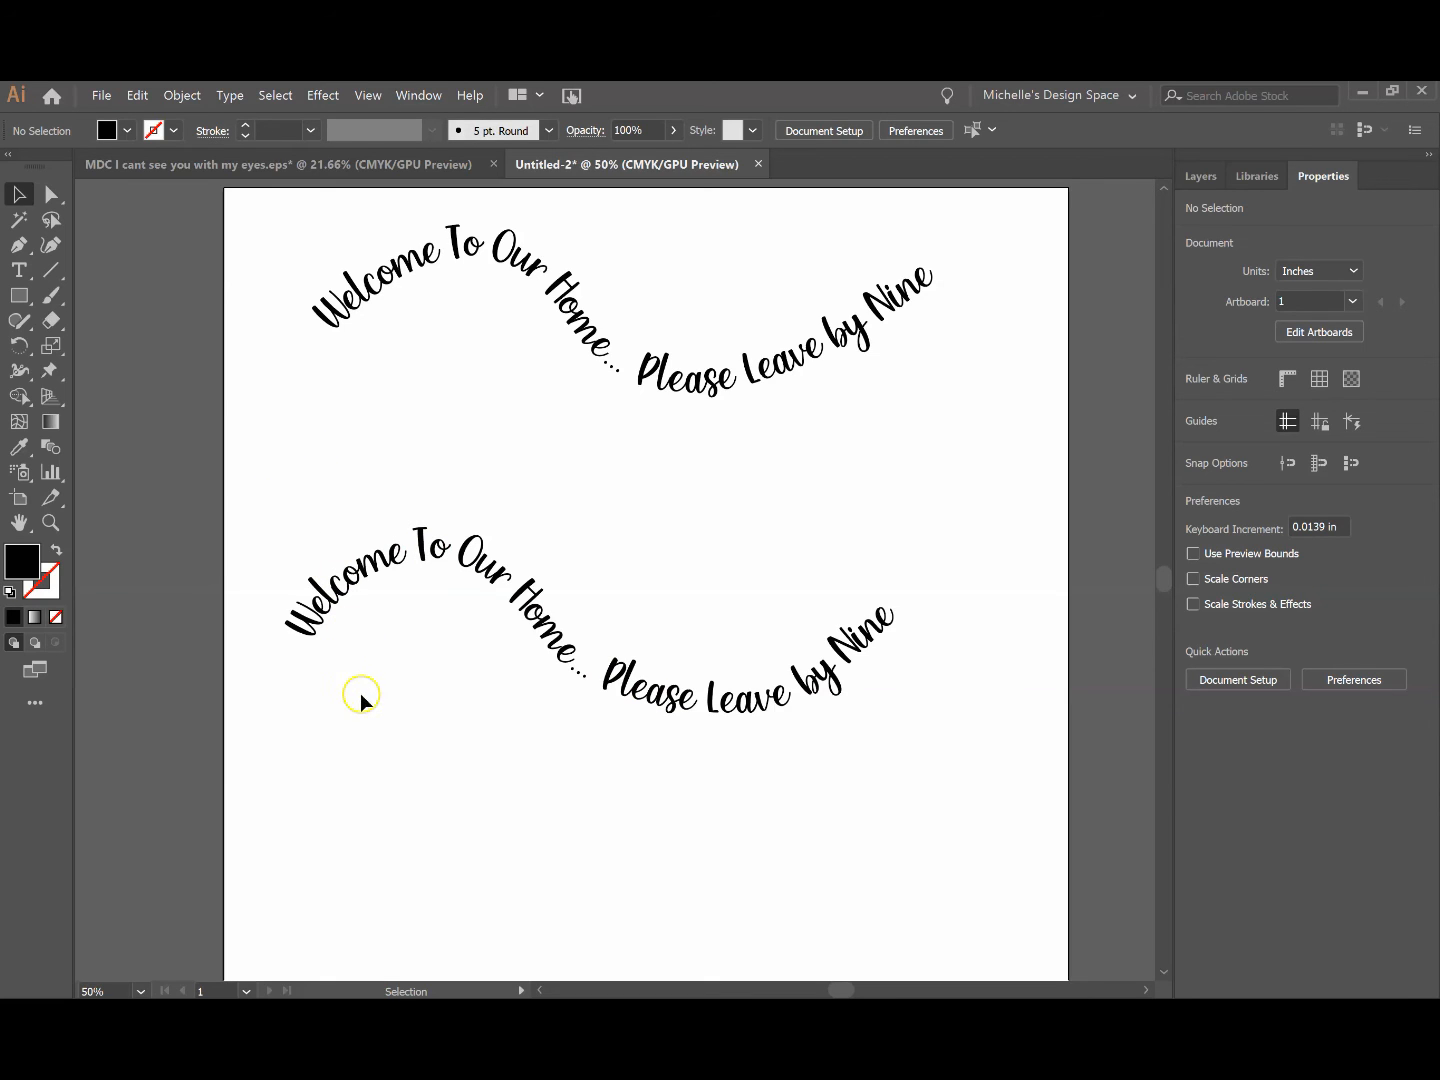
{"action": "mouse_move", "coordinate": [547, 681]}
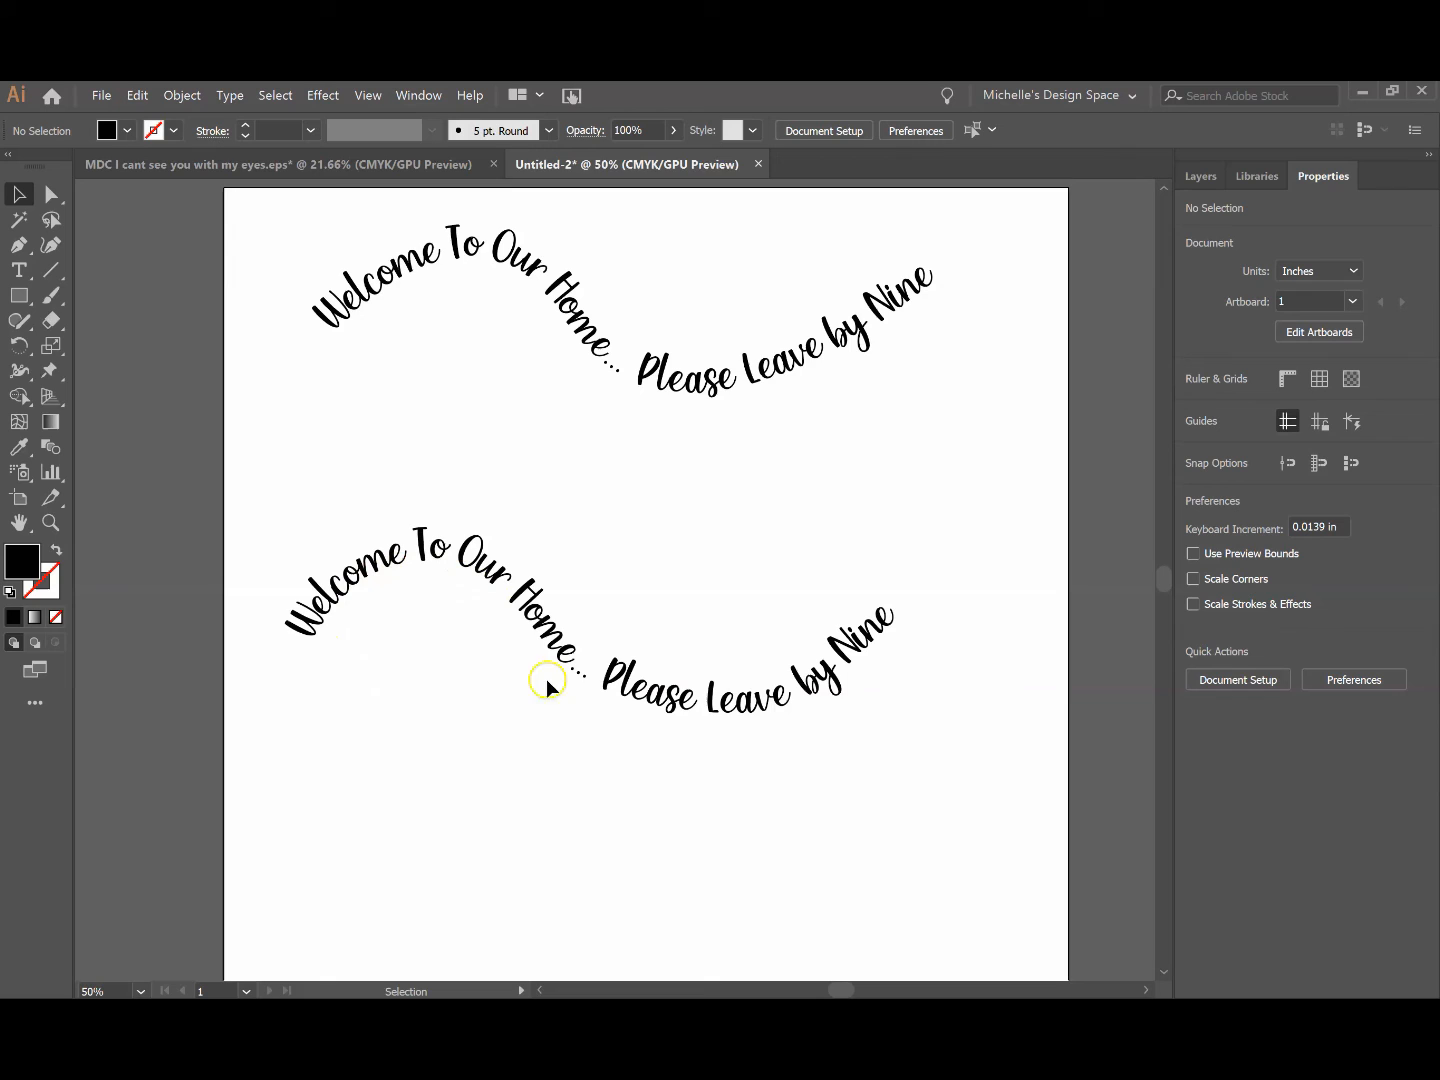
{"action": "mouse_move", "coordinate": [944, 612]}
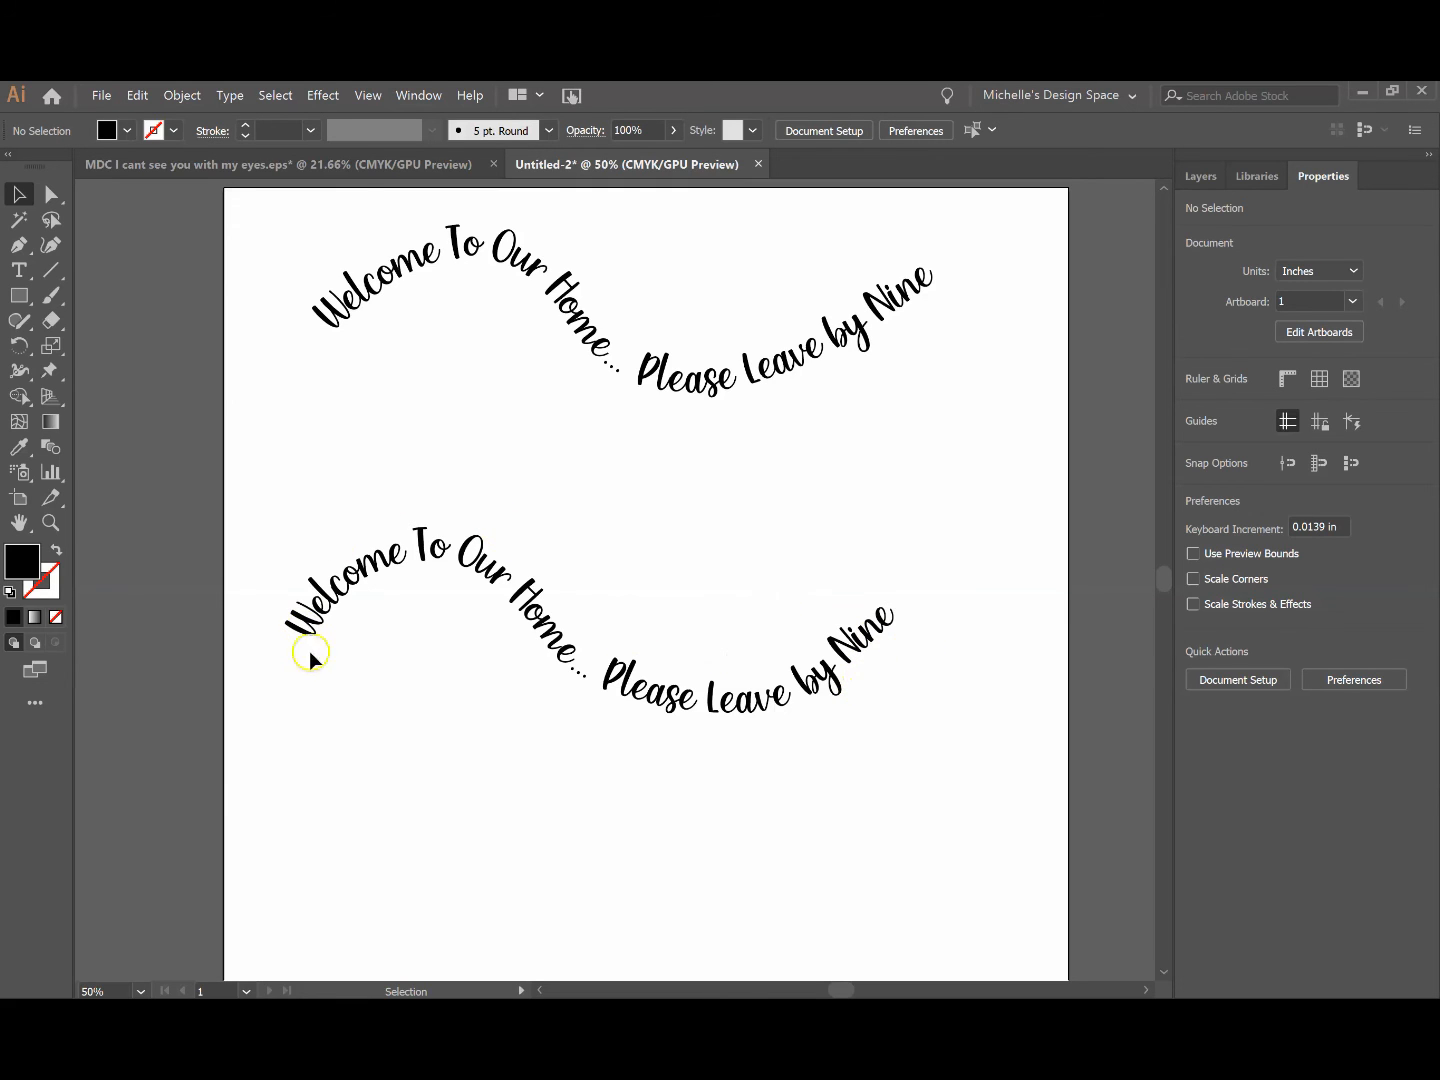
{"action": "mouse_move", "coordinate": [792, 746]}
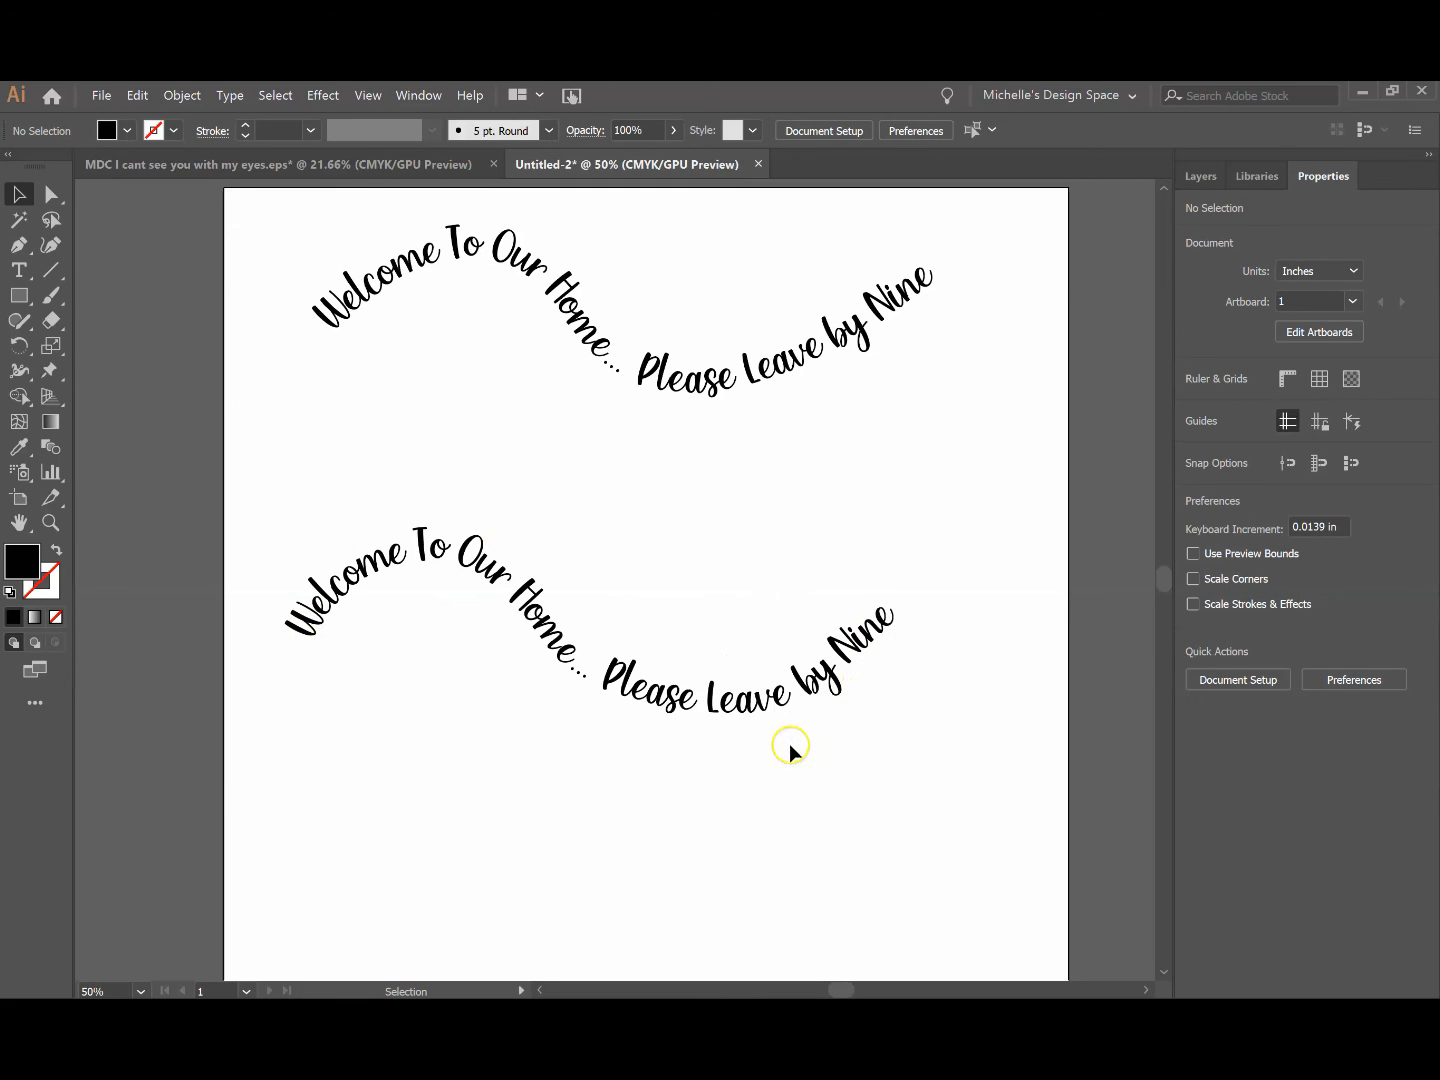